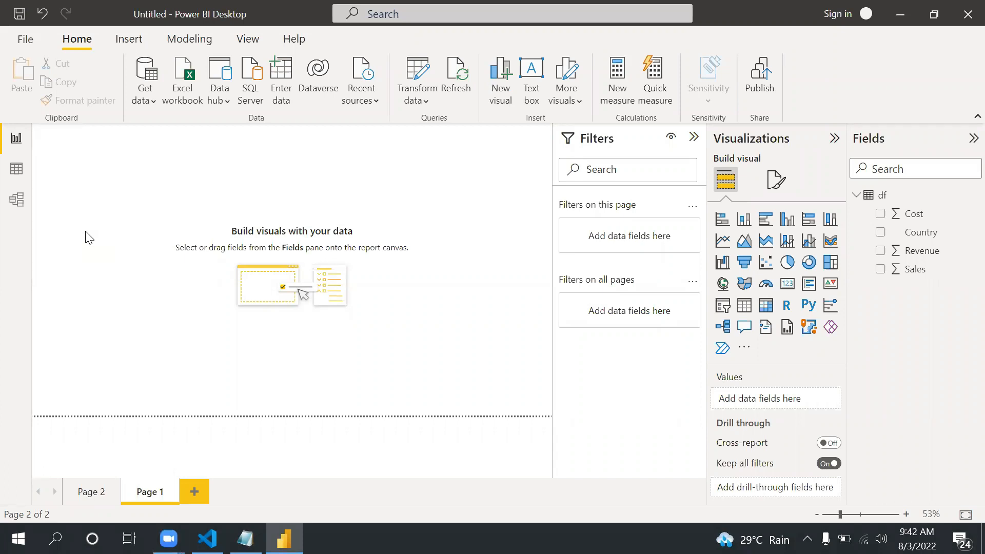
mouse_move(91, 497)
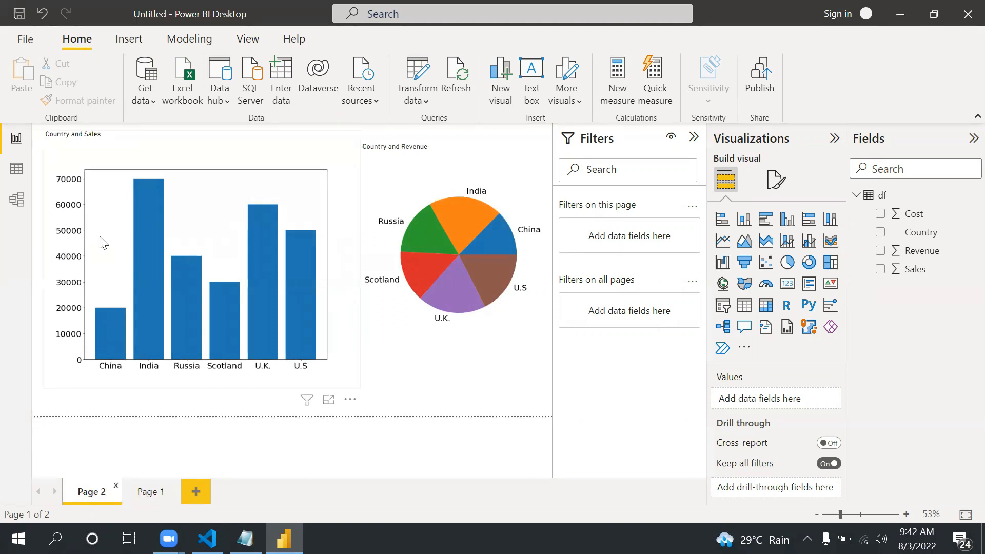
mouse_move(243, 236)
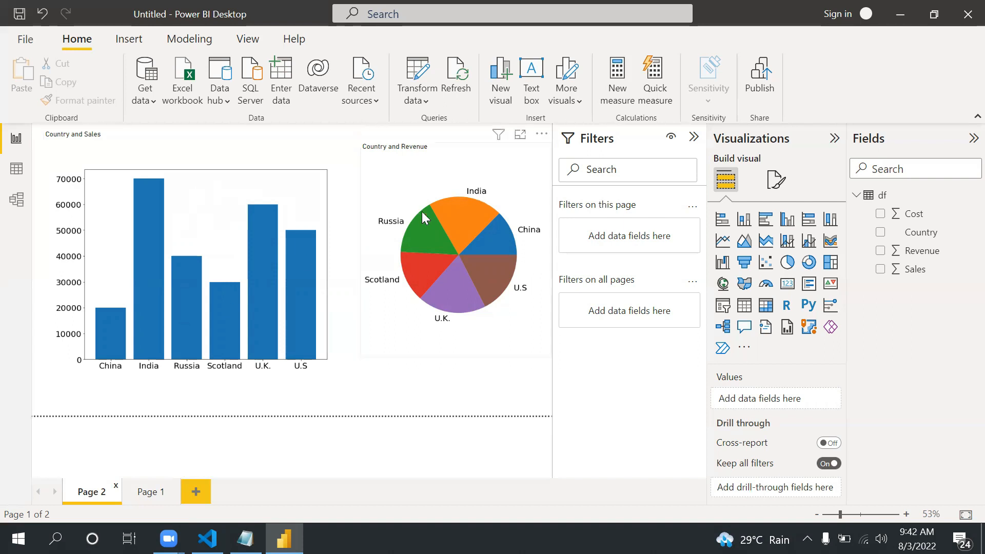
click(263, 430)
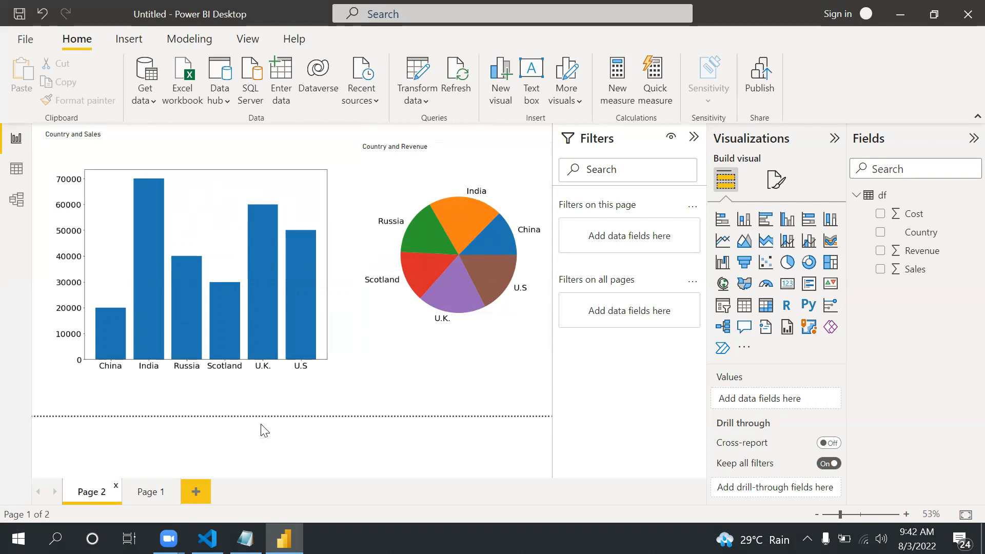
click(206, 539)
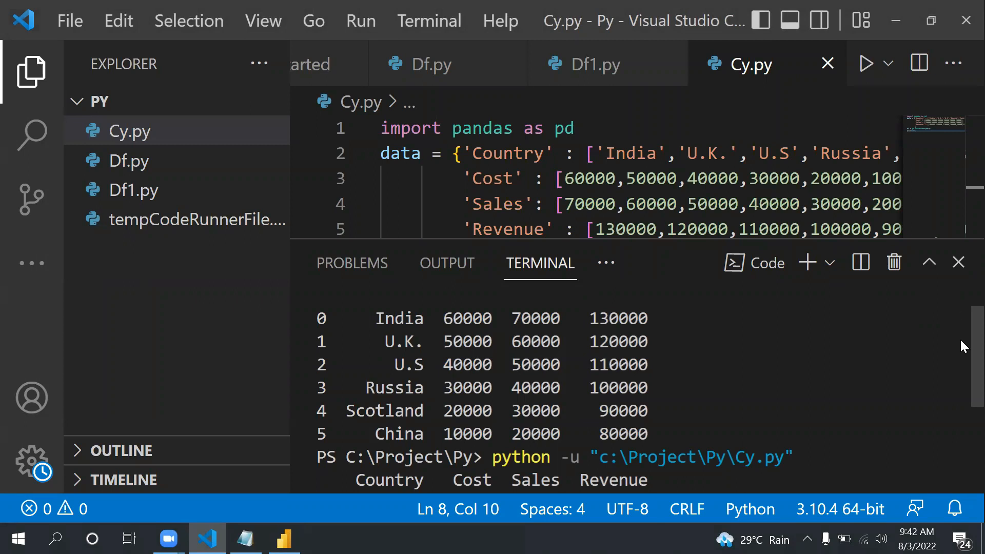
scroll(down, 3)
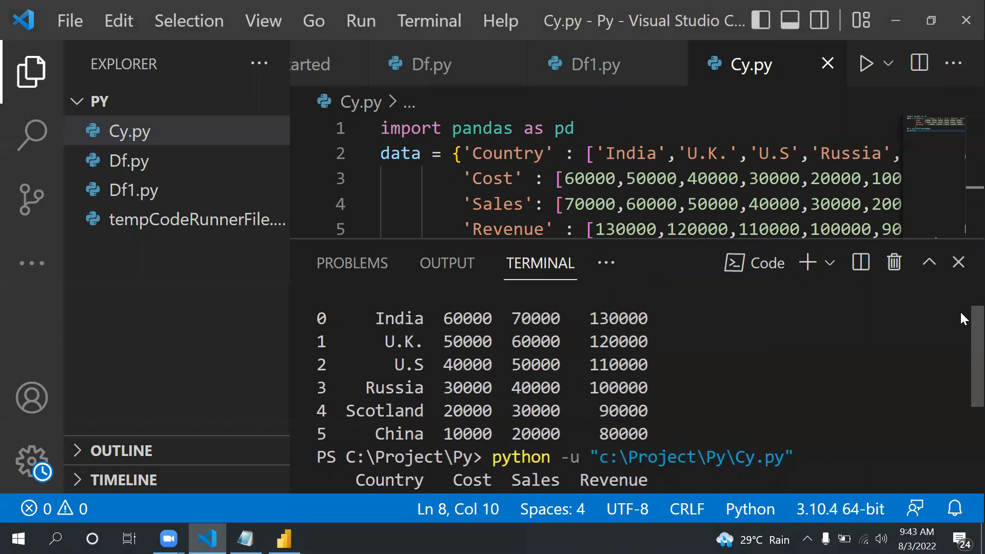
click(283, 539)
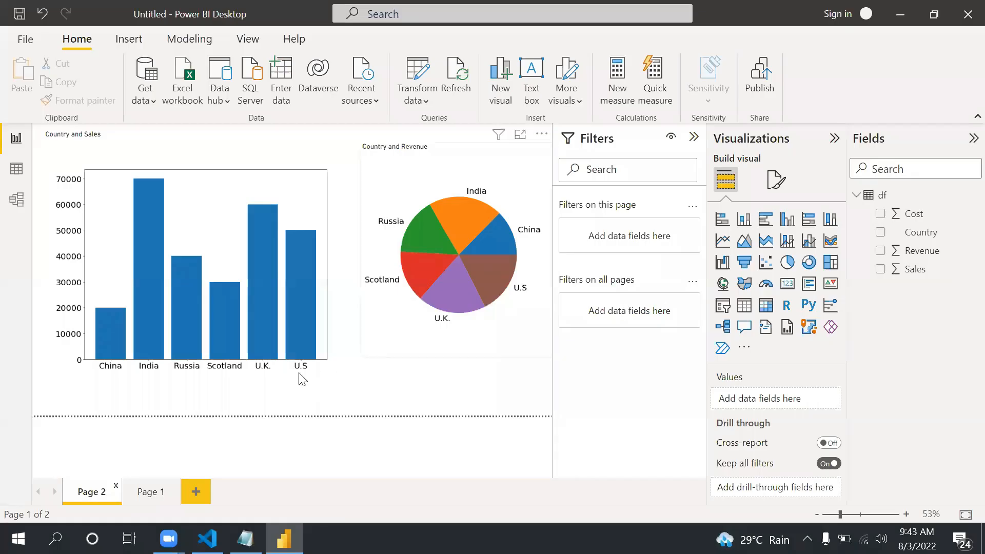
Step: Switch the report to the empty Page 1
click(150, 492)
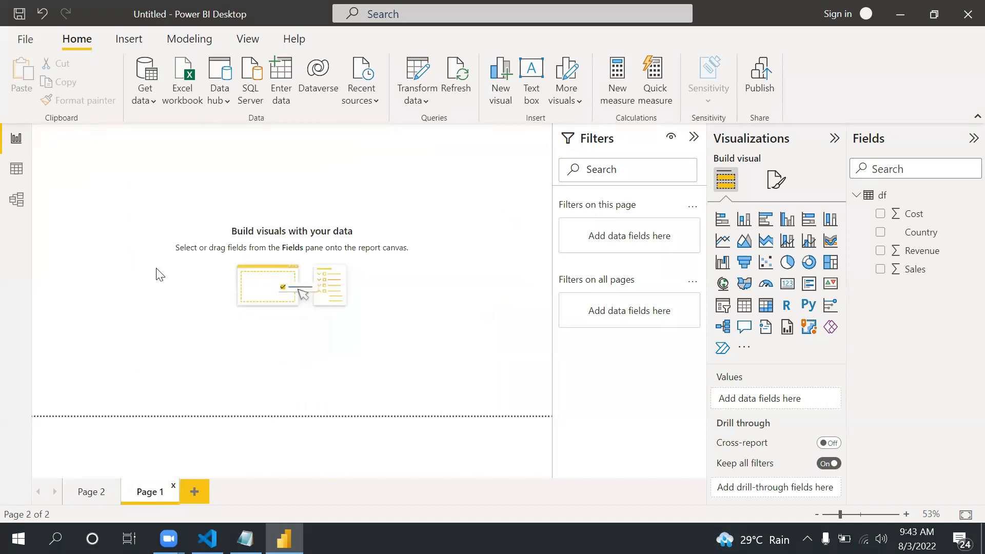
mouse_move(828, 186)
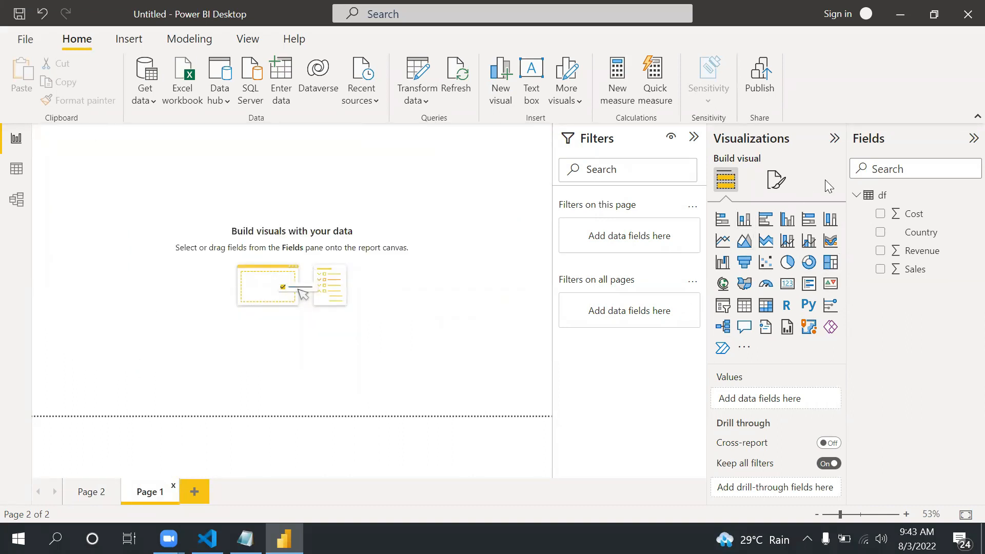
mouse_move(809, 284)
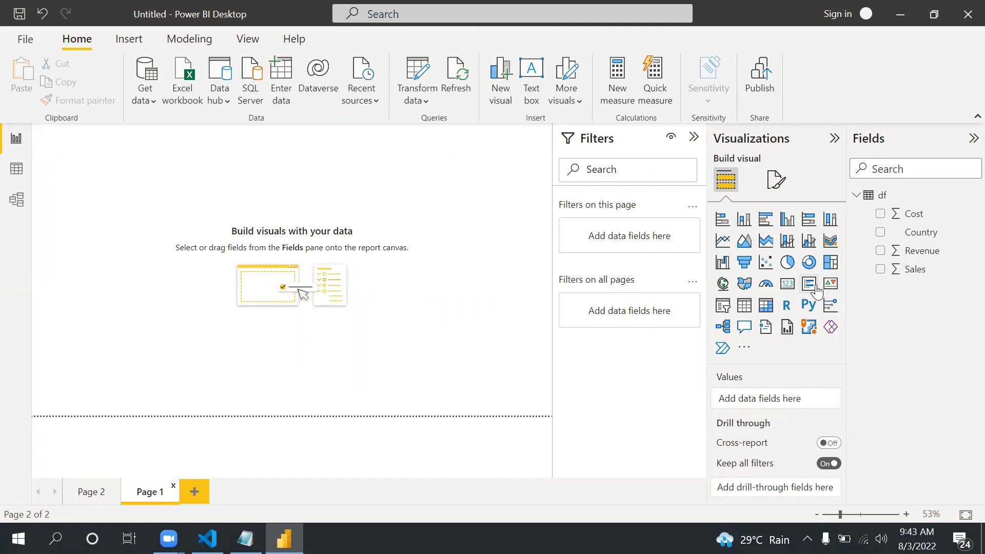
mouse_move(436, 370)
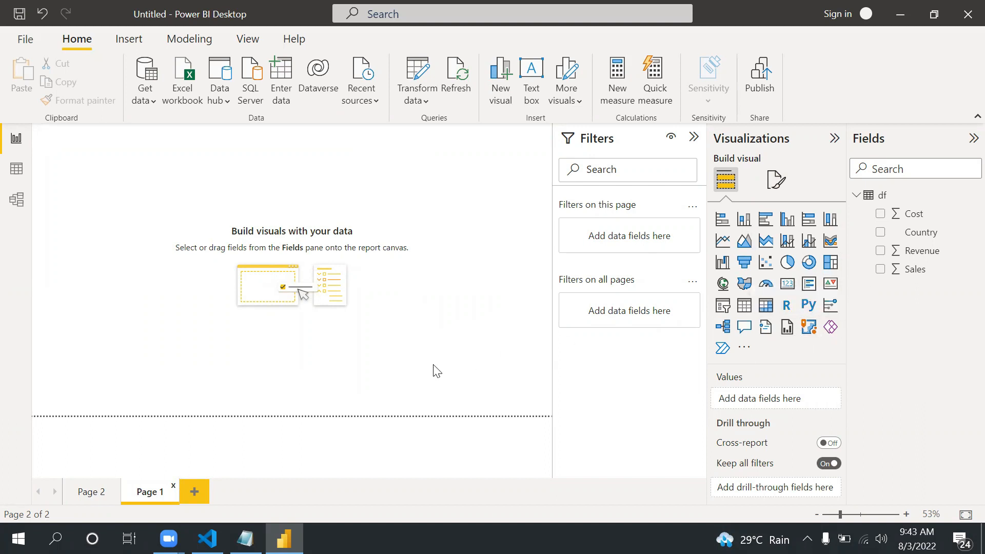
mouse_move(801, 328)
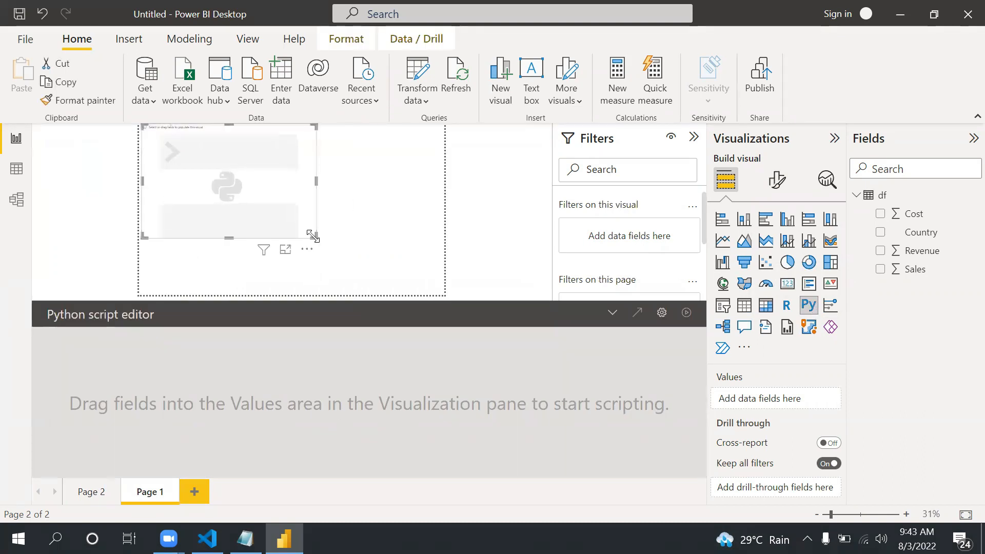
mouse_move(245, 206)
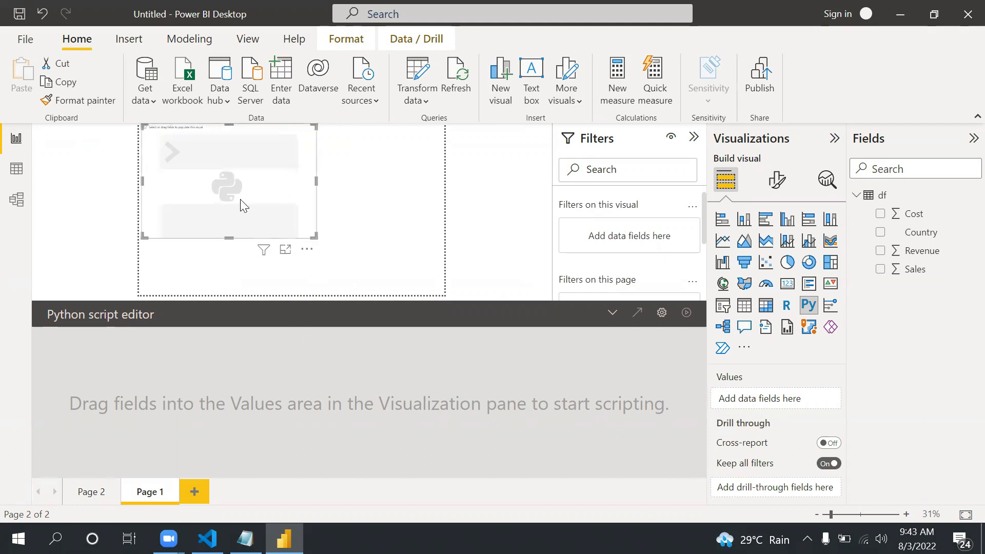
mouse_move(218, 178)
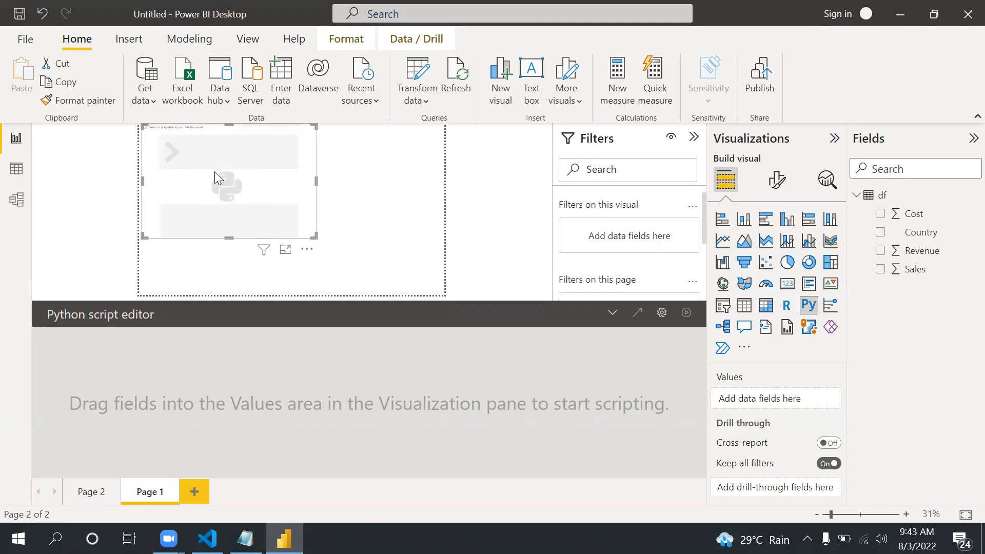
mouse_move(281, 190)
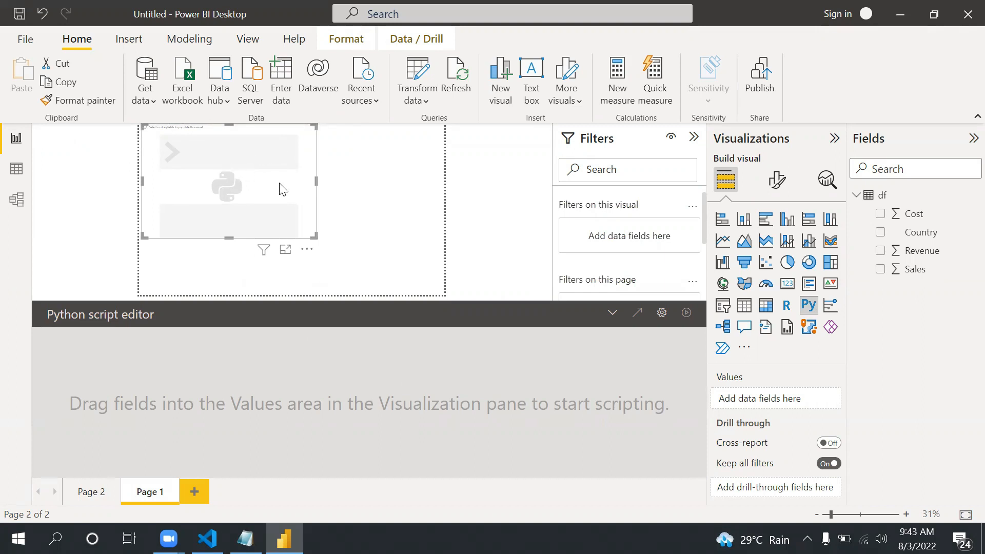
mouse_move(406, 378)
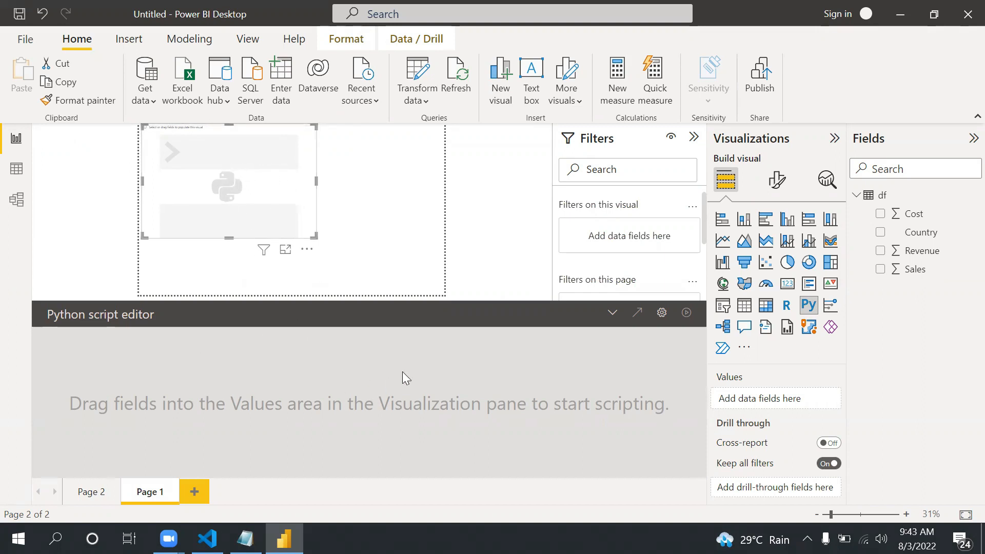
mouse_move(919, 231)
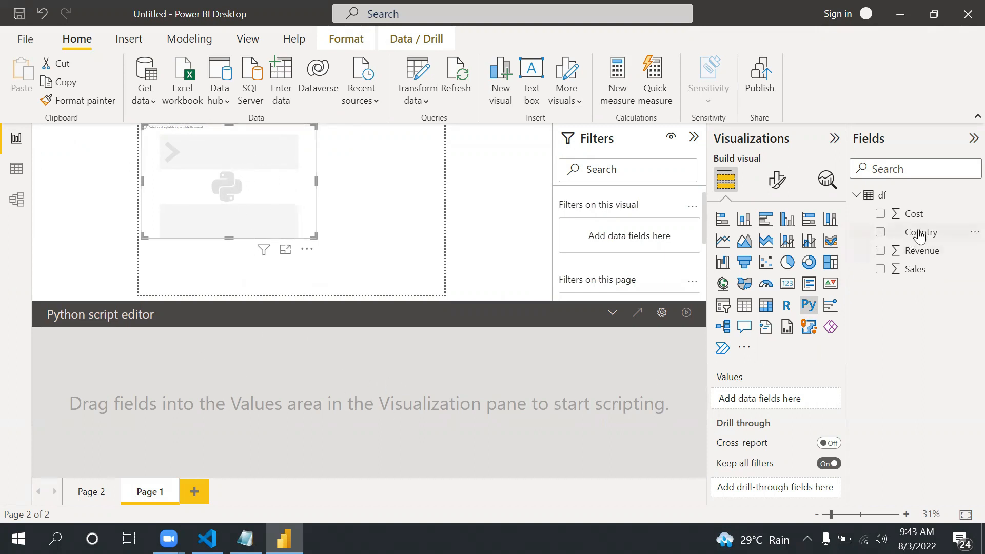
Step: Add the Country and Revenue fields to the Python visual's values
click(881, 231)
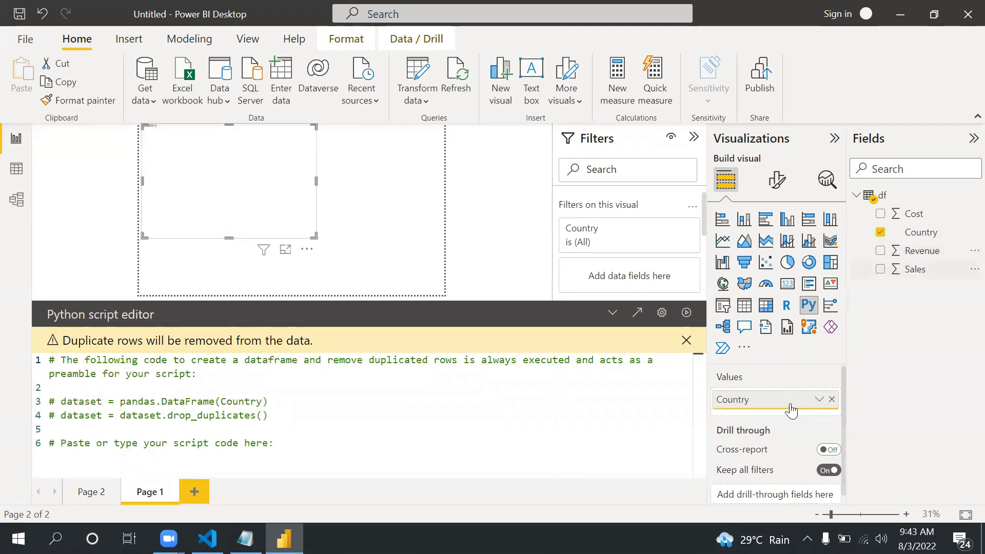
click(880, 251)
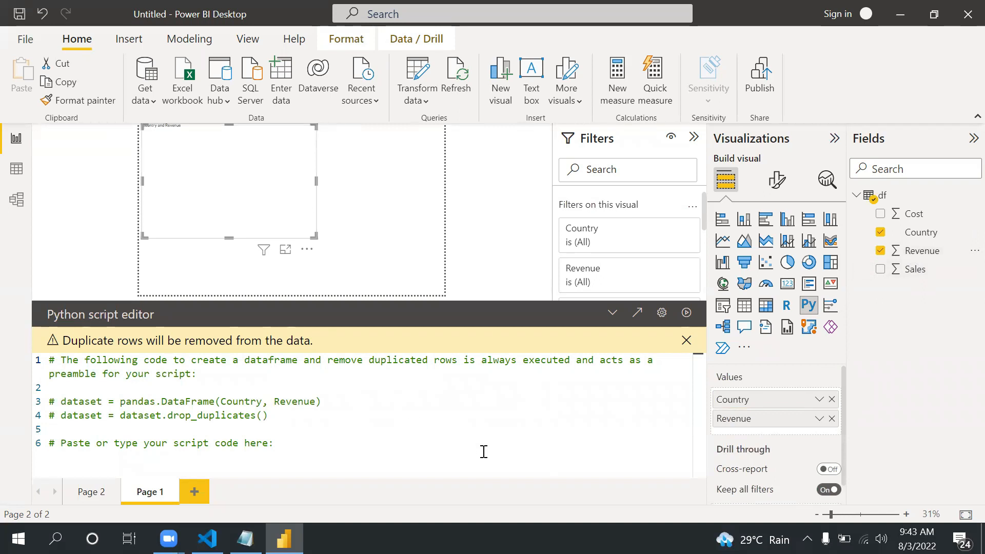
mouse_move(296, 438)
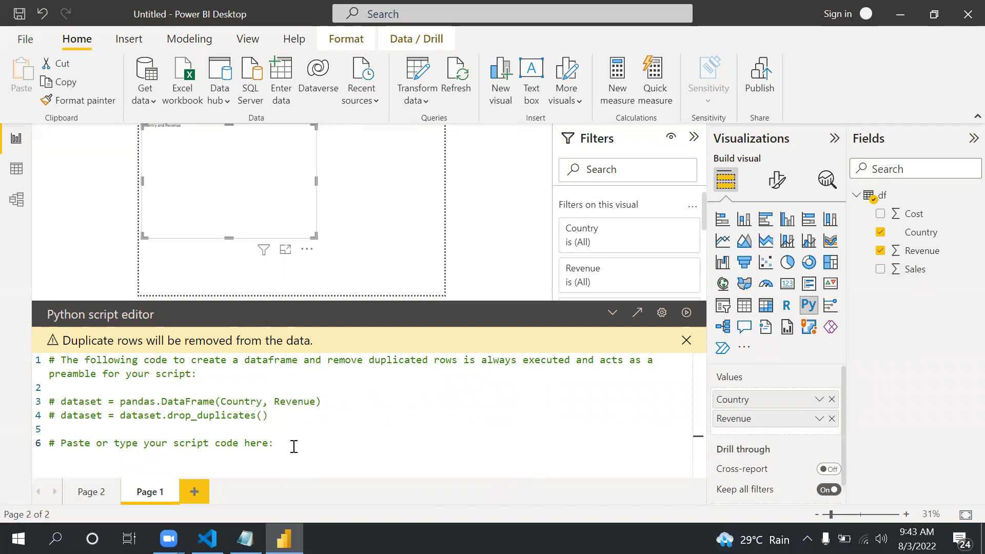
Step: Import matplotlib as mb and matplotlib.pyplot as plt in the script
key(Return)
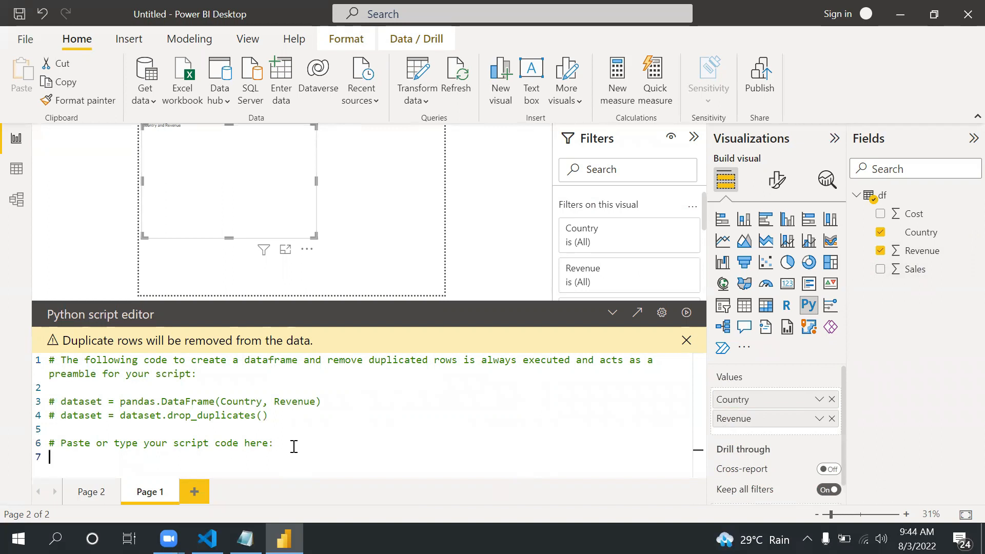
scroll(down, 3)
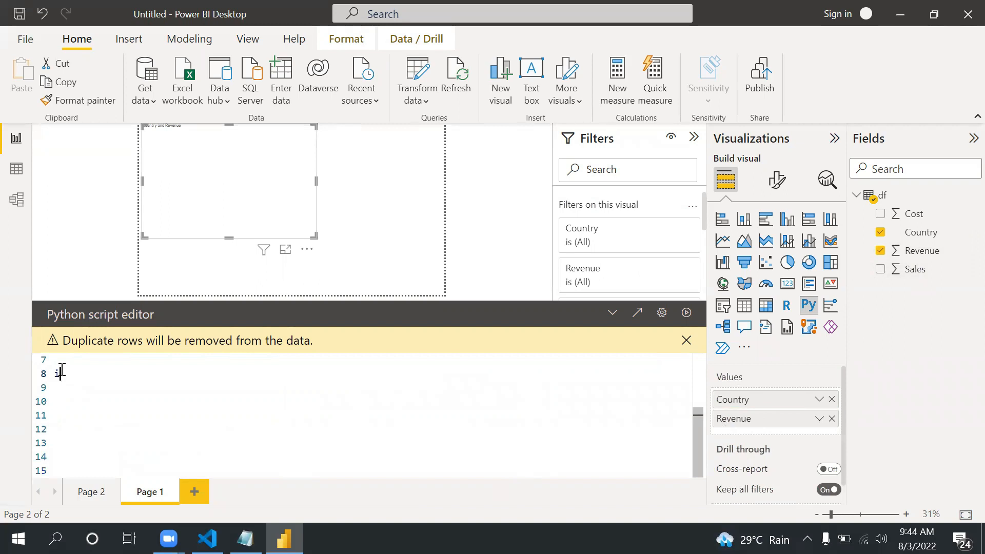
text(import matplot)
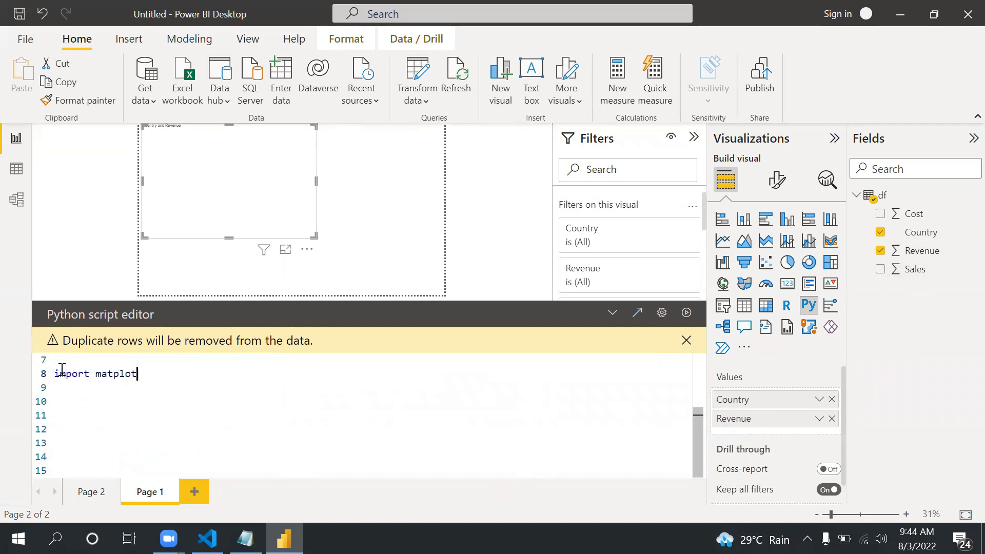
text(lib as)
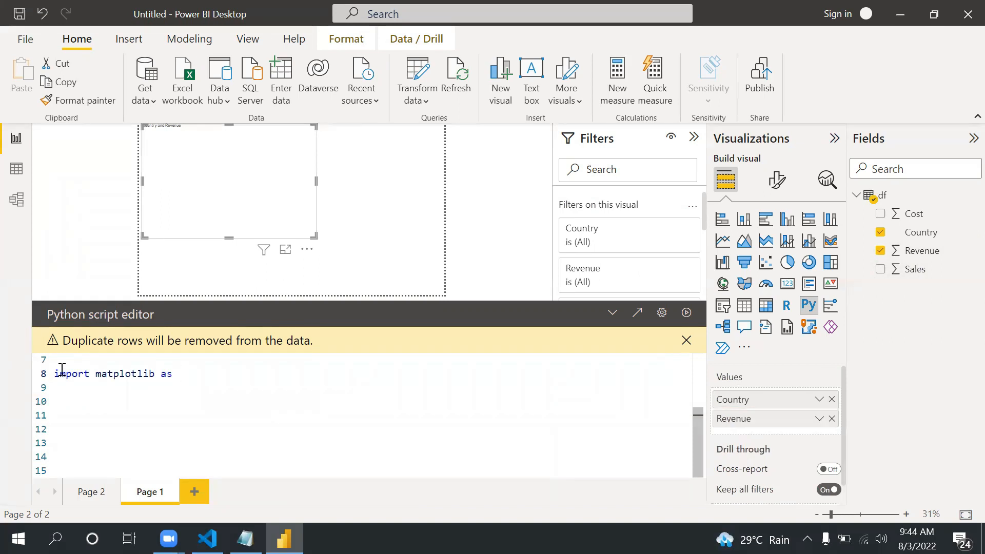
text(mb)
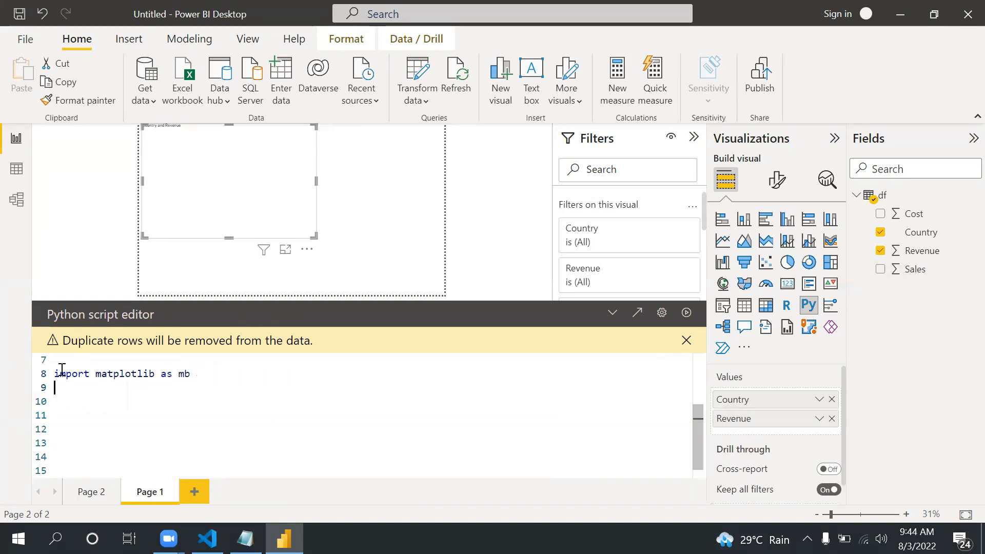
text(pi)
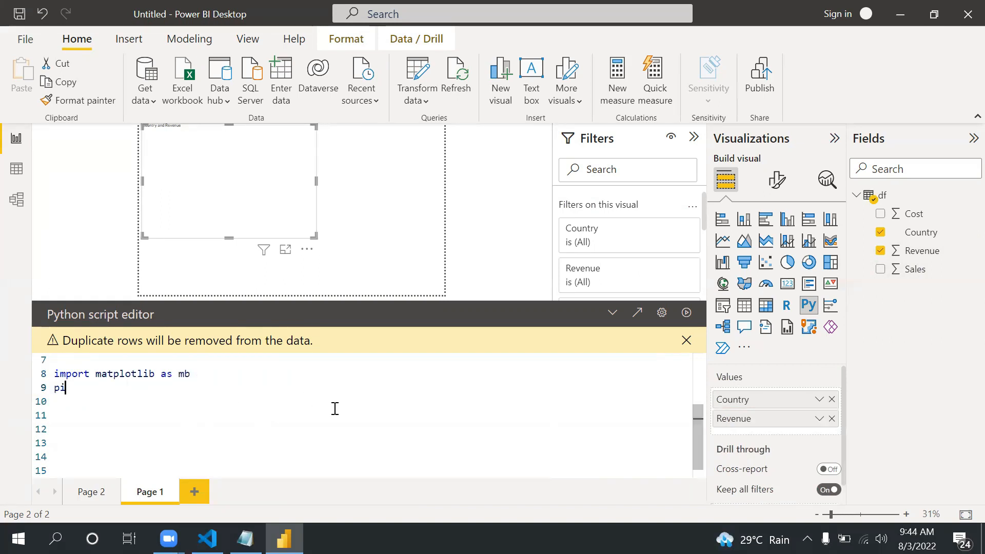
text(mport)
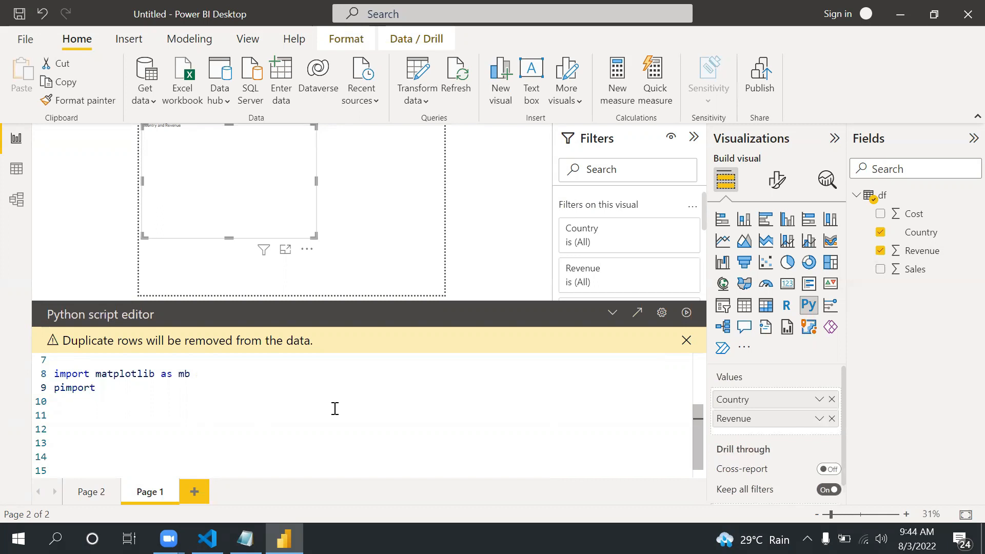
text(i)
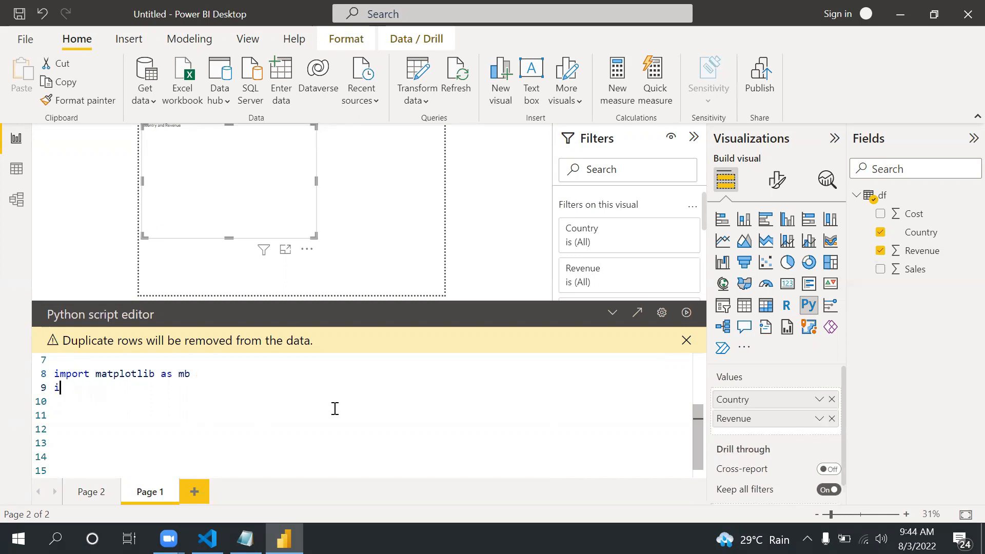
text(mport ma)
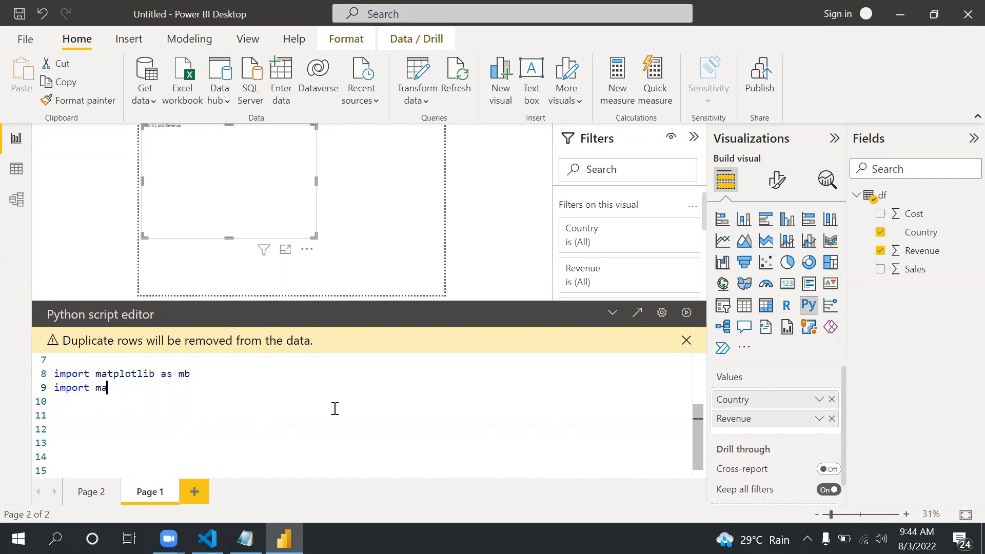
text(tplot.)
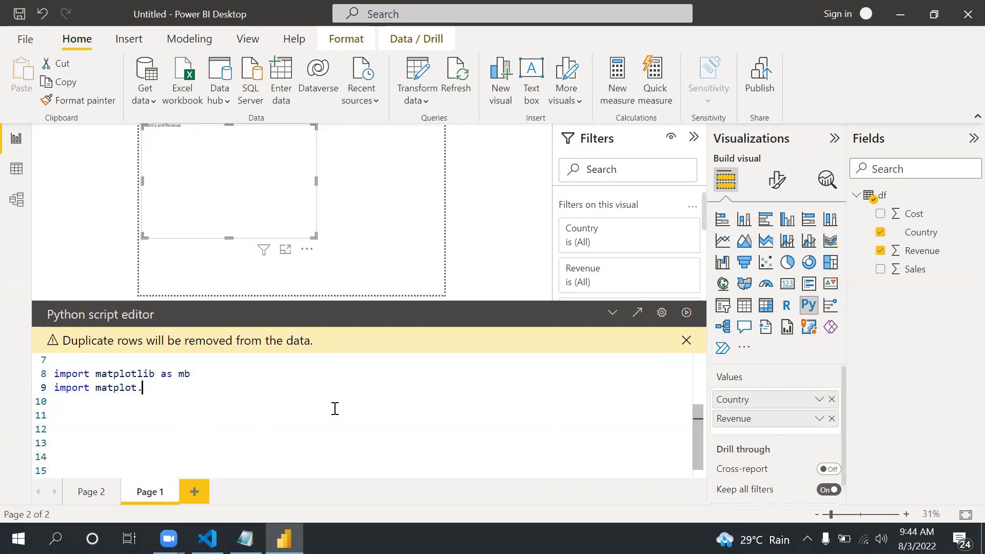
text(pypl)
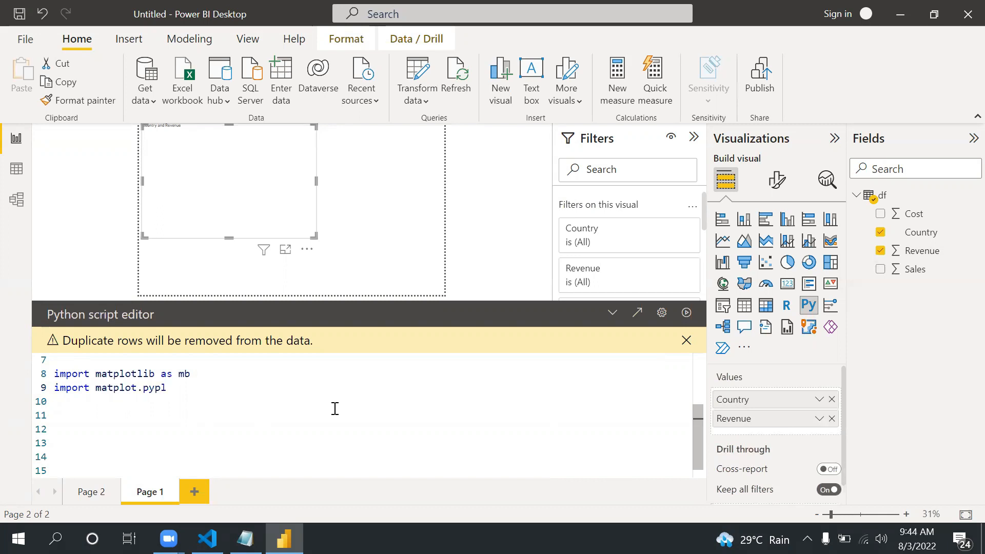
text(as pl)
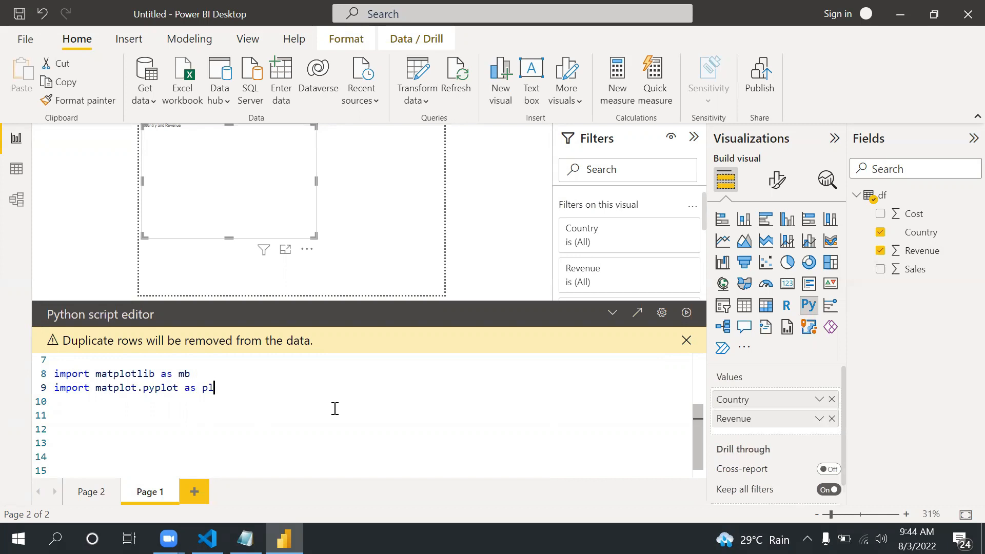
text(t)
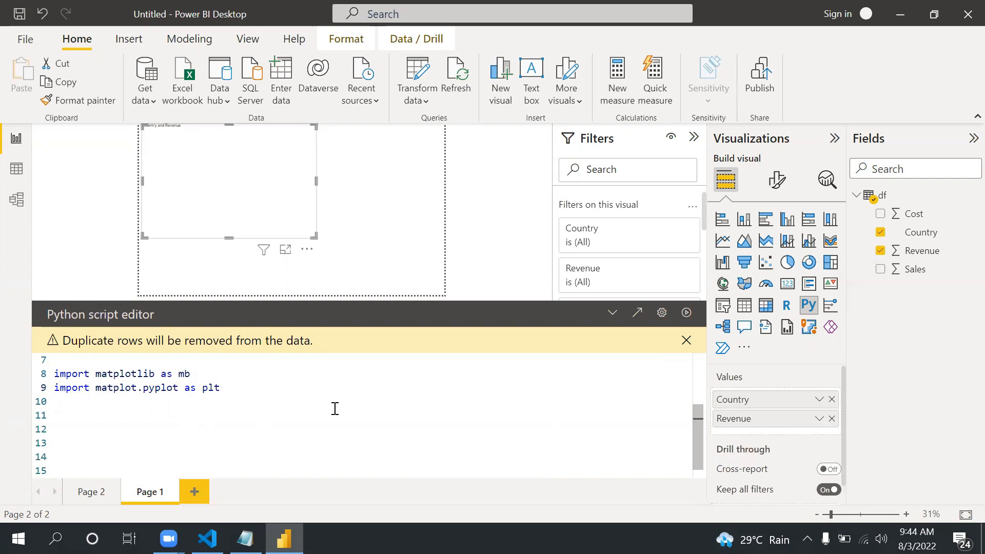
Step: Define x as dataset.loc[0:6,'Country'].tolist()
text(x)
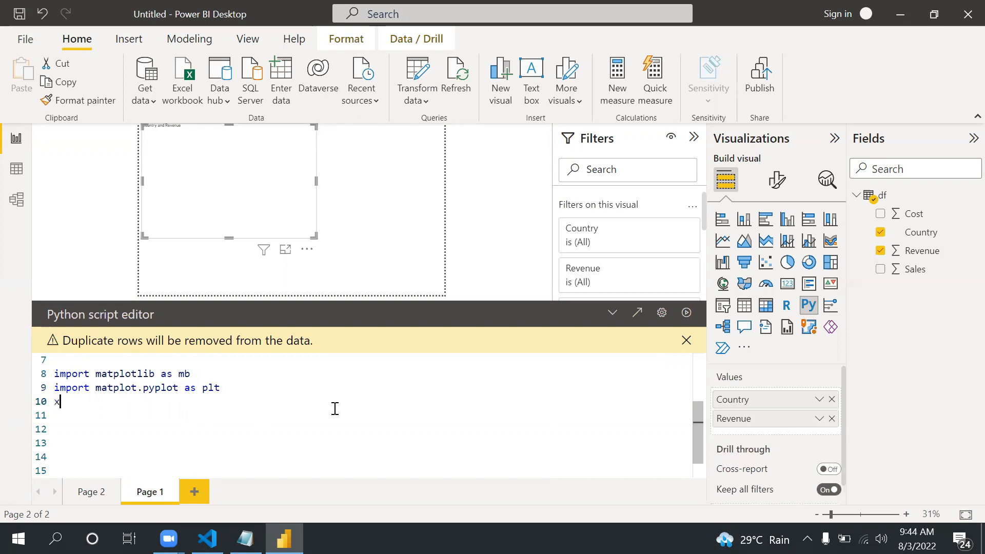
text(=)
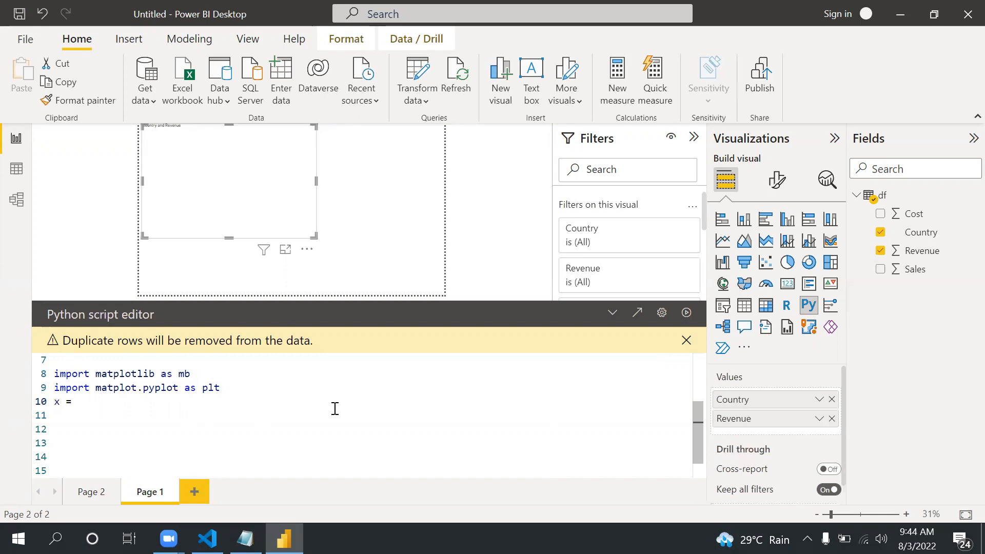
text([])
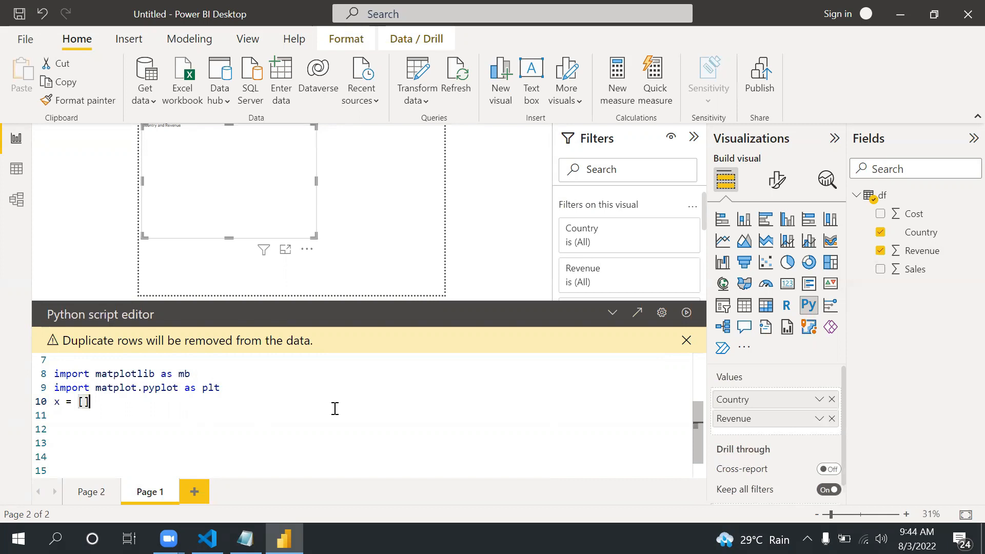
key(Backspace)
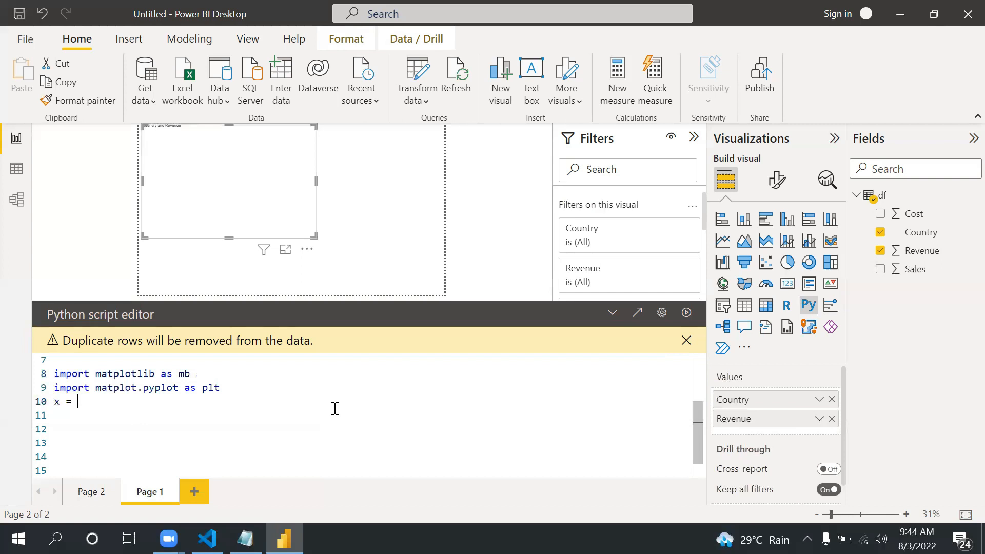
text(datase)
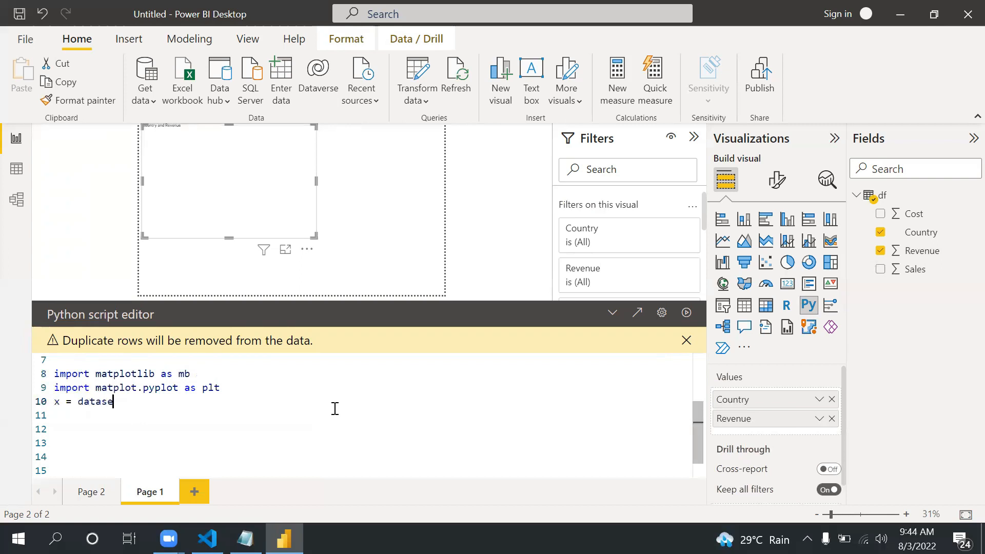
text(t.loc)
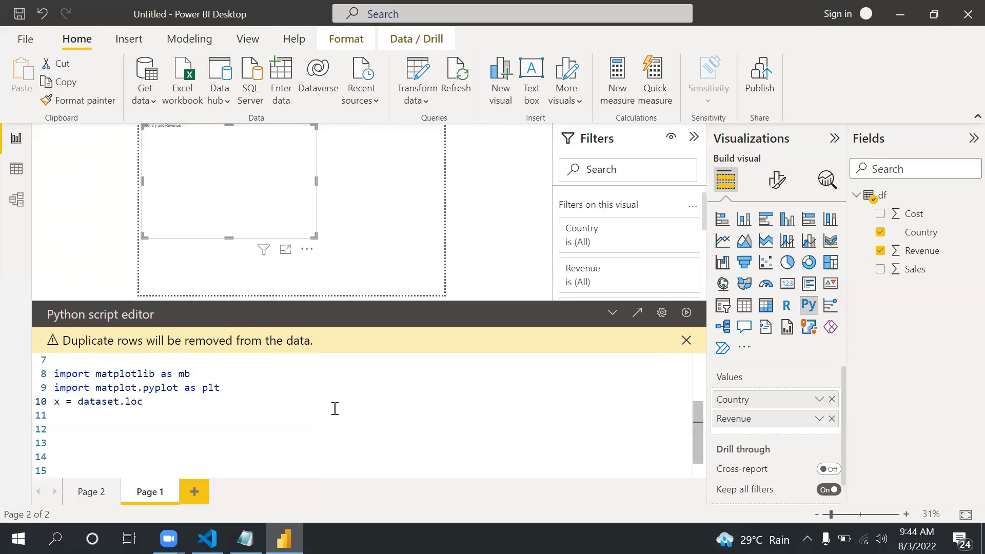
text([0:)
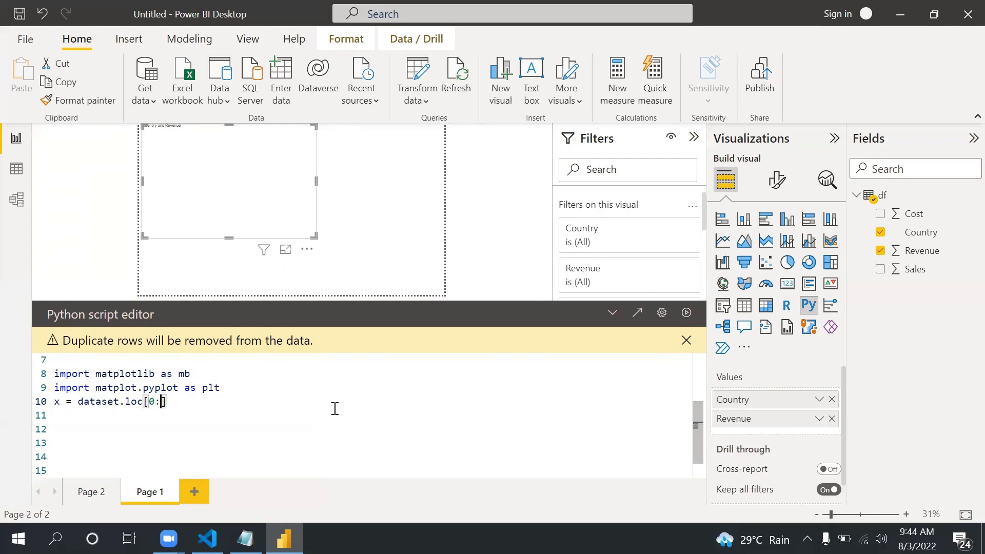
text(6,)
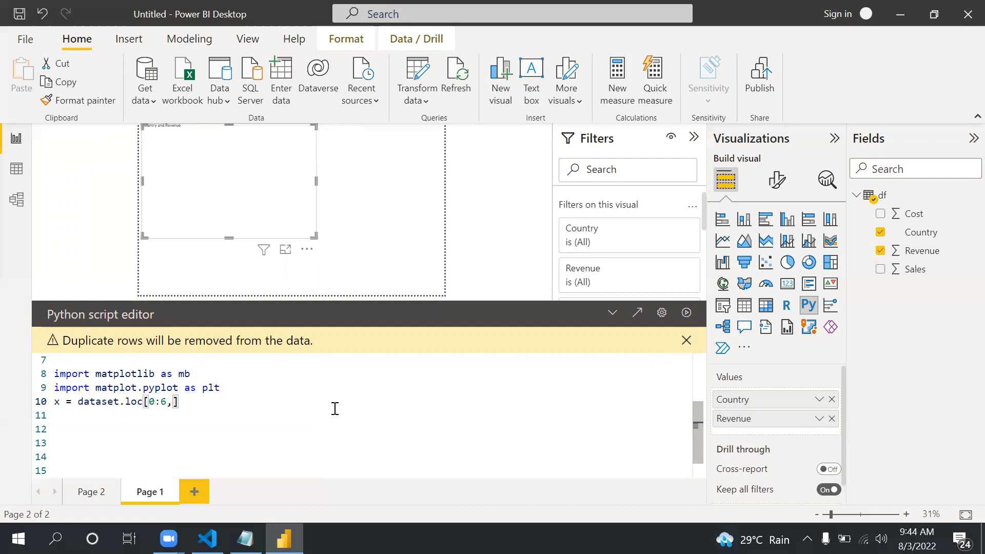
text('Co')
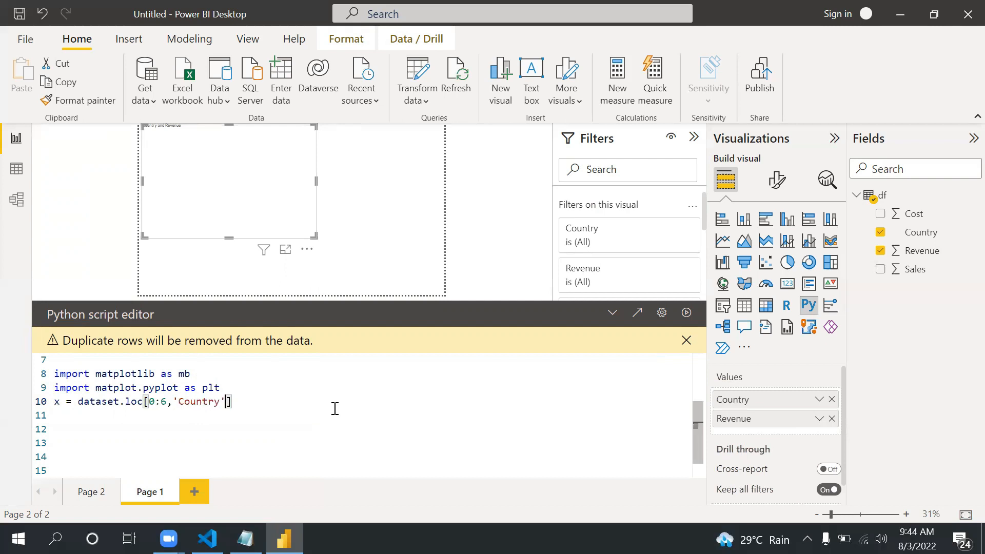
text(.tol)
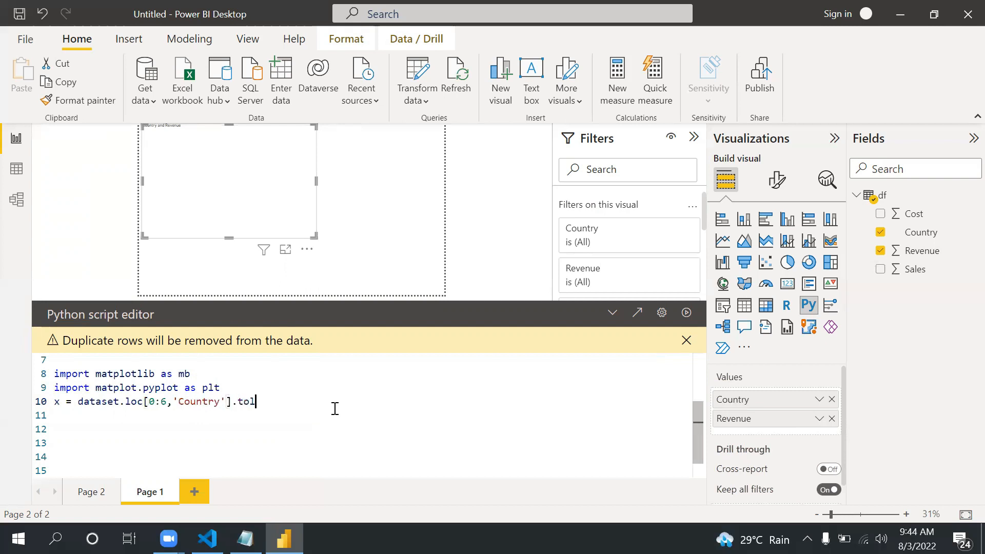
text(ist())
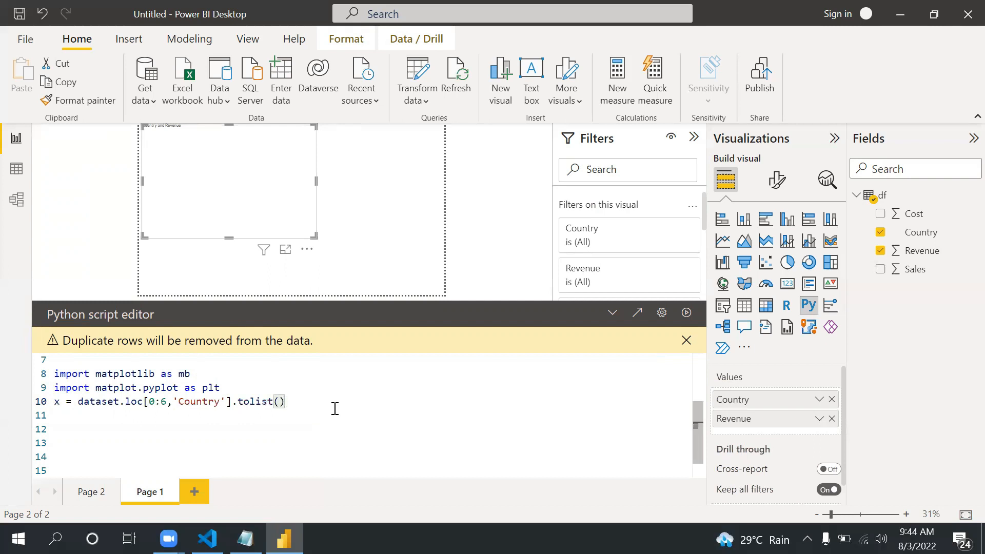
Step: Define y as dataset.loc[0:6,'Sales'].tolist()
text(y)
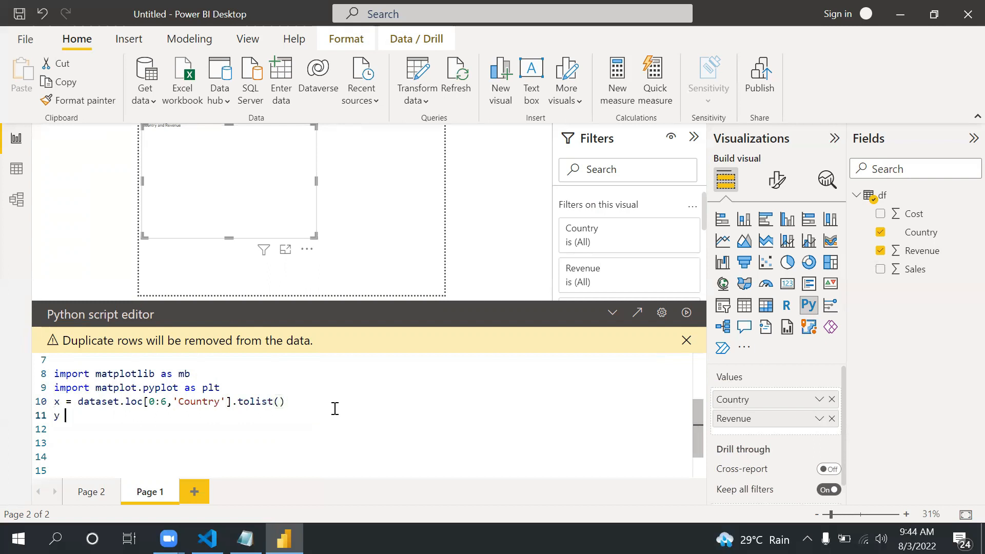
text(= d)
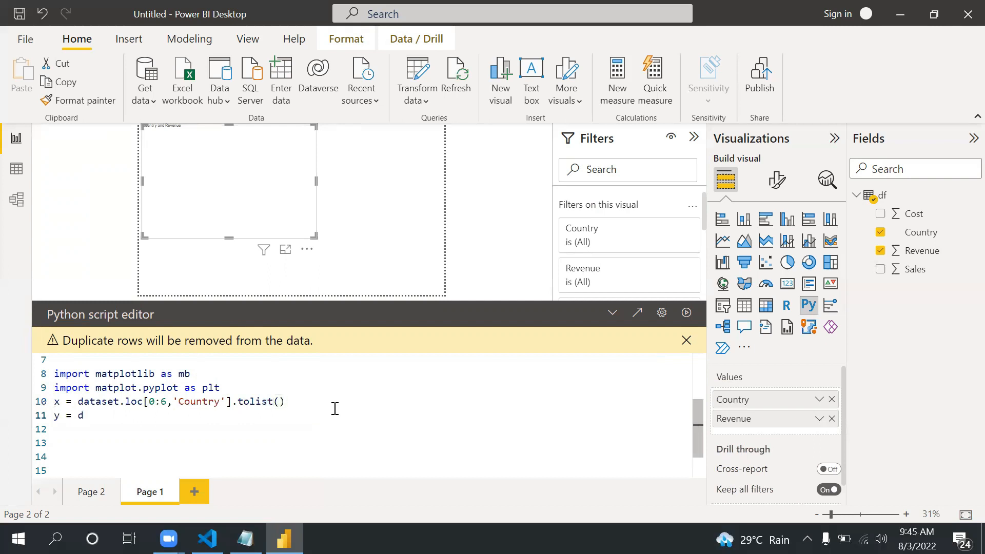
text(ataset.)
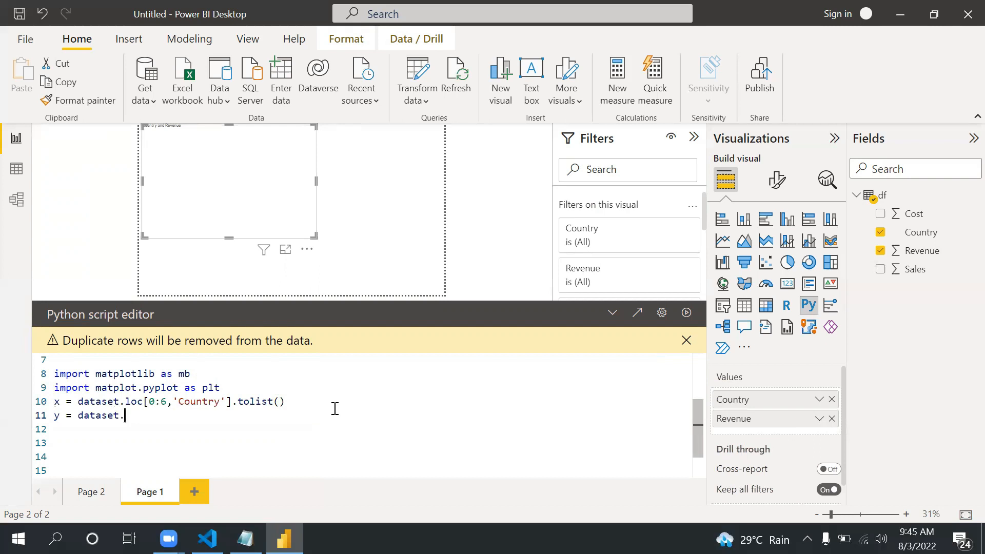
text(loc[])
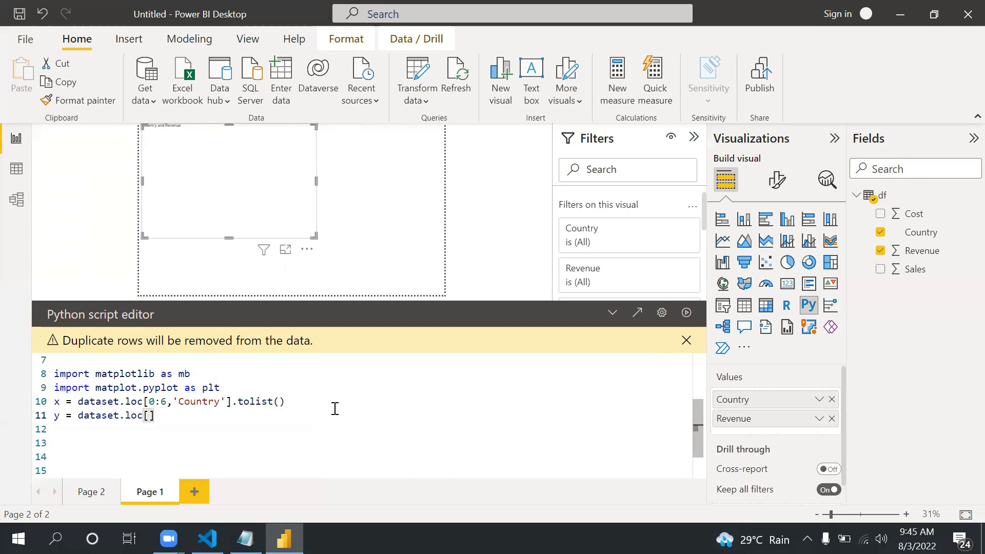
text(0:6,)
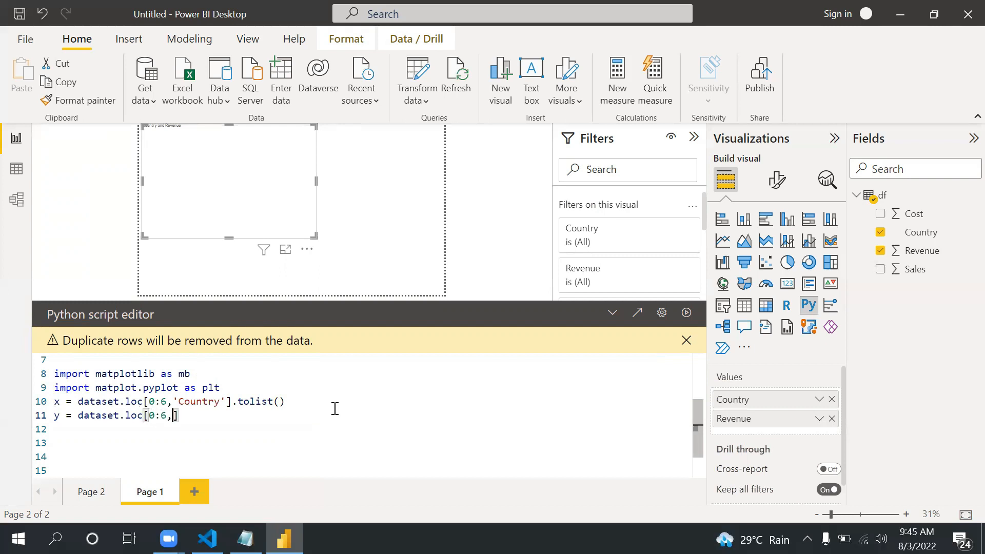
text('Sales')
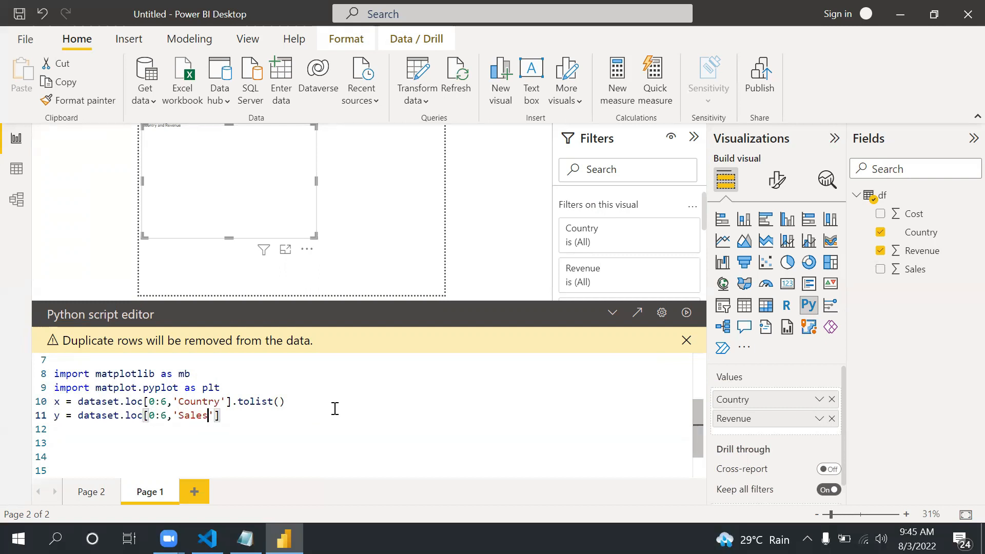
text(.t)
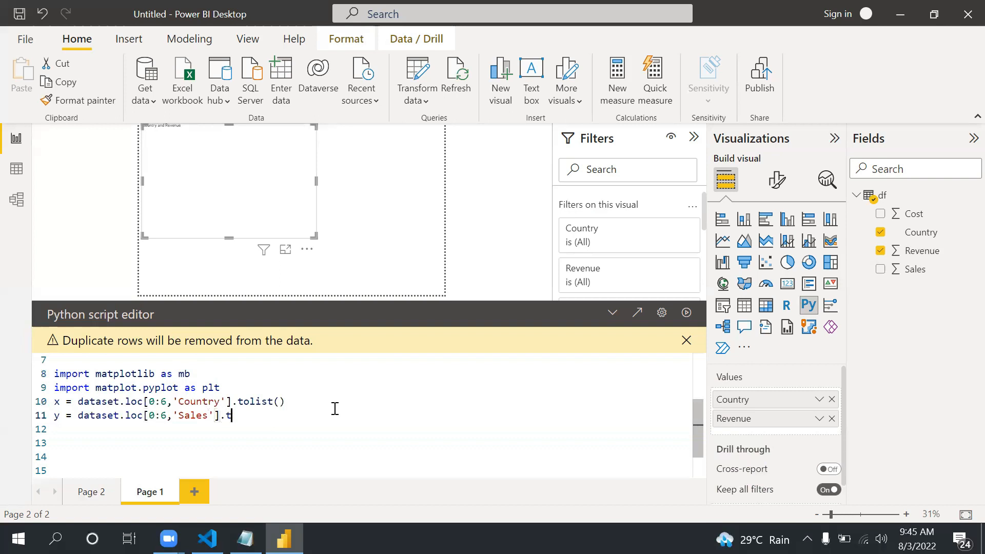
text(olist)
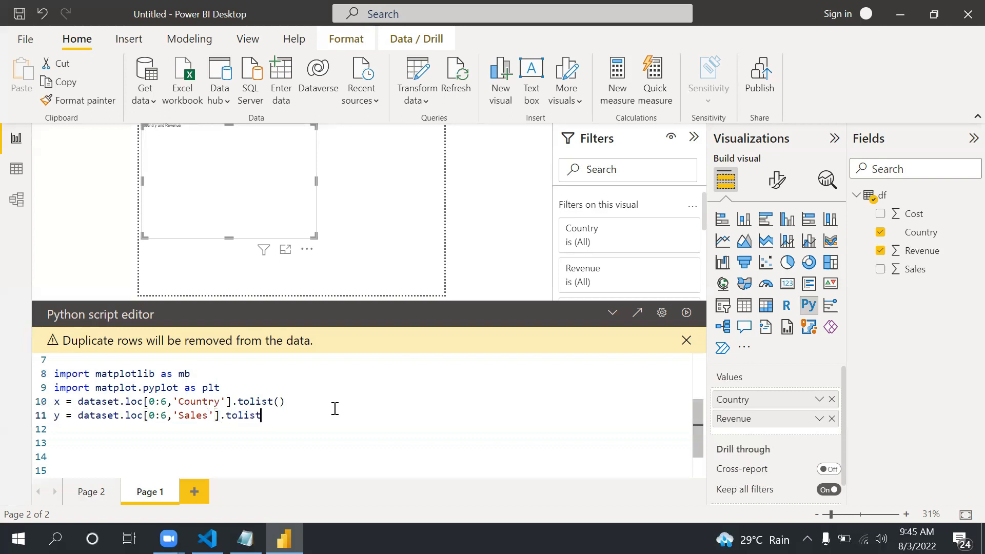
text(())
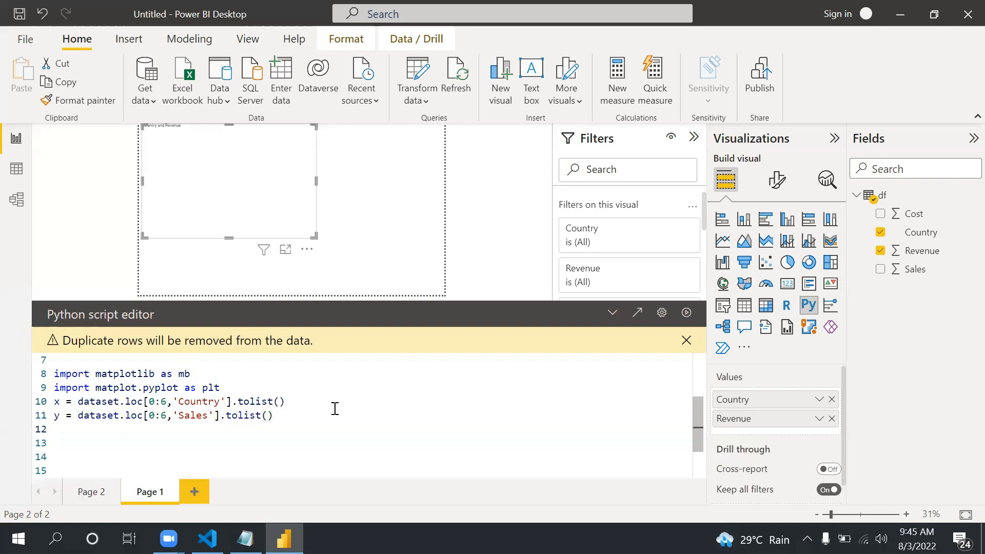
Step: Plot the lists with plt.bar(x,y) followed by plt.show()
text(plt)
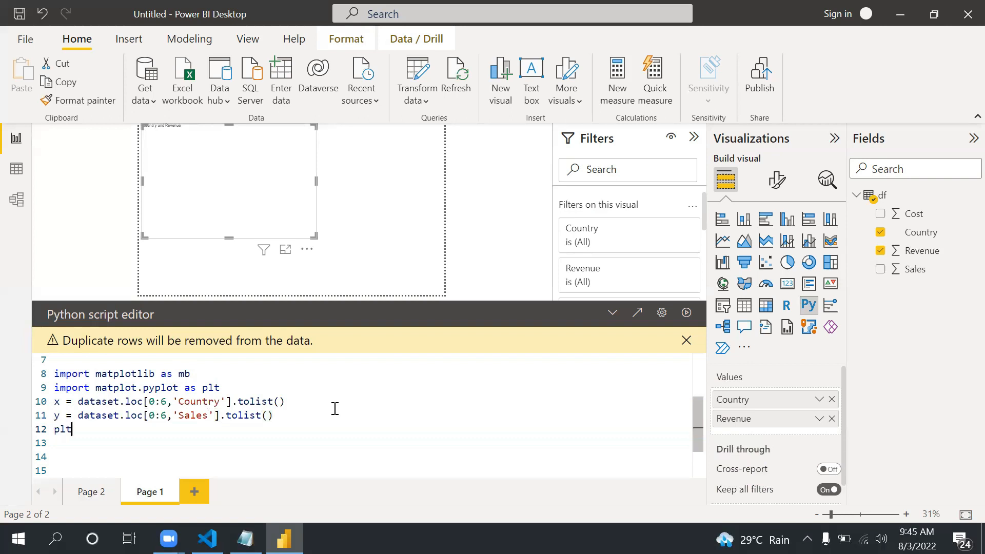
text(.)
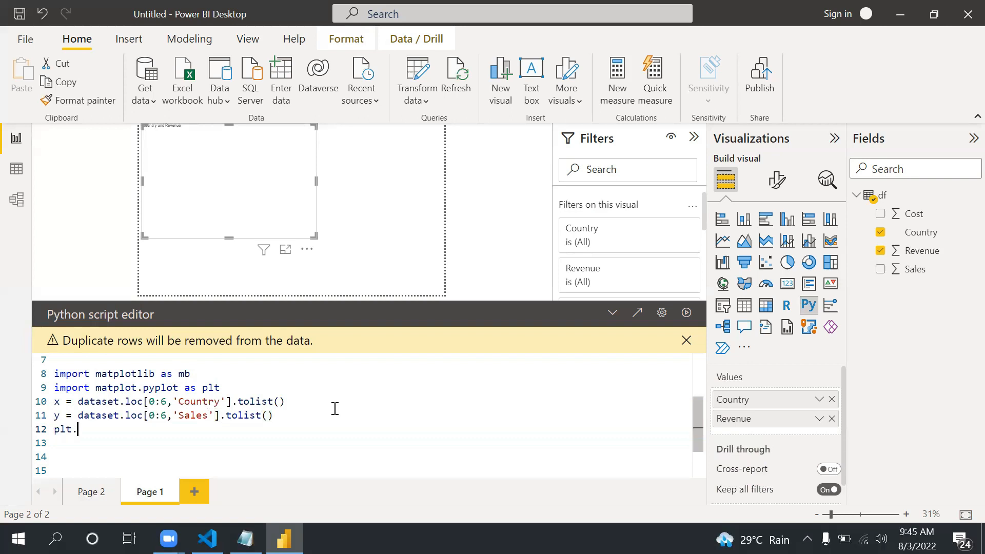
text(bar)
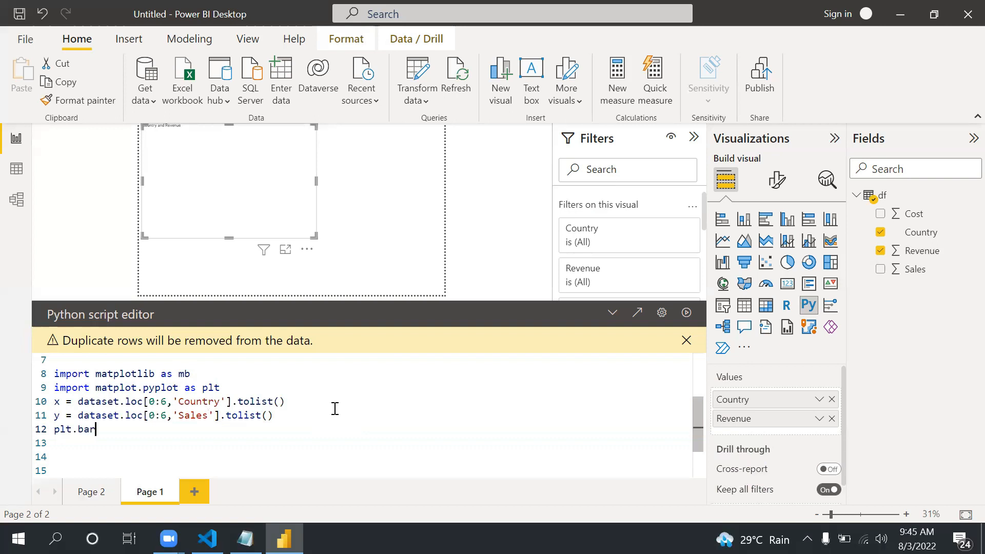
text(())
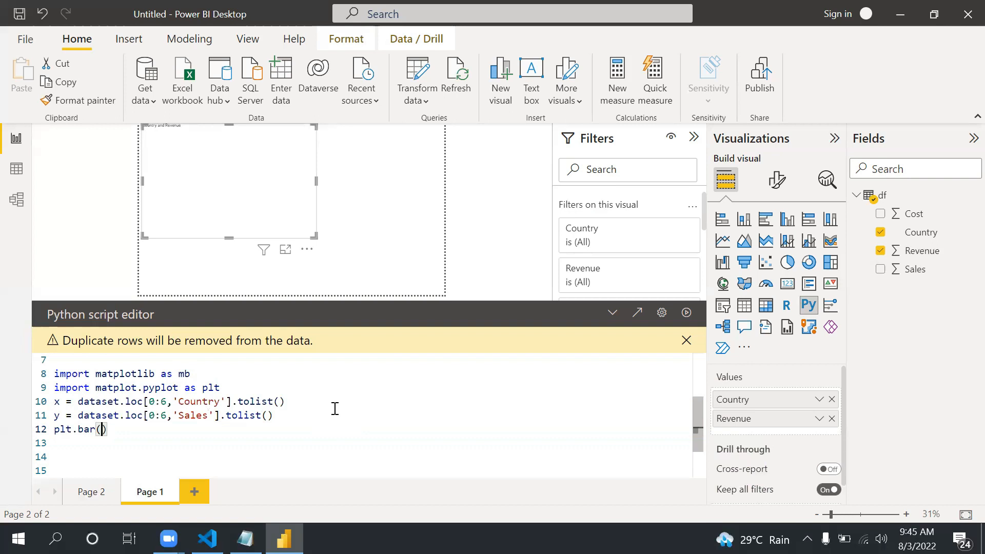
text(x,y)
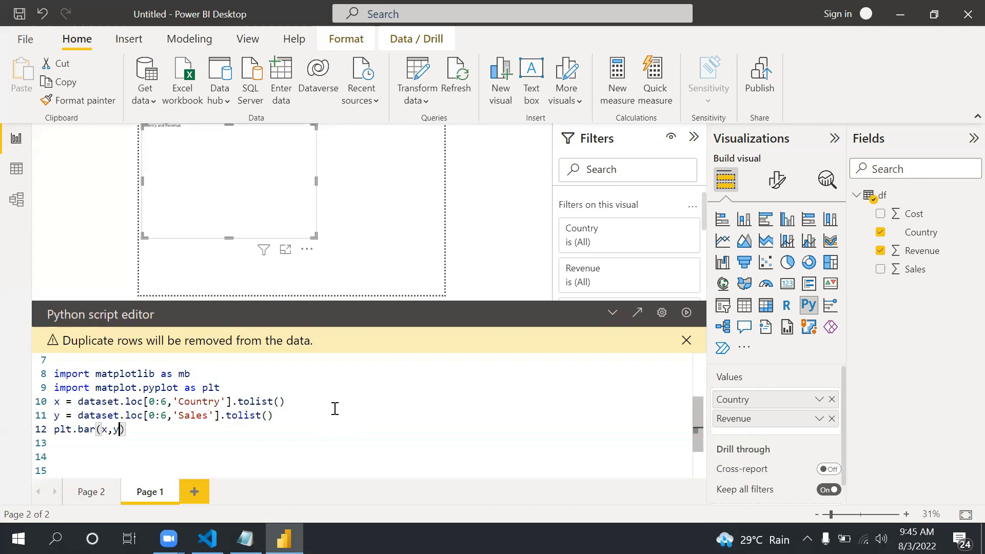
key(Return)
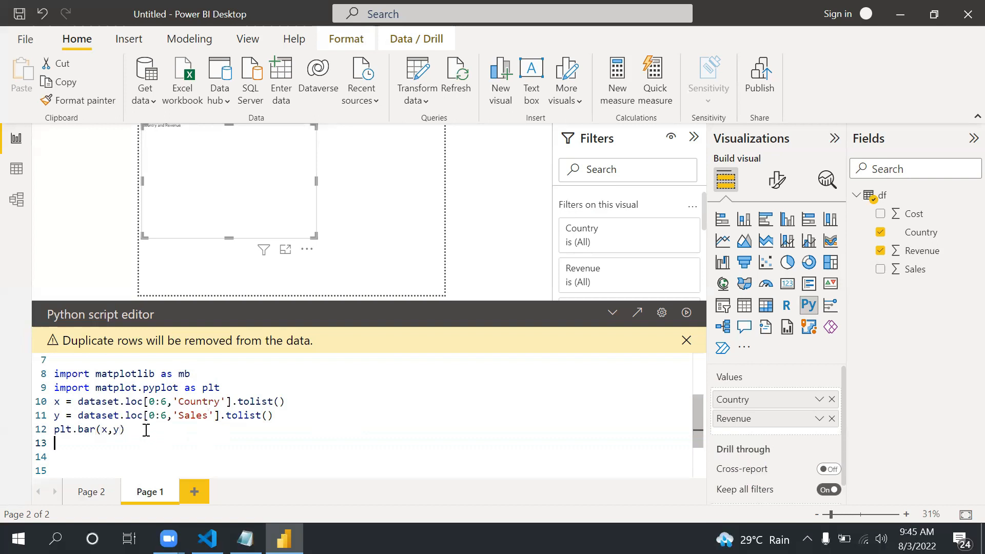
text(plt.sh)
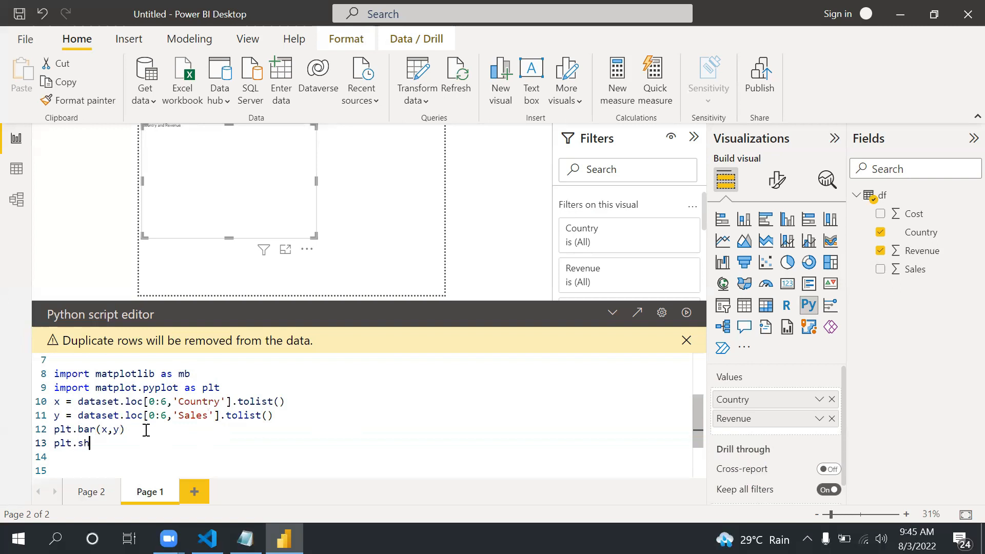
text(ow())
click(133, 387)
text(lib)
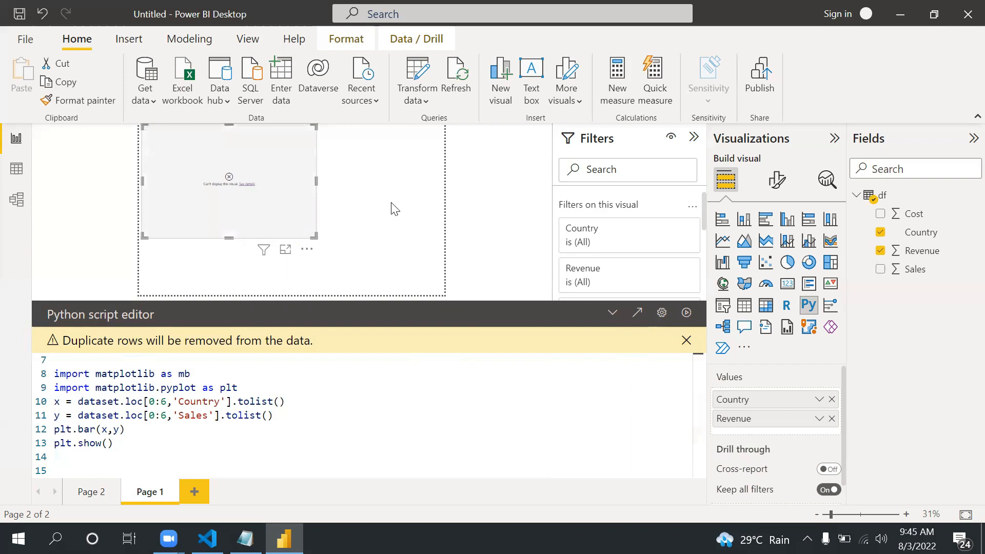
Step: View the visual's KeyError 'Sales' script error details and dismiss them
click(245, 184)
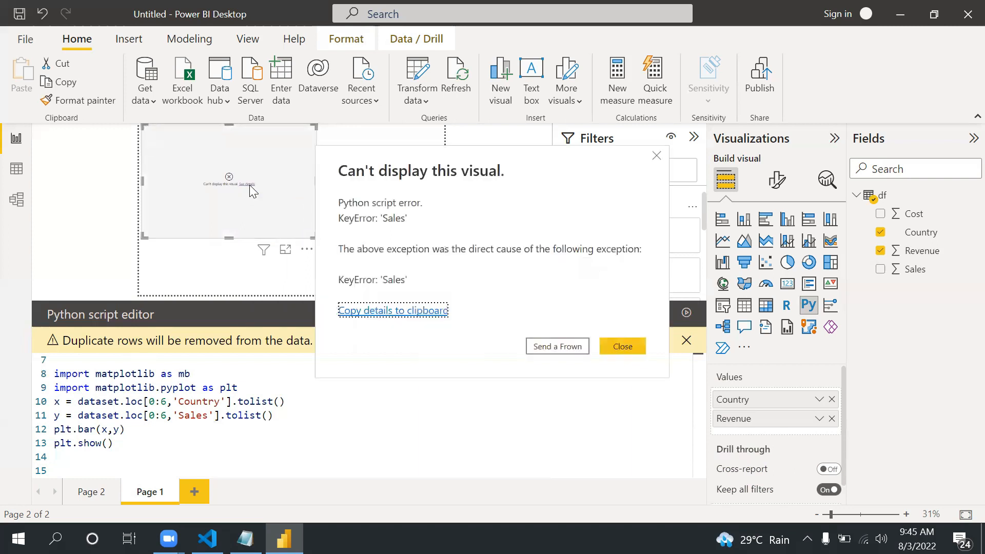
mouse_move(615, 321)
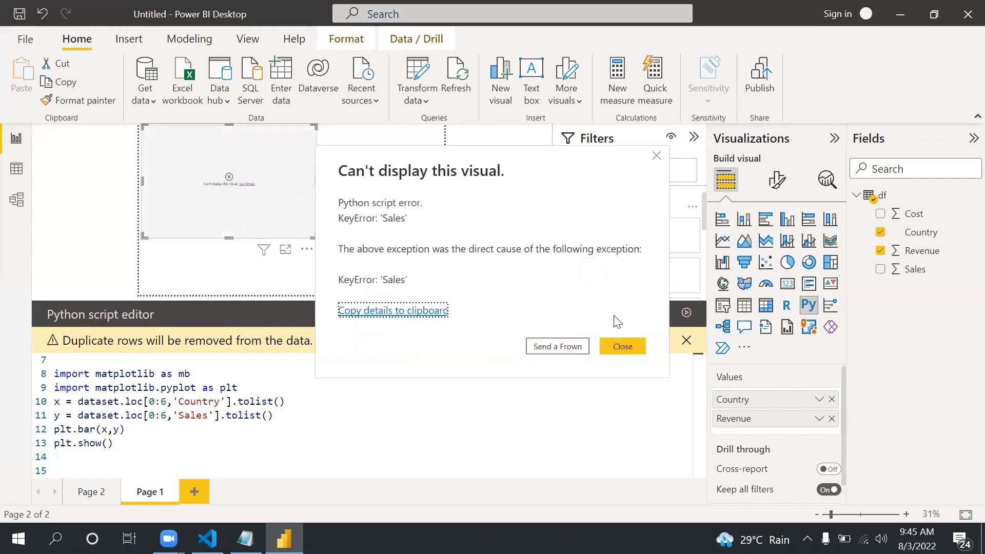
mouse_move(433, 278)
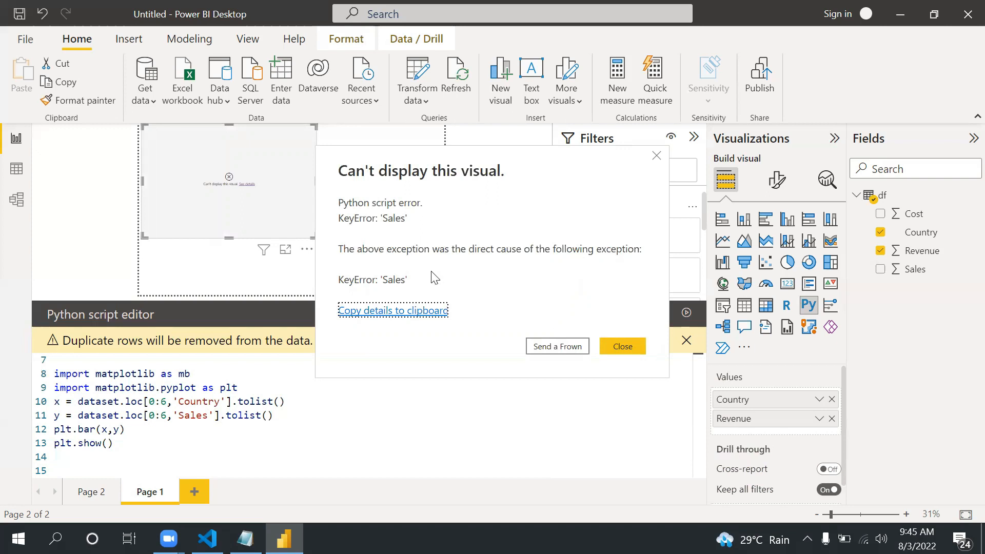
mouse_move(237, 433)
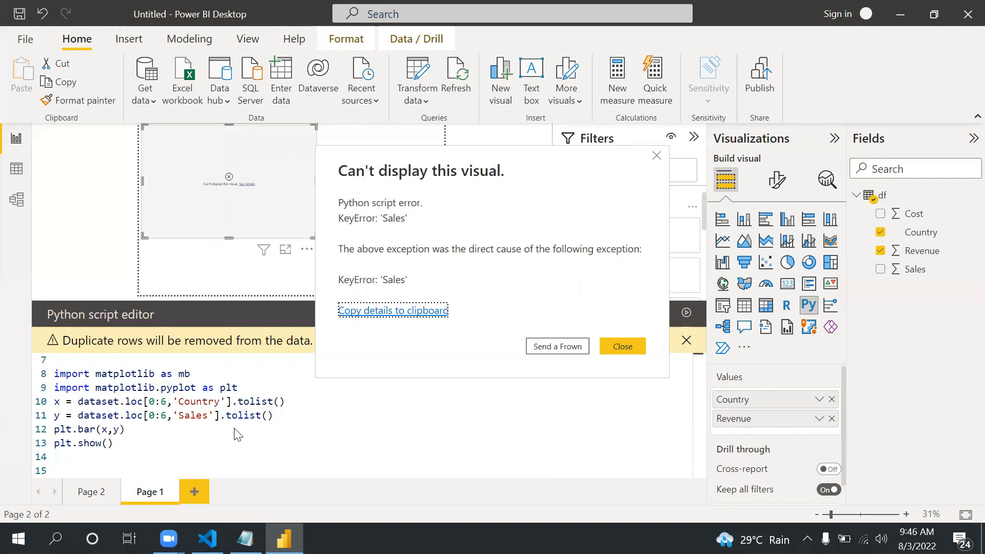
click(622, 346)
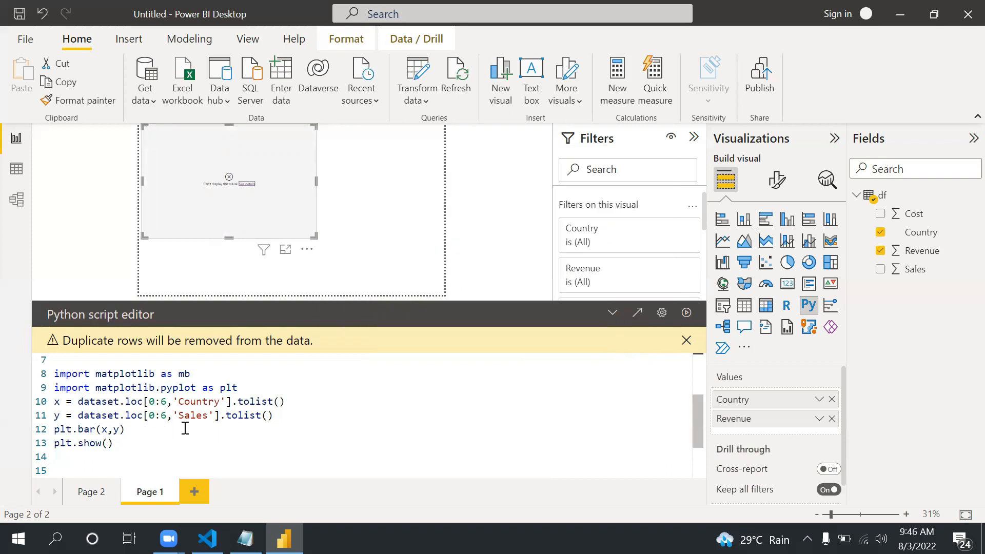
mouse_move(213, 432)
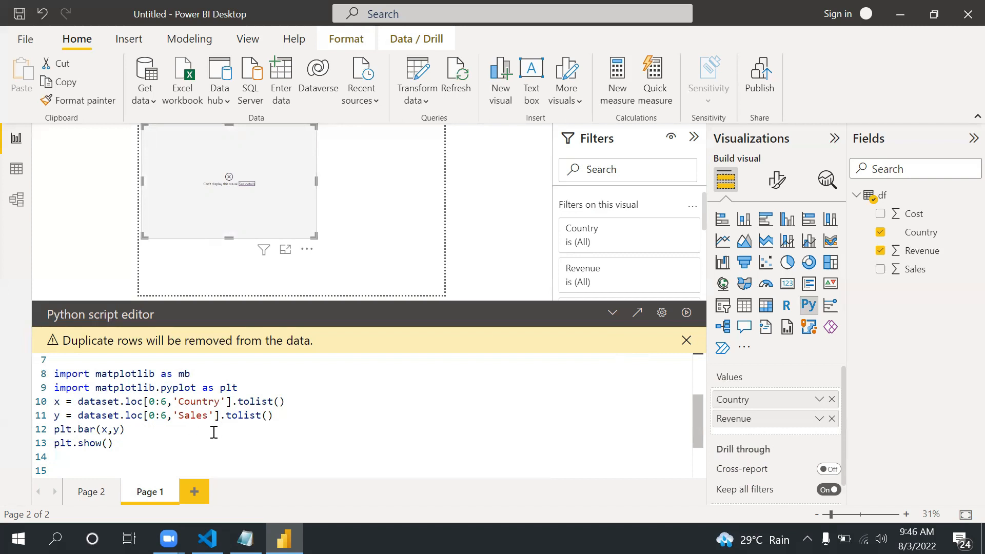
mouse_move(551, 409)
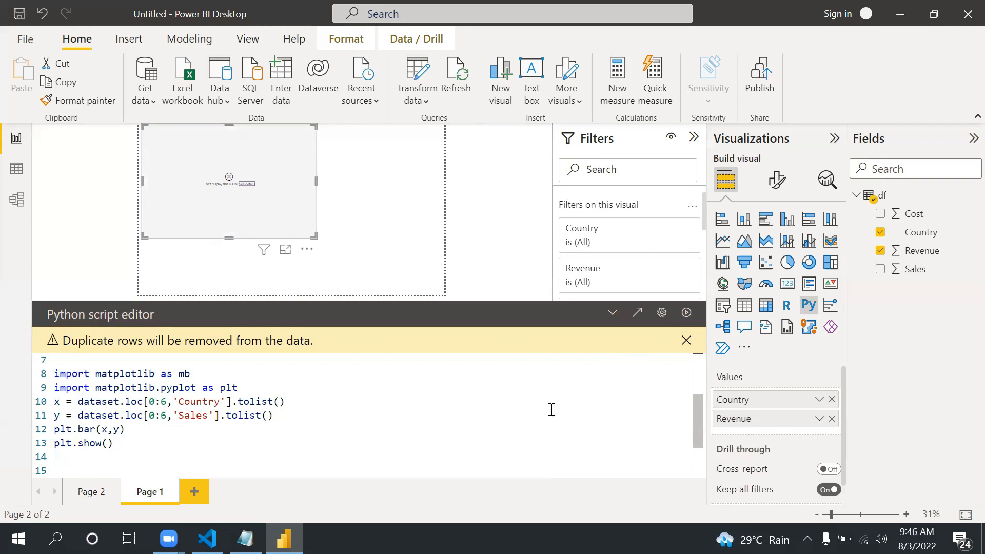
mouse_move(333, 359)
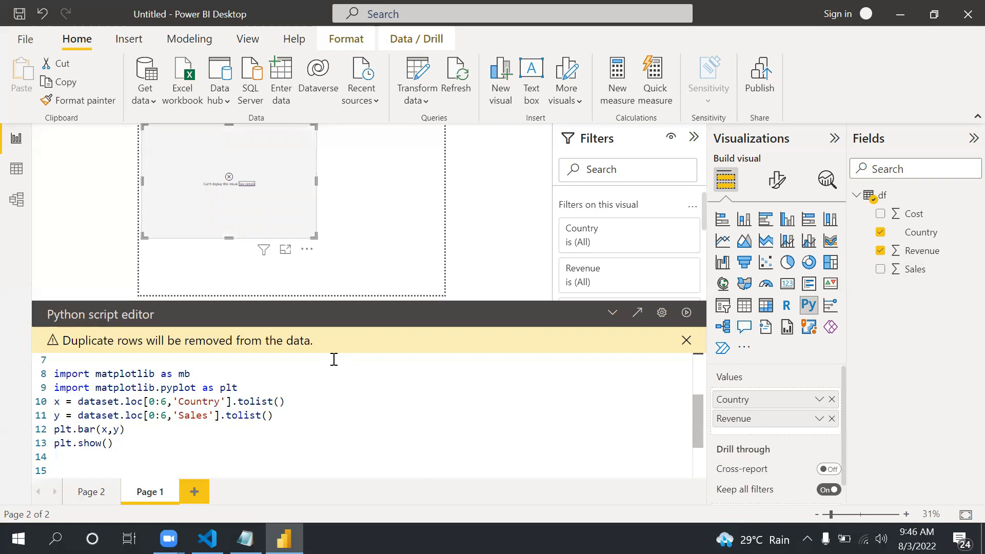
Step: Rerun the Python script and view the same KeyError 'Sales' error details
click(686, 313)
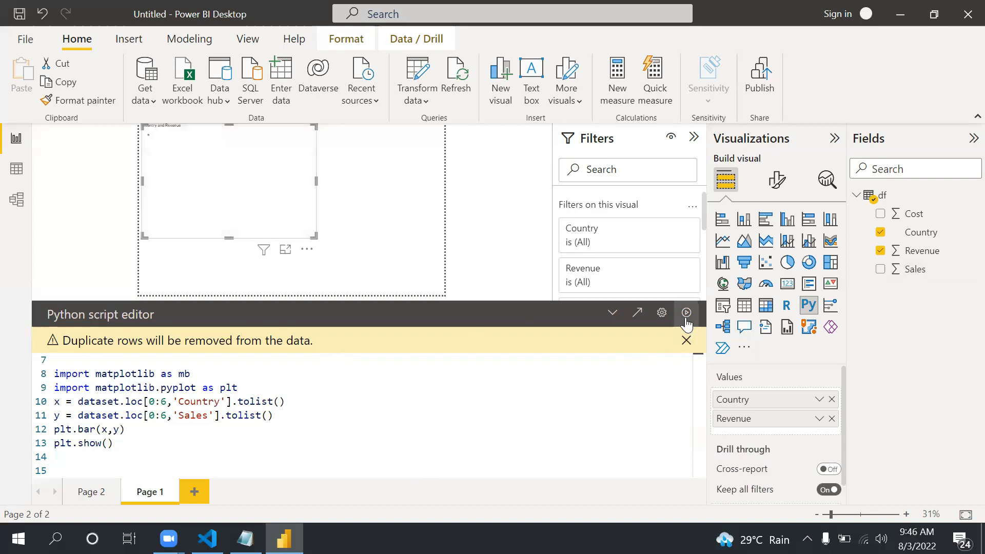
click(686, 312)
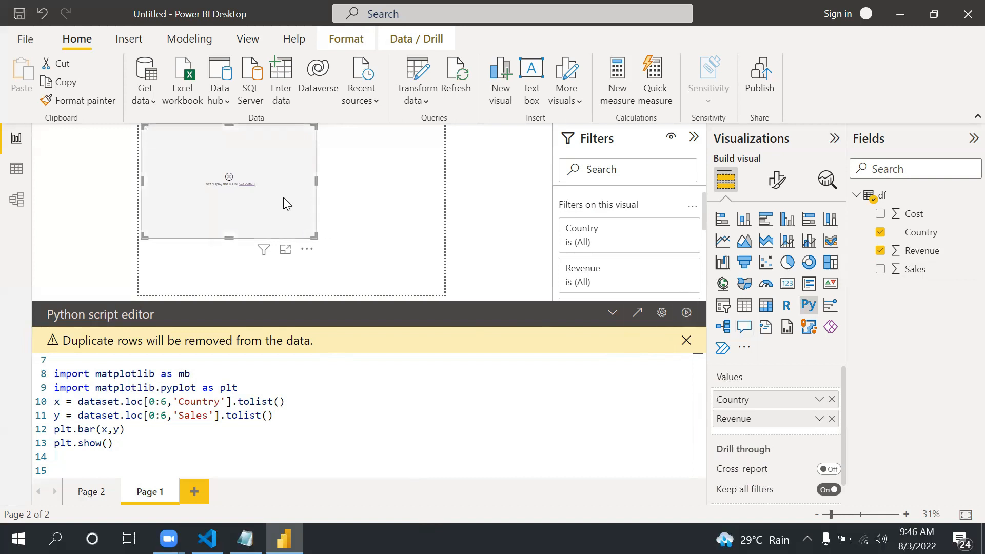
mouse_move(247, 187)
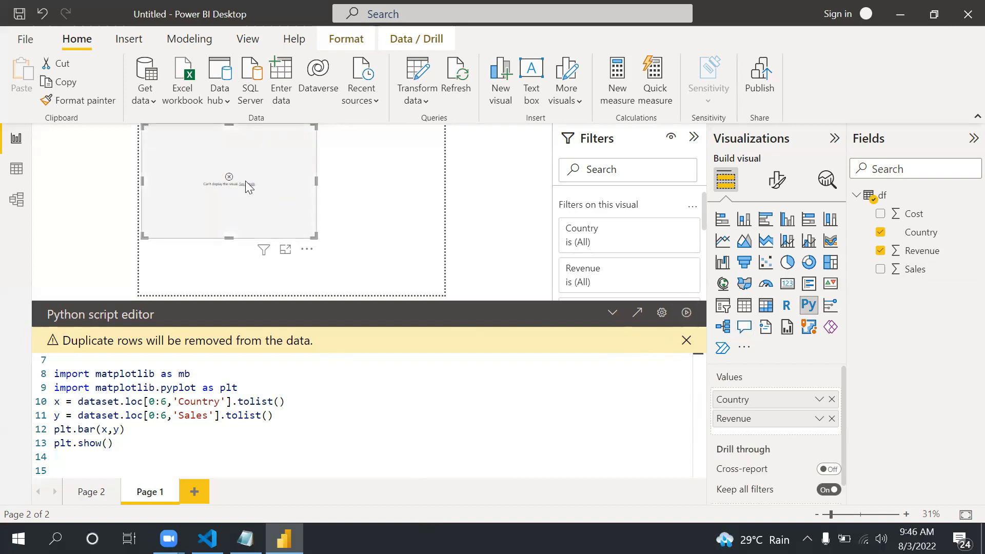
click(240, 184)
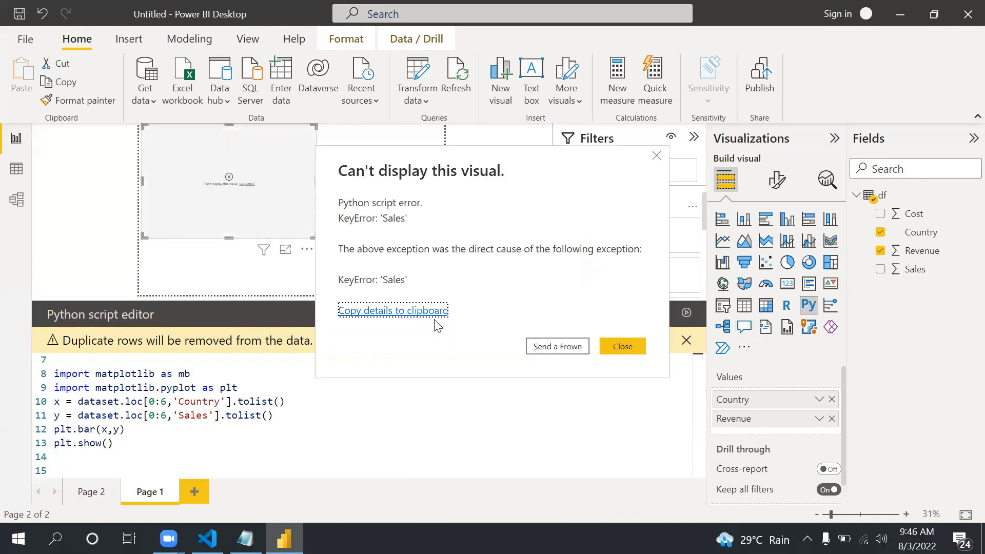
mouse_move(386, 242)
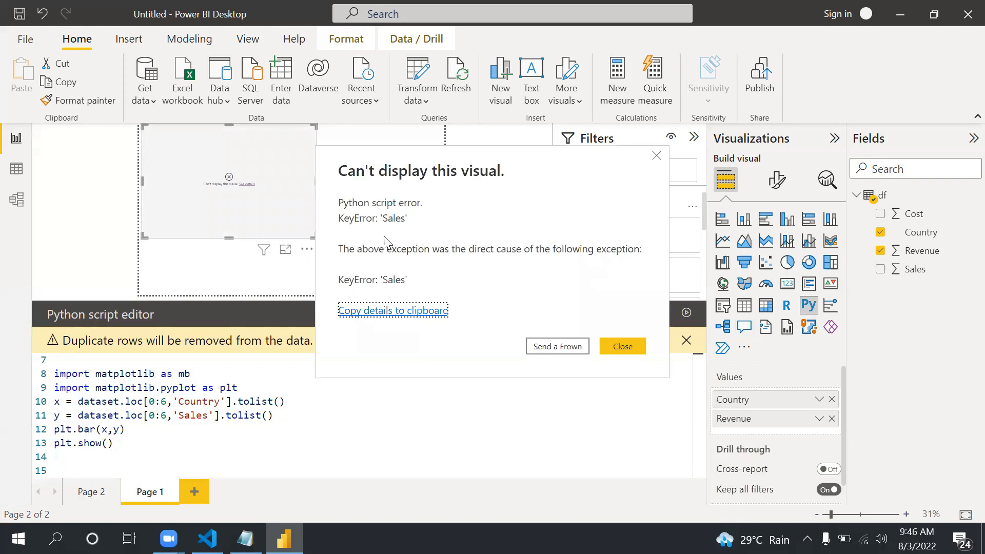
mouse_move(392, 239)
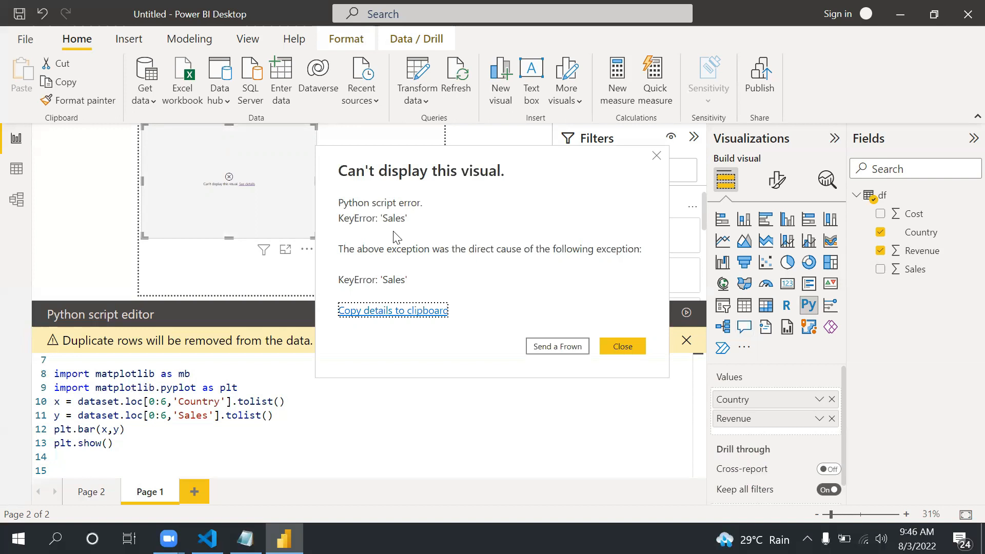
mouse_move(480, 271)
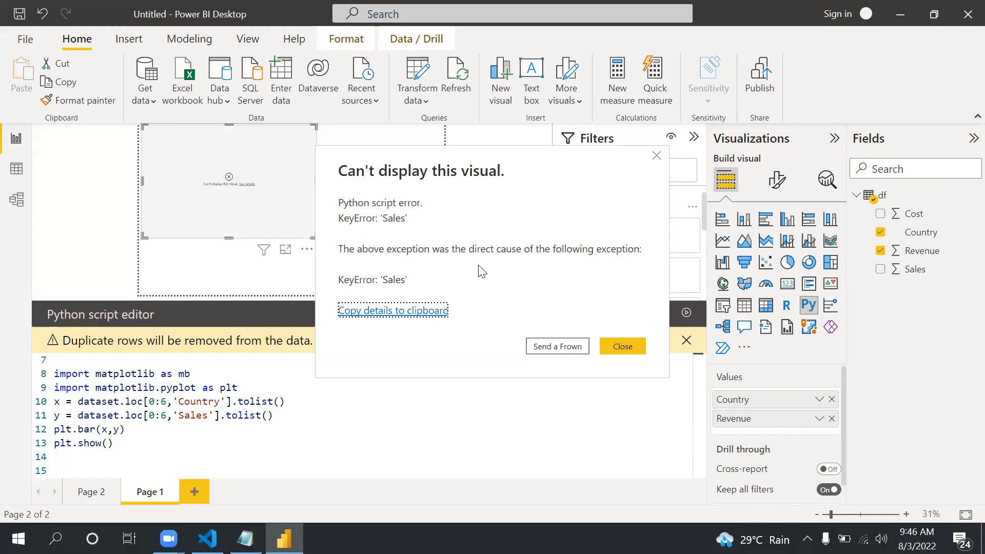
mouse_move(416, 208)
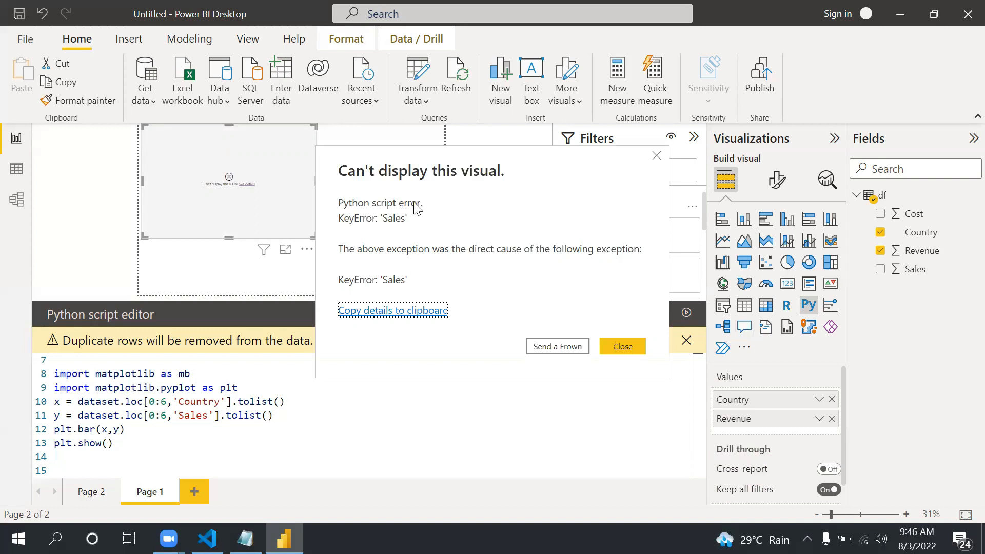
Step: Dismiss the error and take y from the 'Revenue' column instead of 'Sales'
click(622, 345)
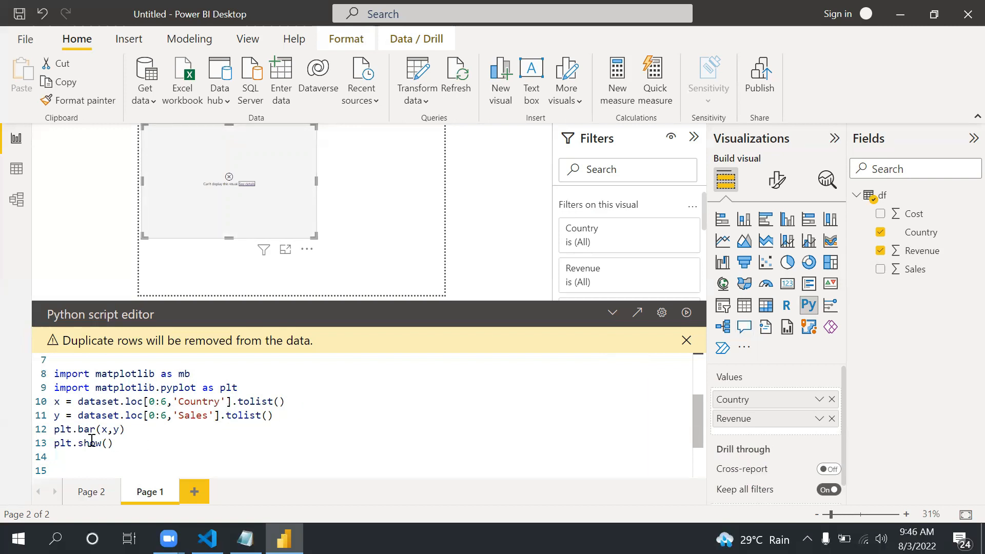
mouse_move(799, 399)
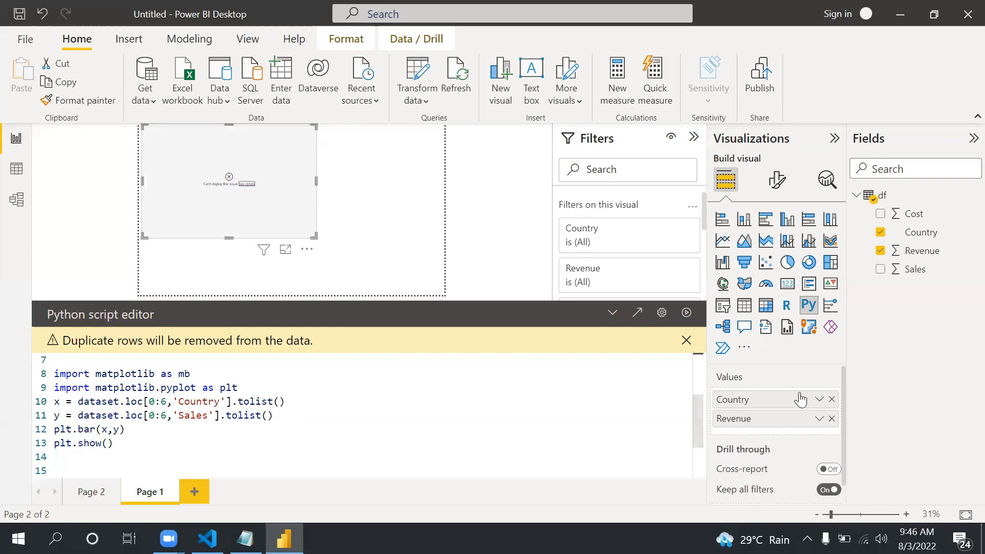
mouse_move(833, 425)
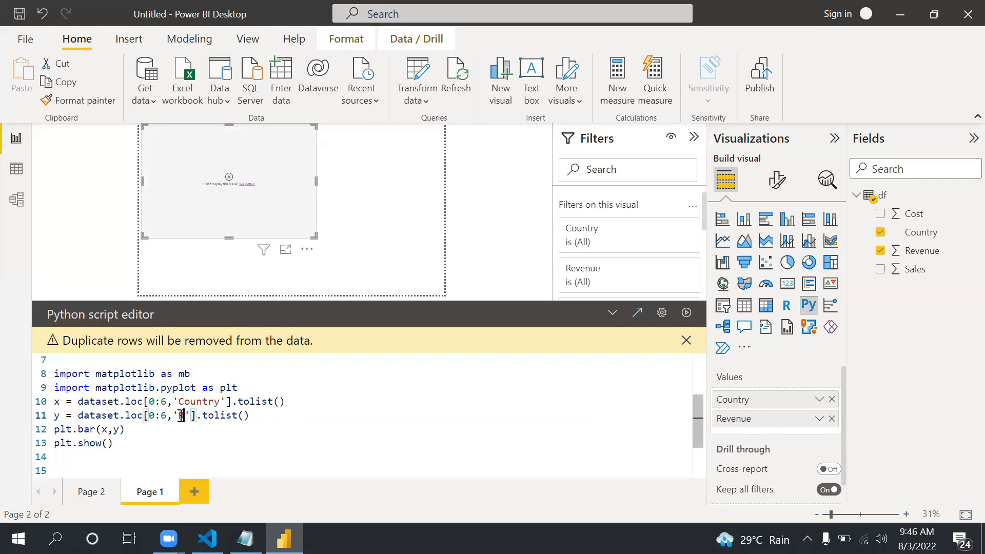
text(Revenue)
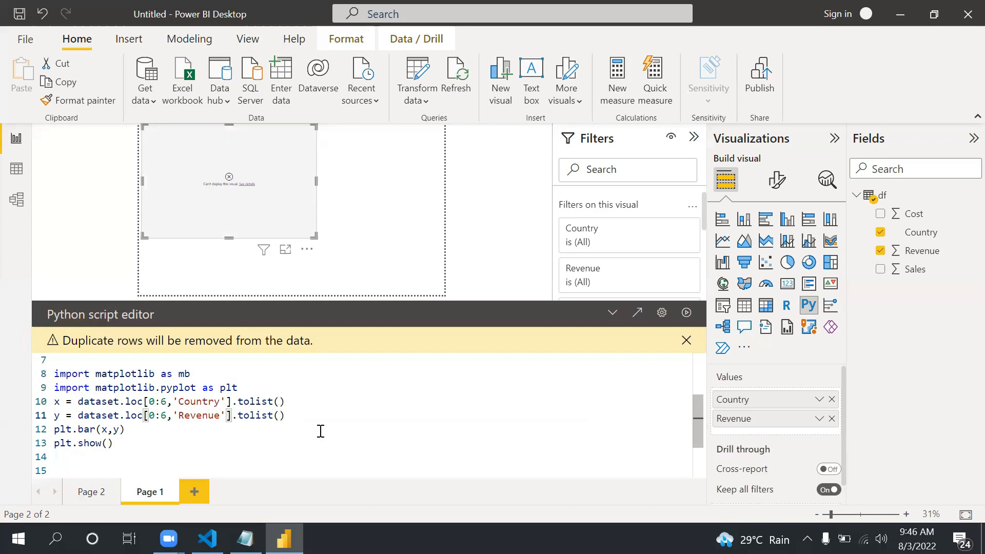
mouse_move(452, 271)
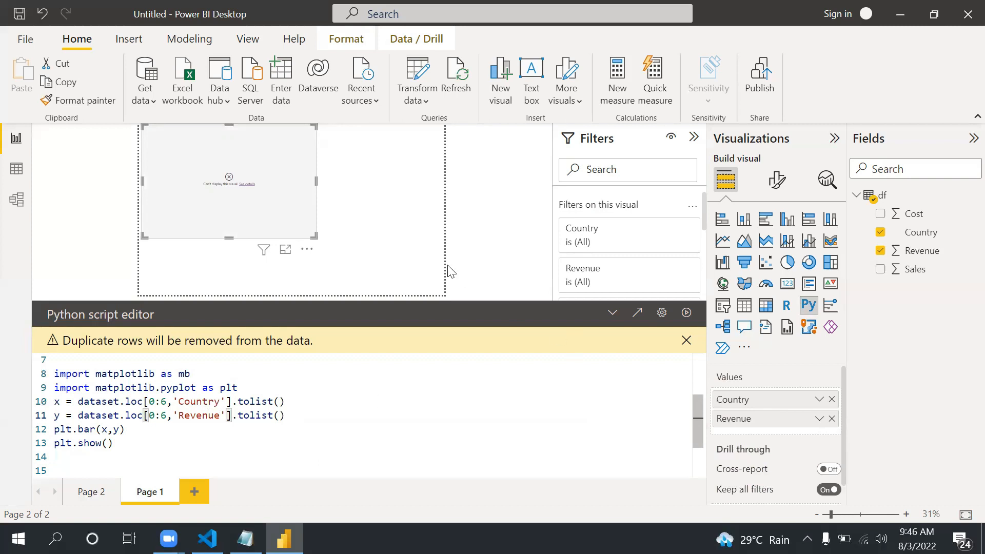
Step: Run the corrected script so the Country-Revenue bar chart renders, and collapse the editor
click(687, 313)
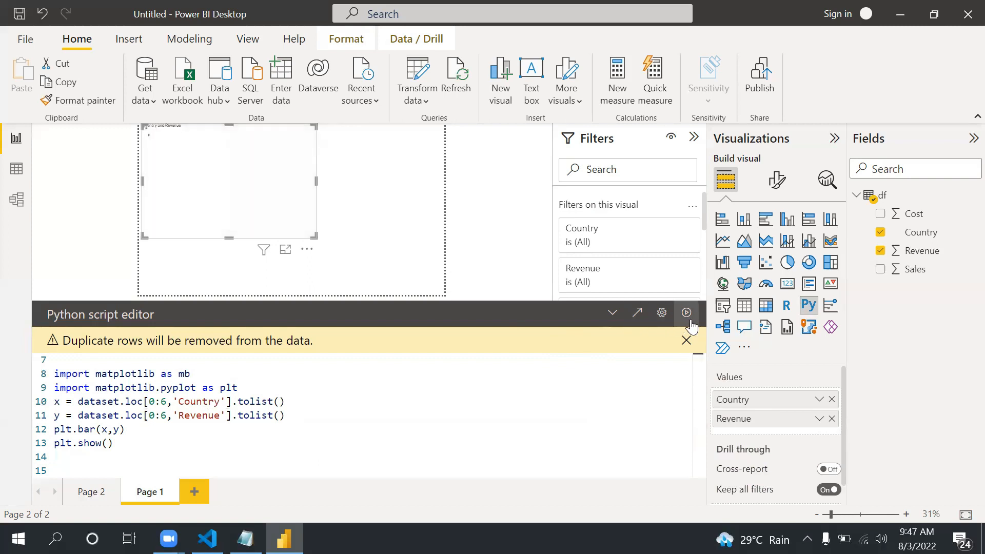
click(687, 312)
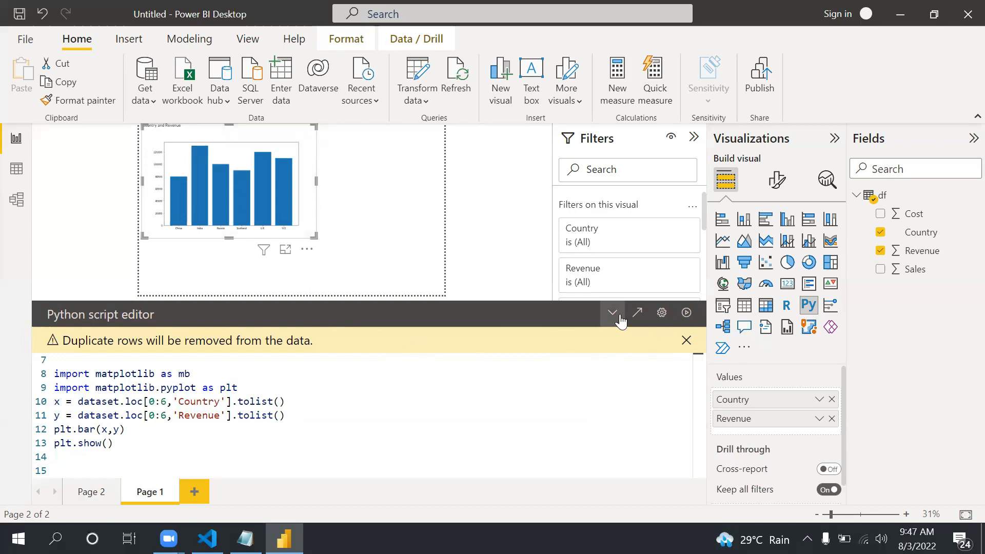
click(611, 312)
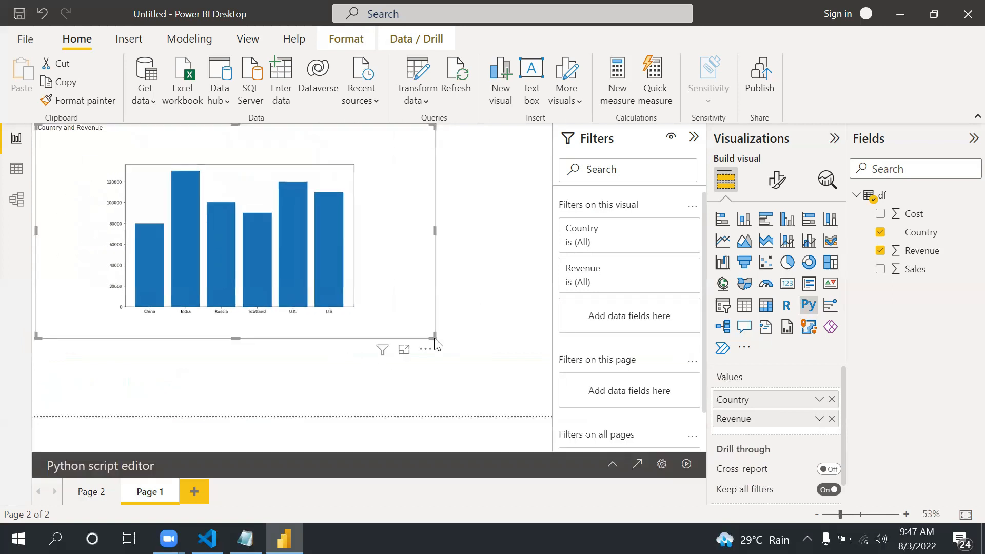
mouse_move(314, 343)
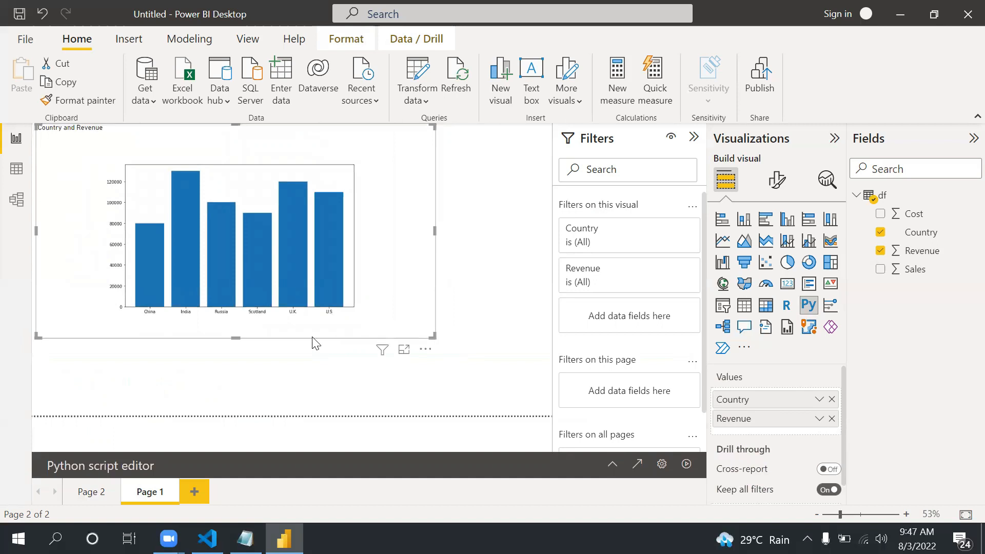
mouse_move(292, 320)
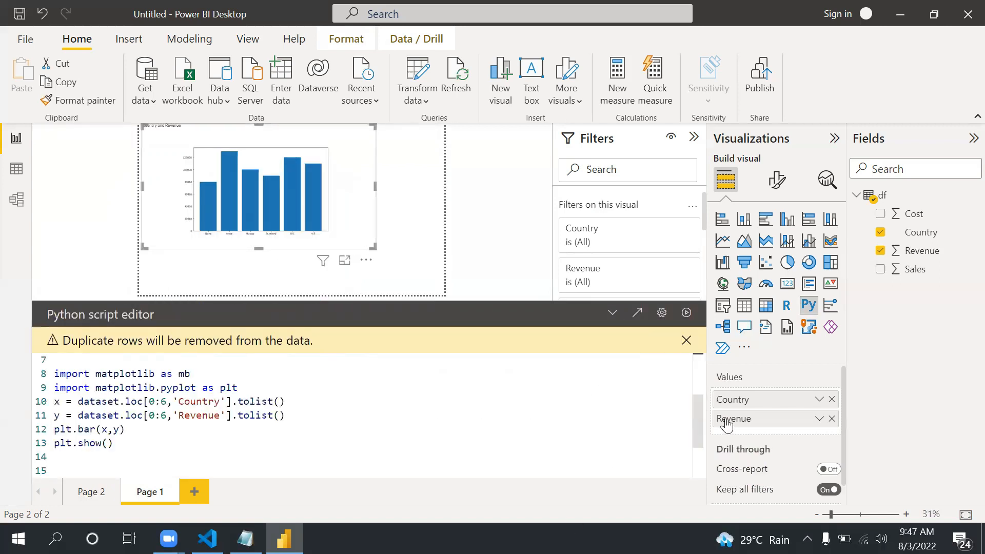
Step: Add mb.rcParams['font.size'] = 20 below the imports
click(239, 388)
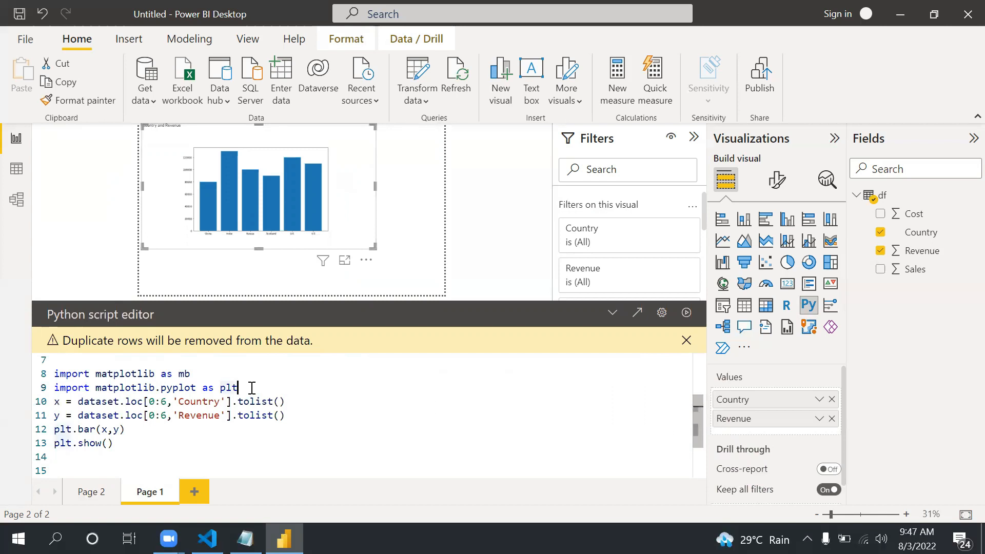
key(enter)
text(mb.rc)
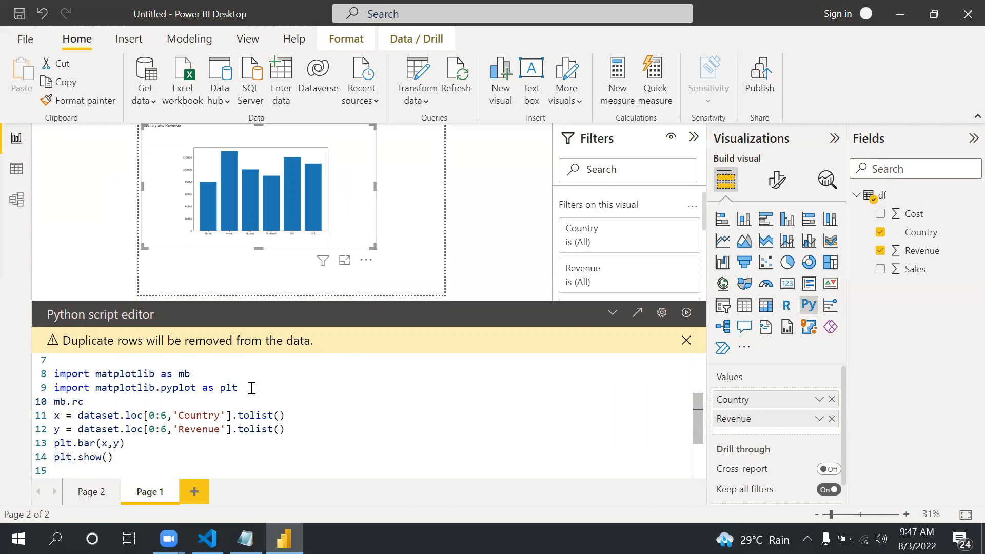
text(Params)
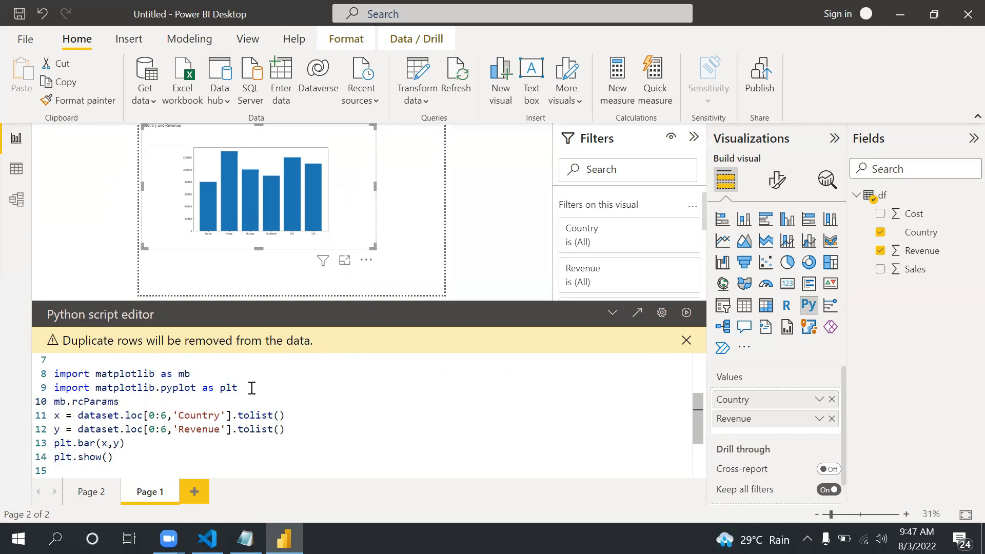
text([])
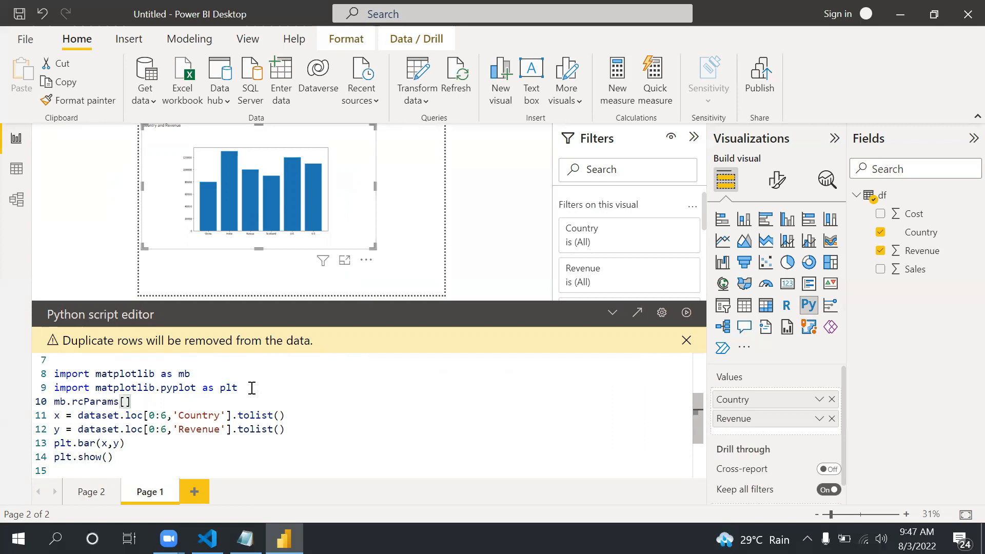
text(f)
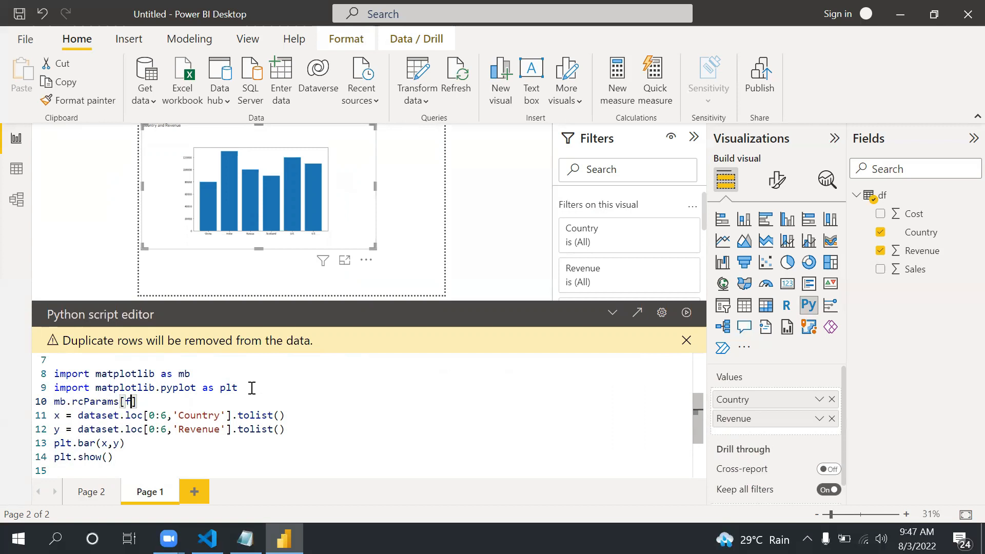
text('f)
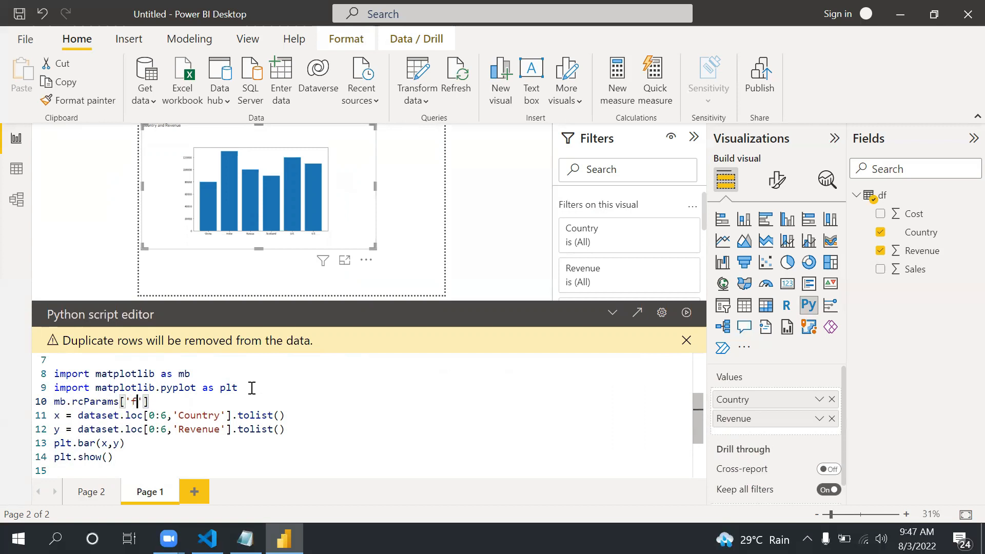
text(ont.size)
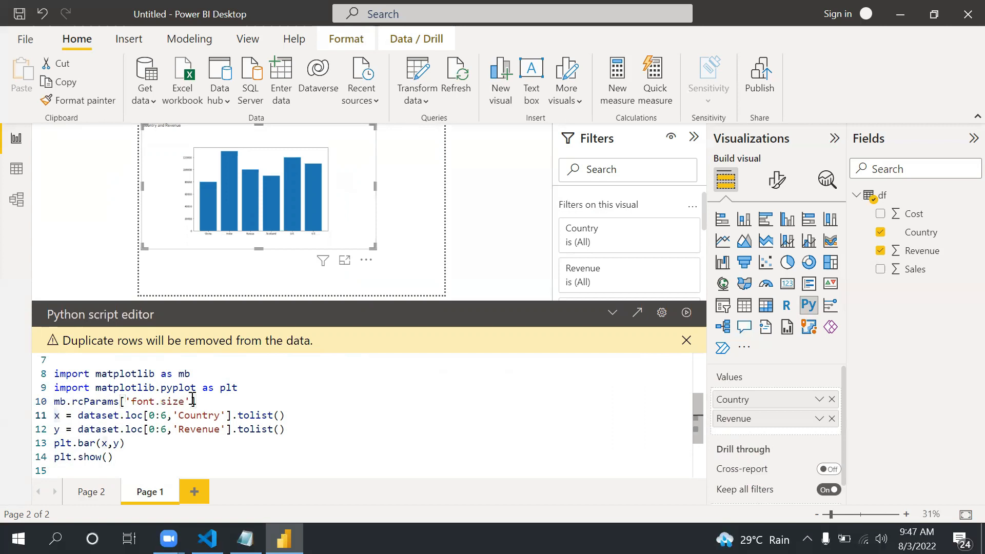
text(=2)
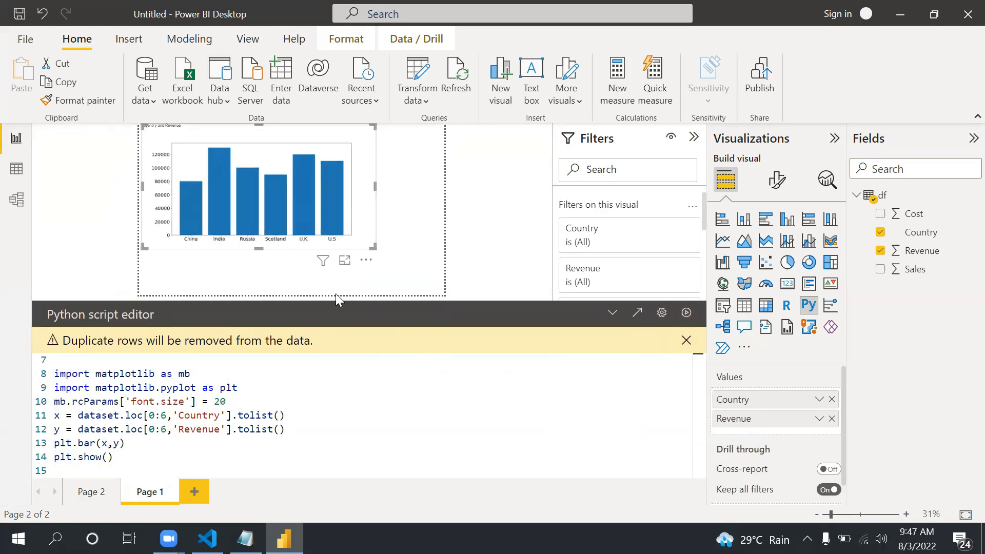
mouse_move(419, 317)
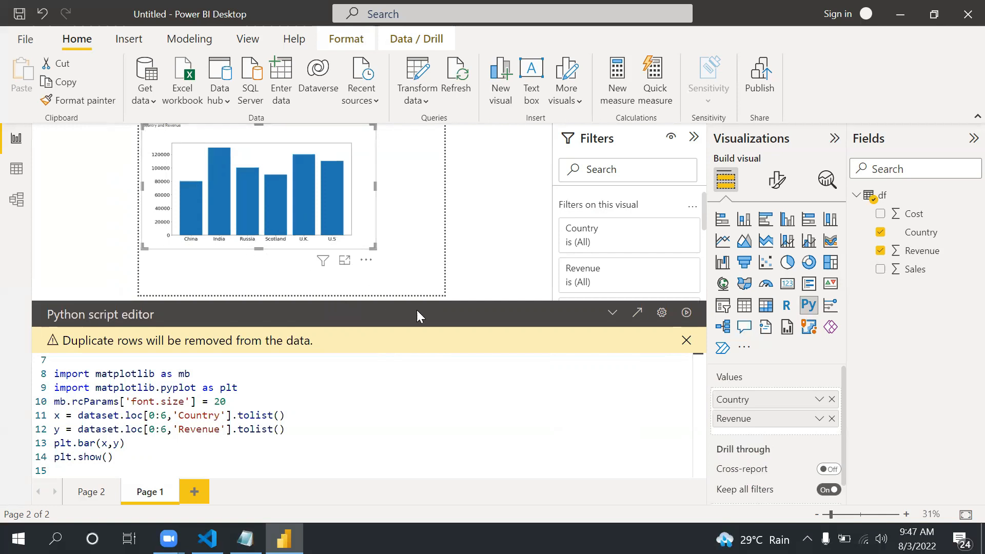
Step: Collapse the script editor and select the resized bar chart with larger labels
click(687, 341)
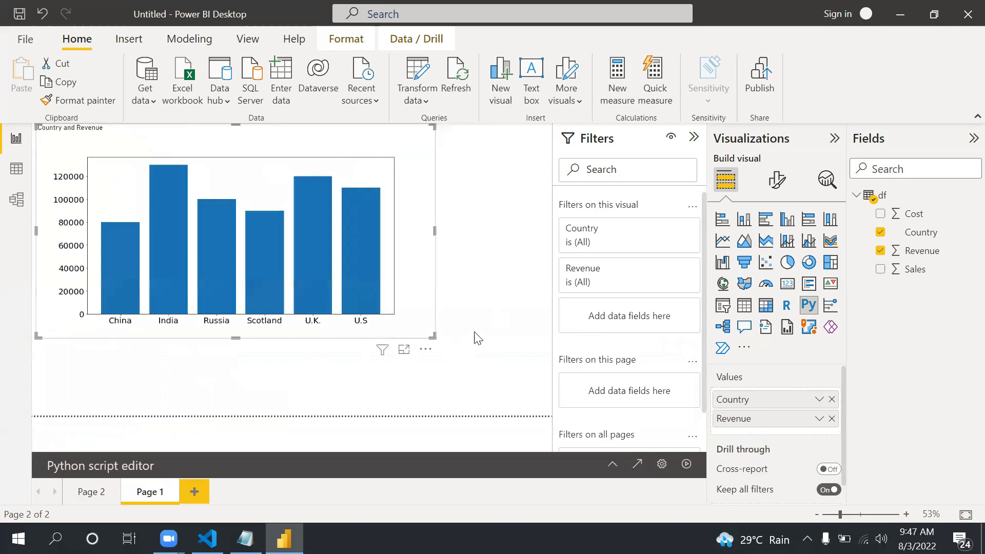
mouse_move(290, 388)
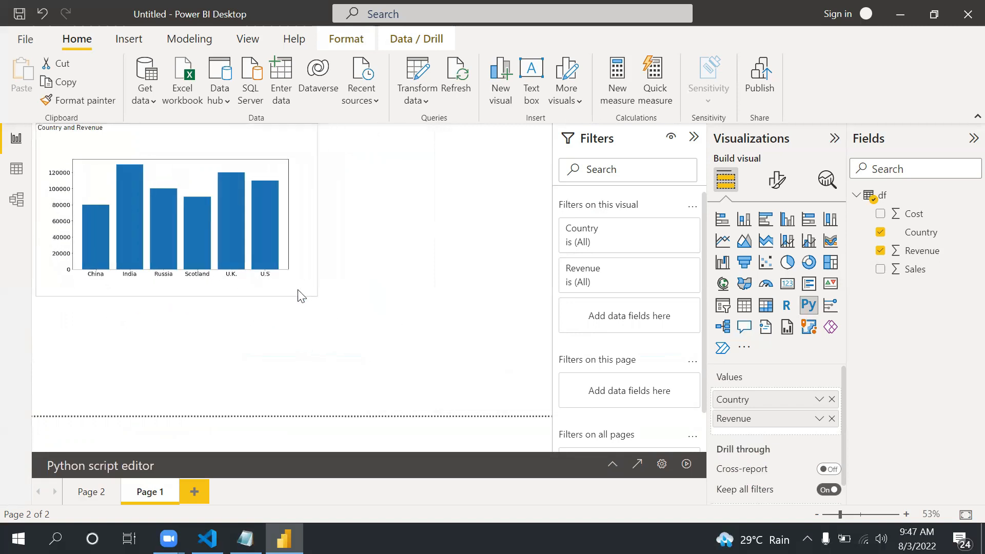
click(175, 219)
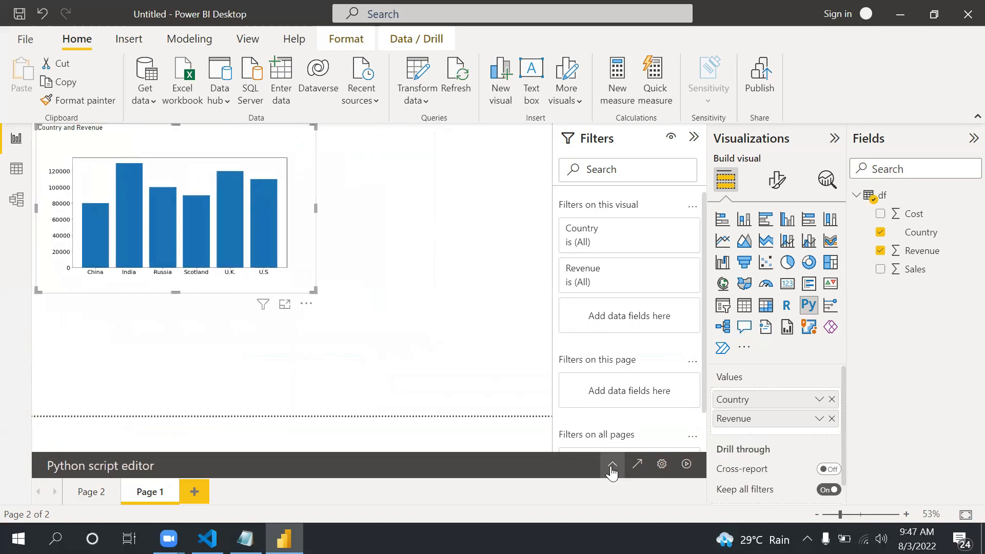
Step: Add a second Python visual and place it beside the bar chart
click(612, 465)
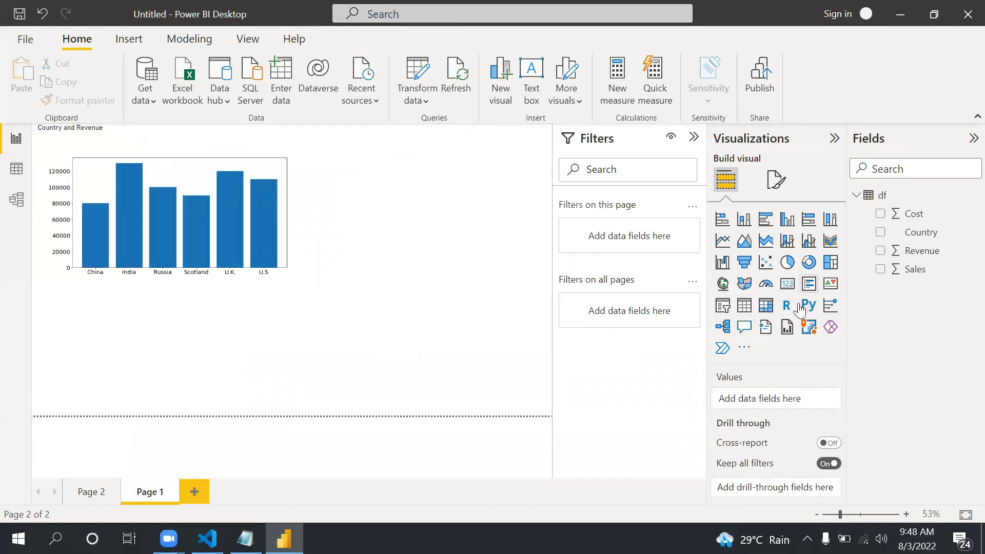
click(810, 306)
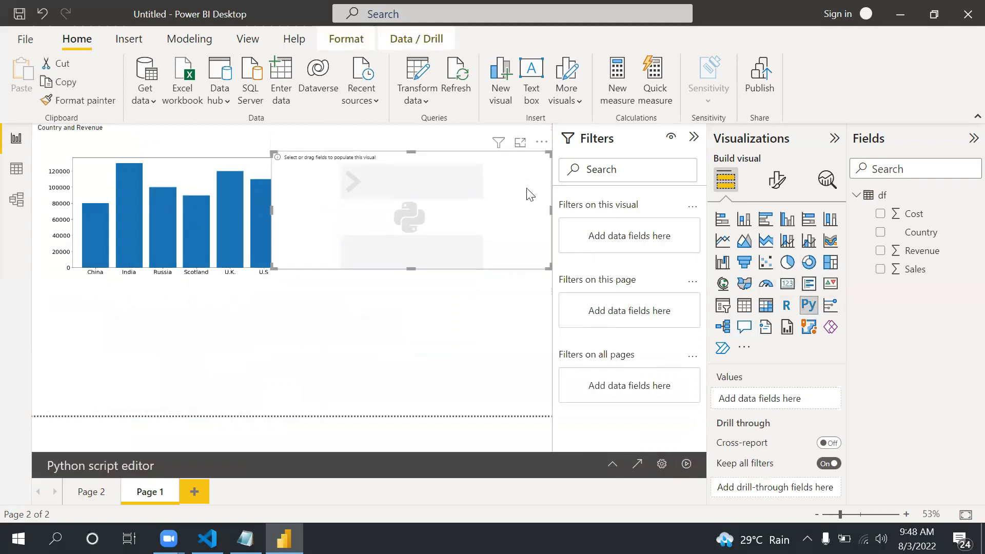
click(305, 223)
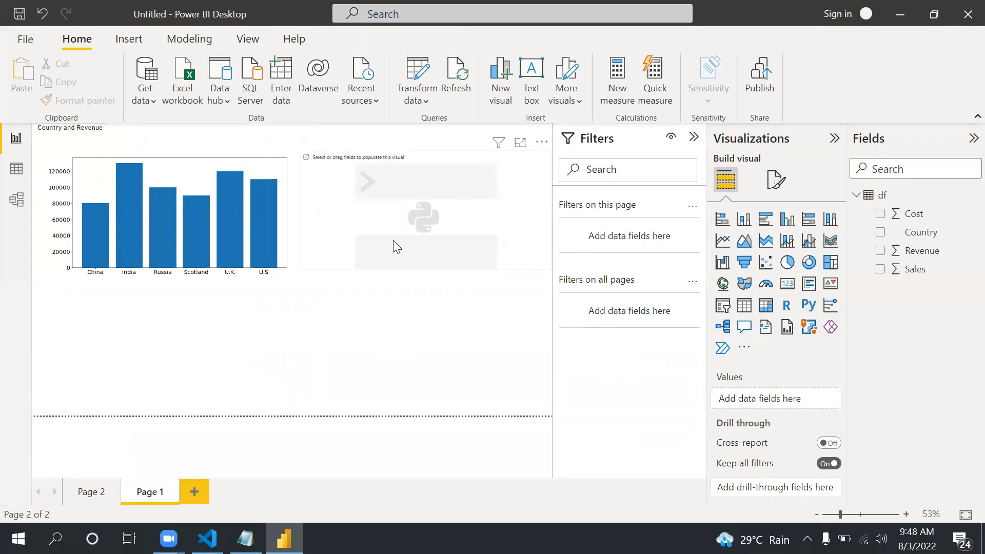
click(425, 210)
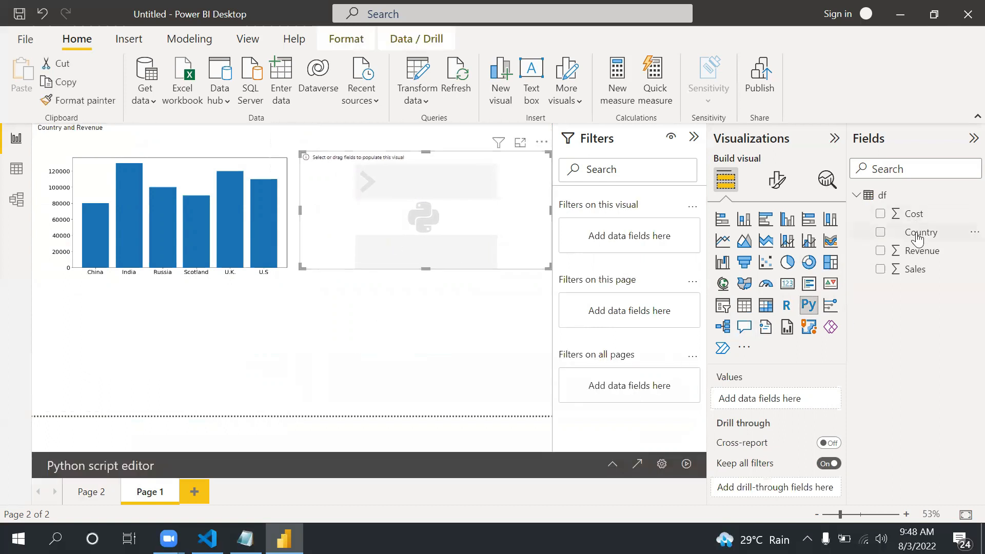
Step: Give the new visual the Country and Sales fields and expand its script editor
click(881, 232)
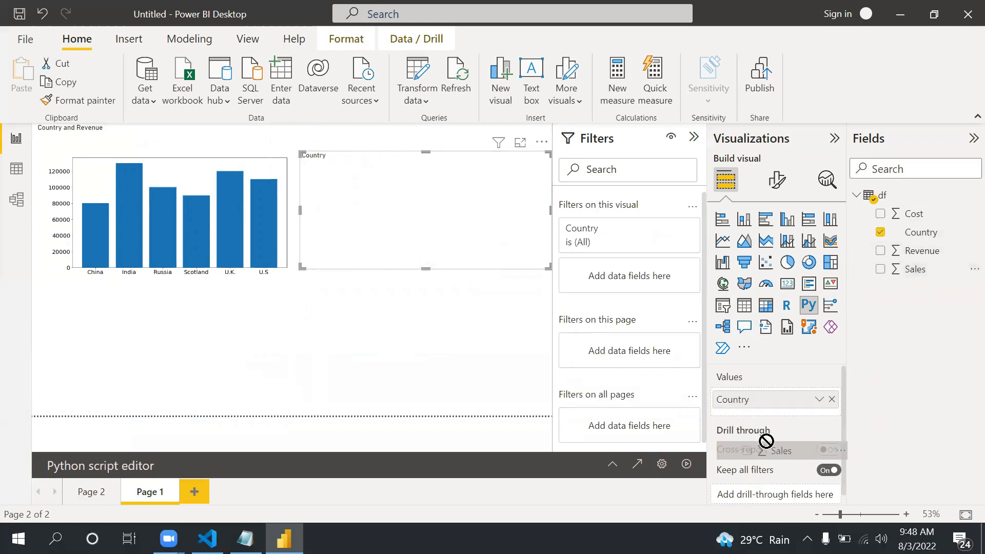
click(880, 269)
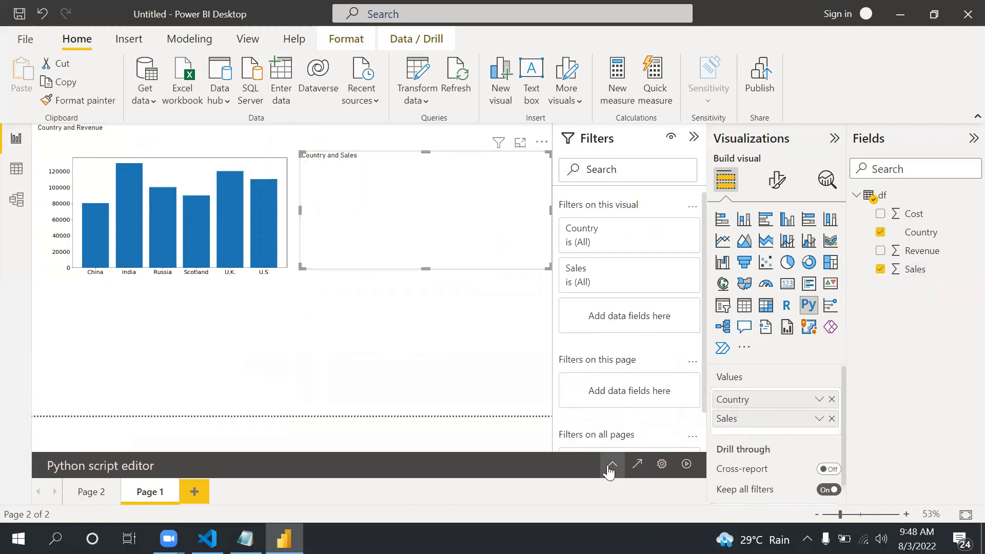
click(610, 466)
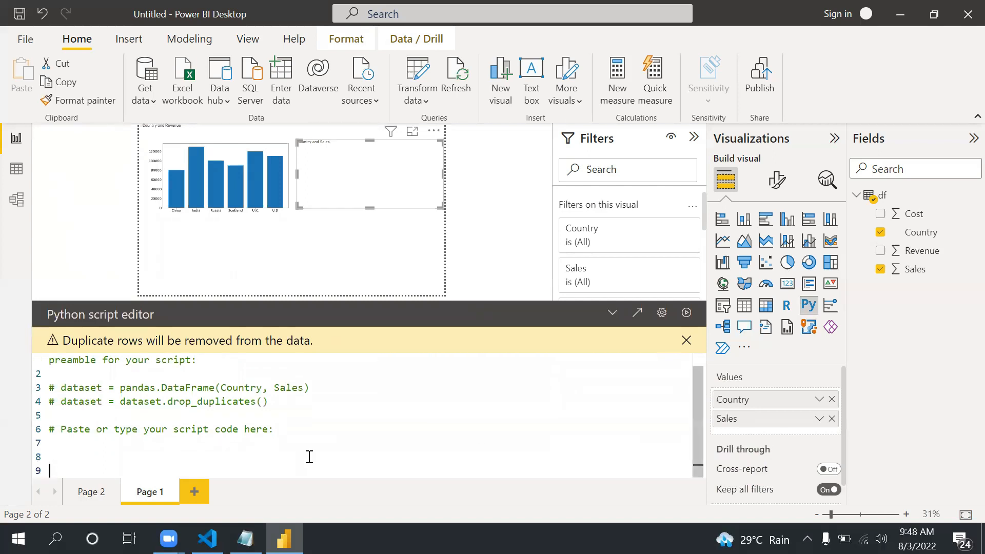
Step: Import matplotlib and matplotlib.pyplot as plt in the pie visual's script
scroll(down, 3)
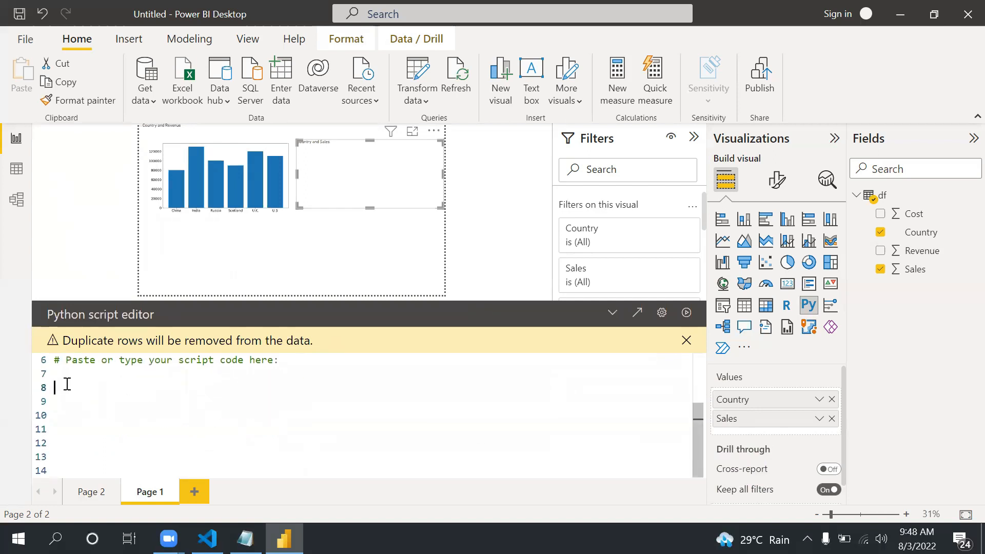
text(import m)
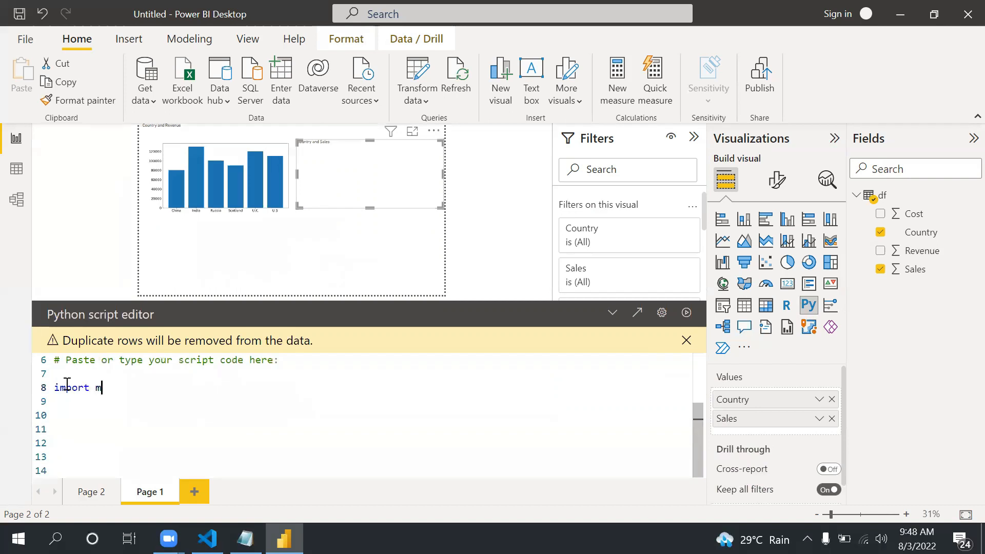
text(atplotlib as mb)
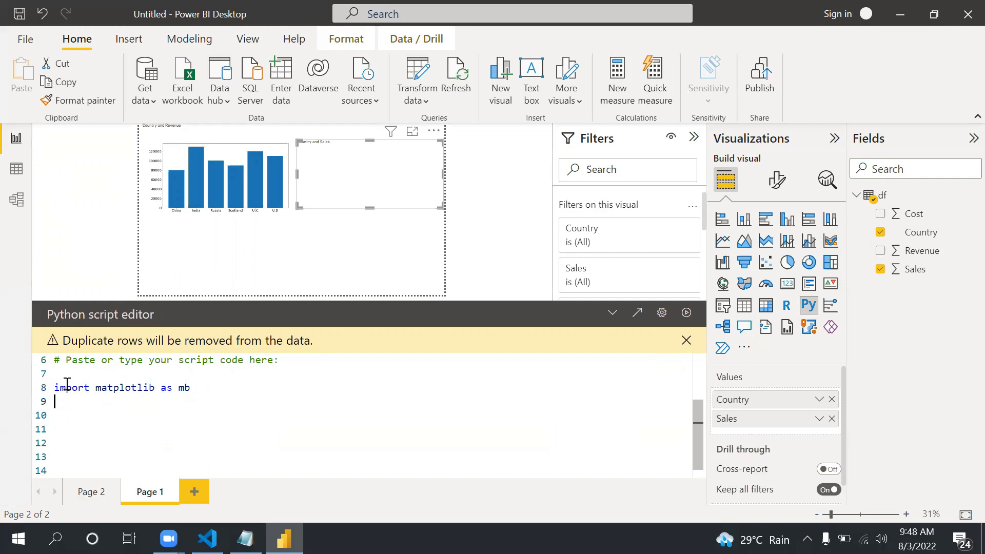
text(import)
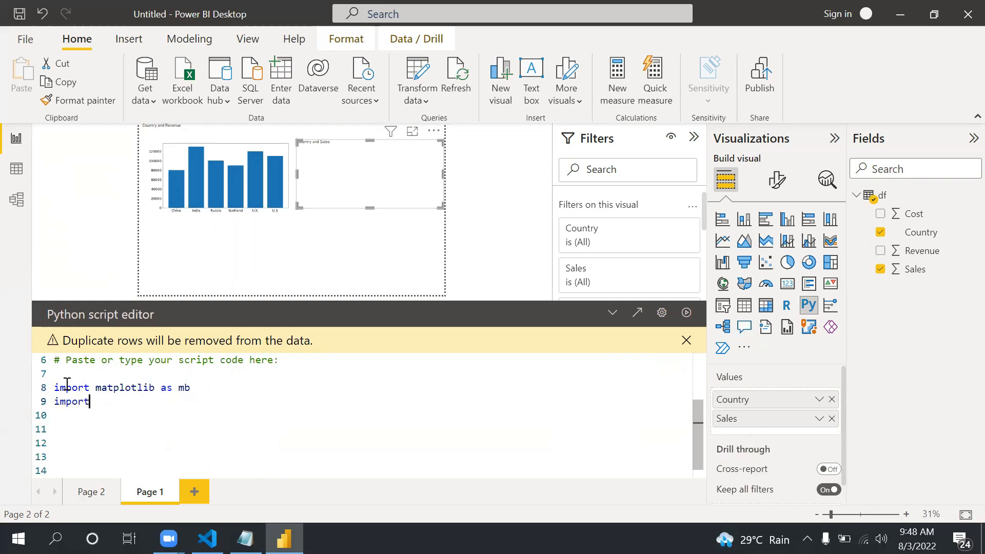
text(matplot.p)
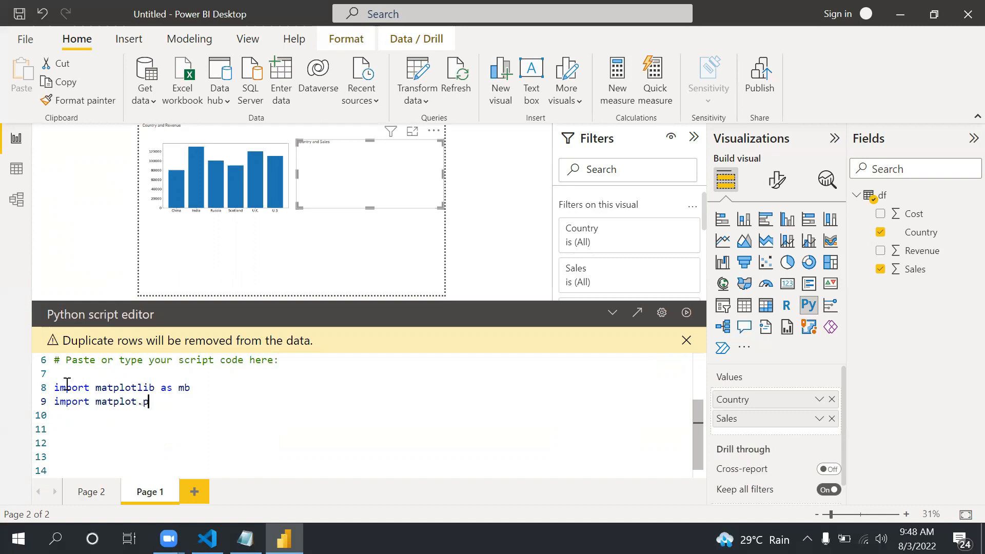
text(lib)
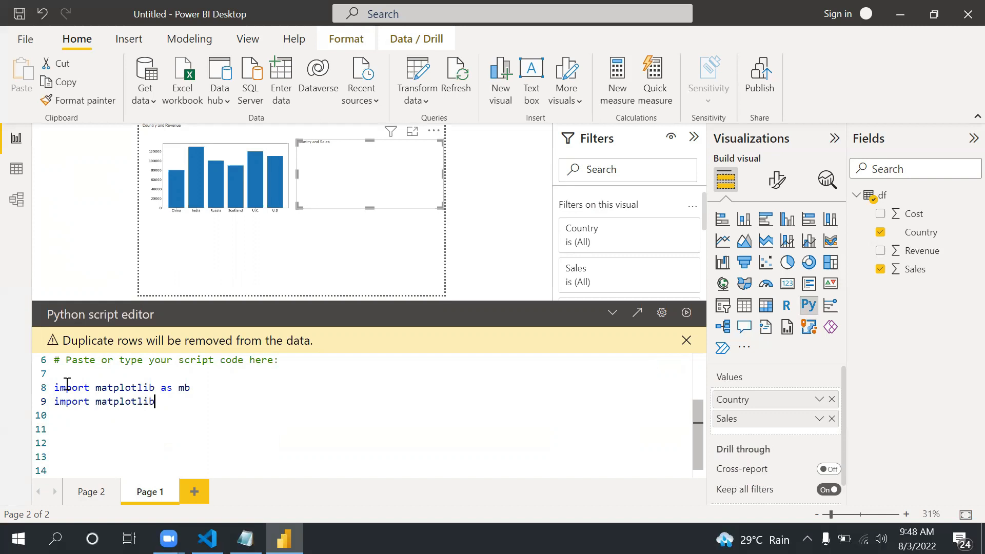
text(.pyplo)
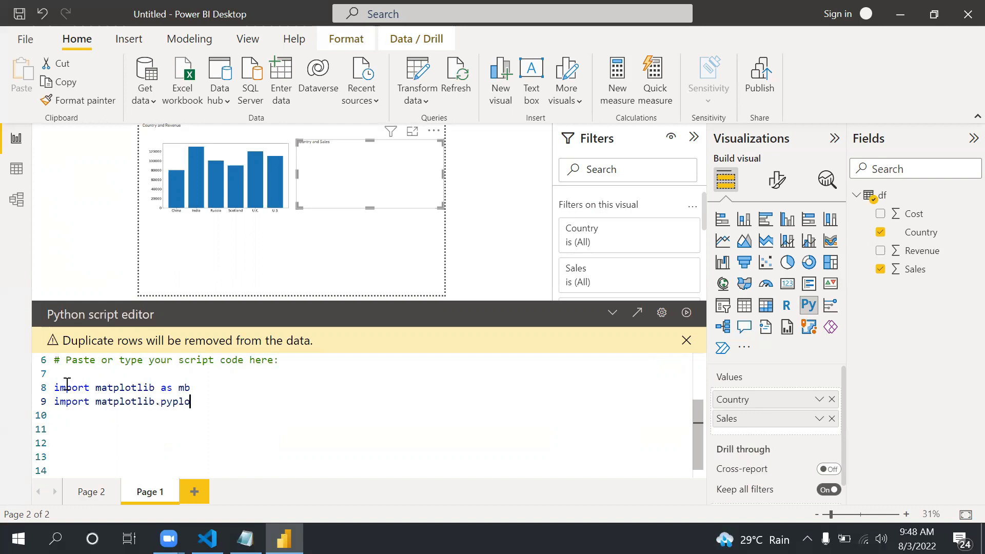
text(as plt)
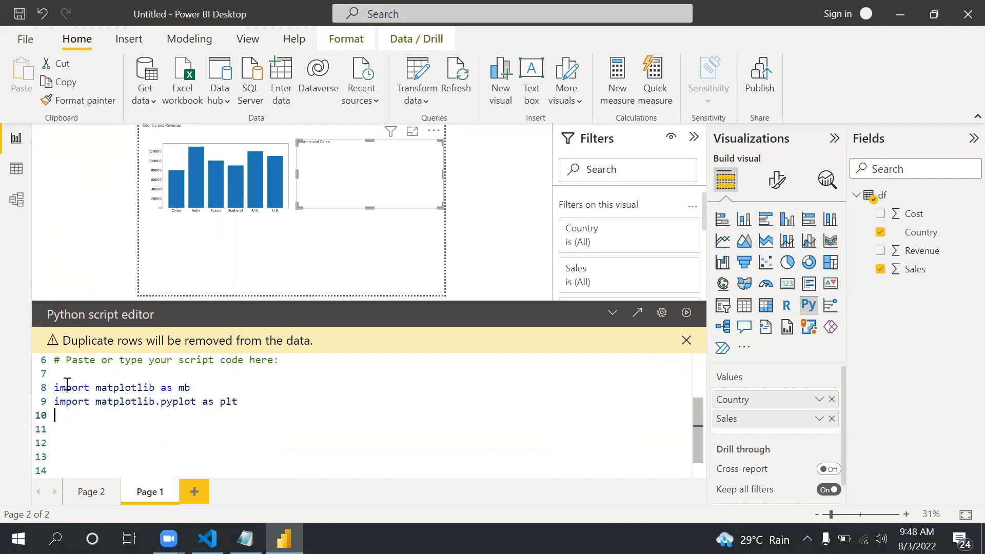
Step: Set mb.rcParams['font.size'] = 20
text(m)
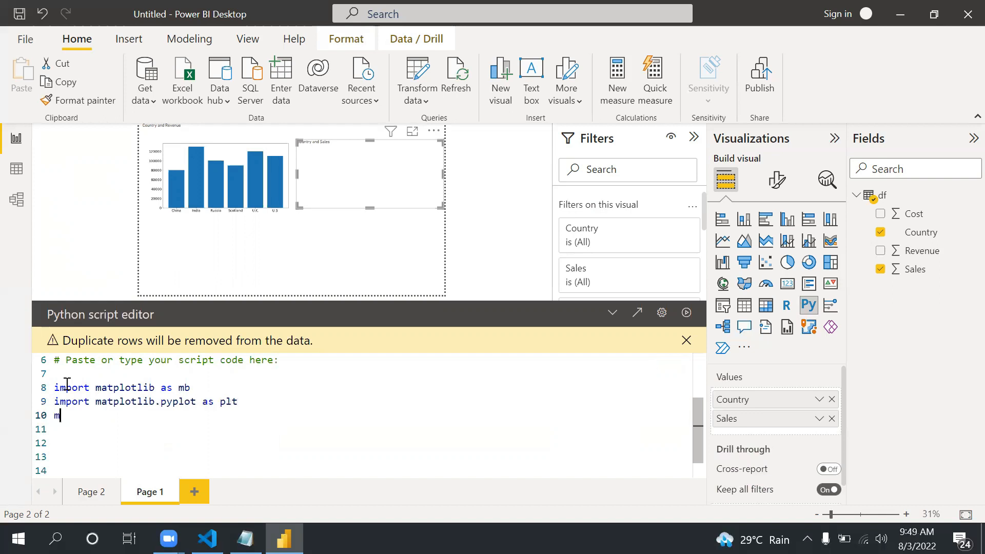
text(b.rc)
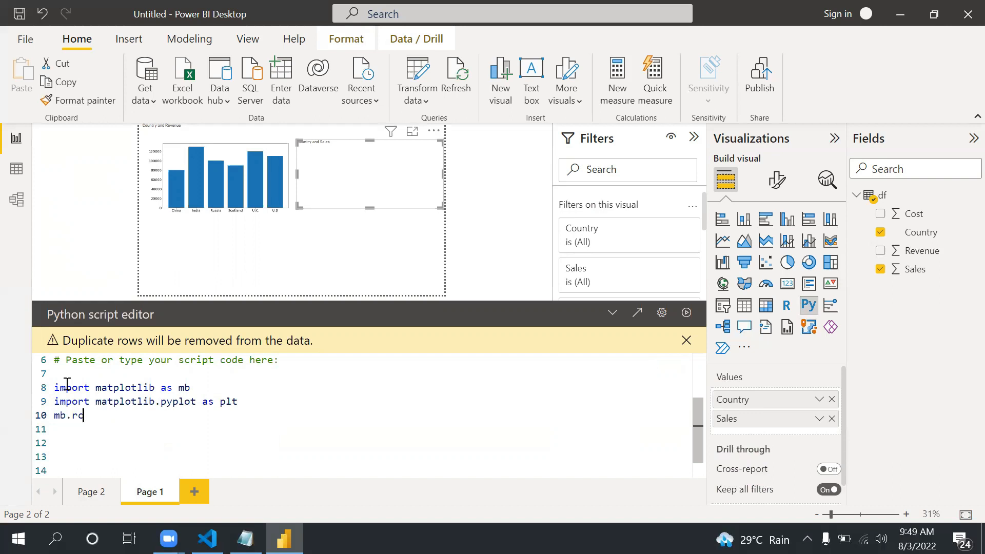
text(Params)
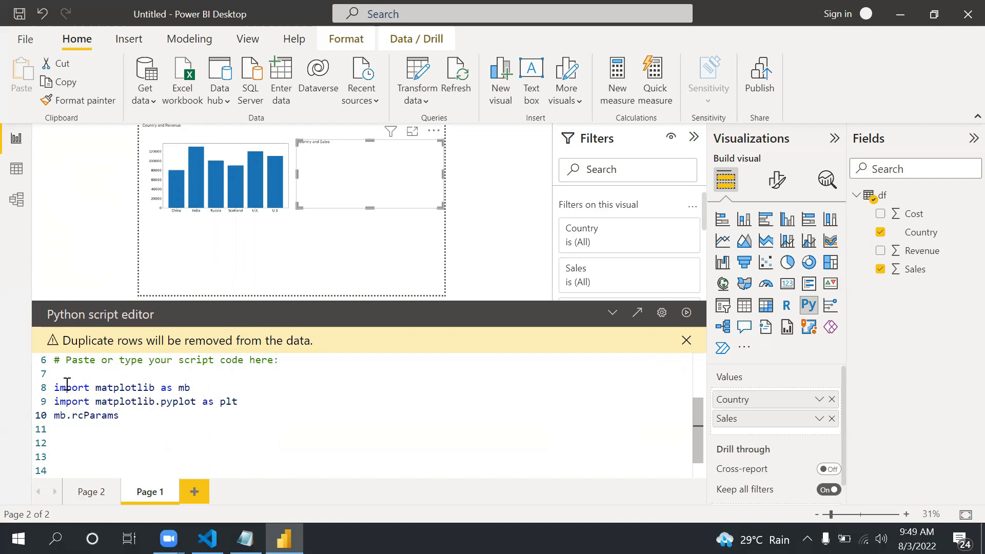
text([''])
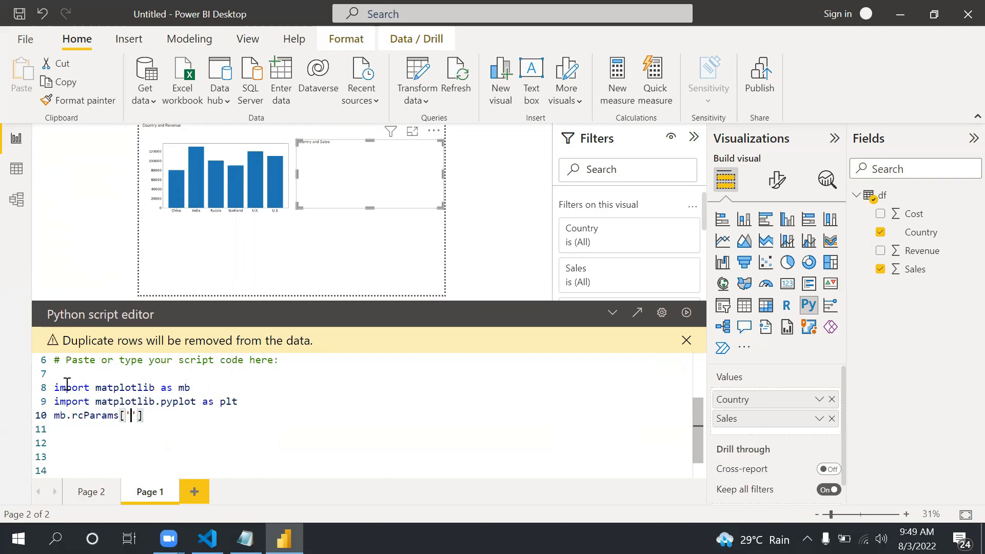
text(font.si)
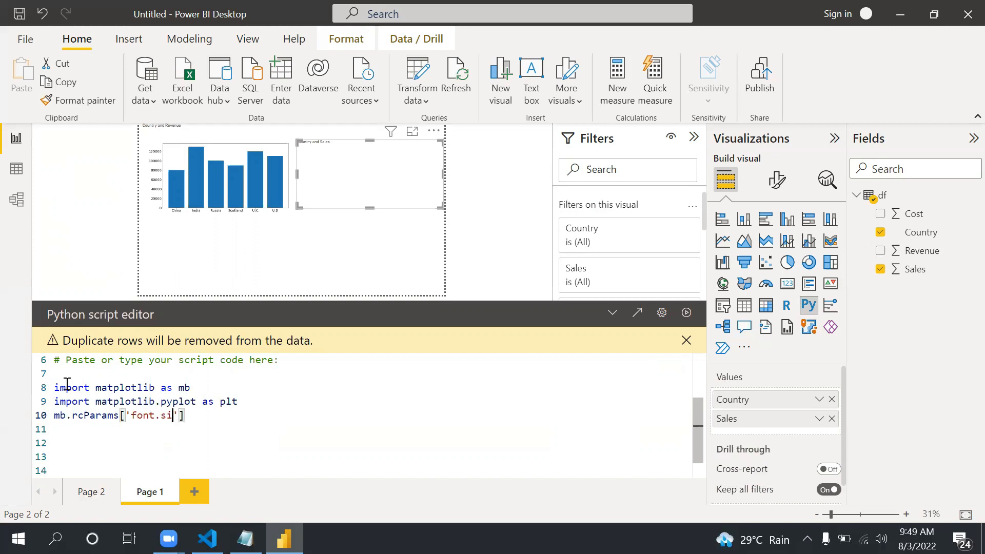
text(ze)
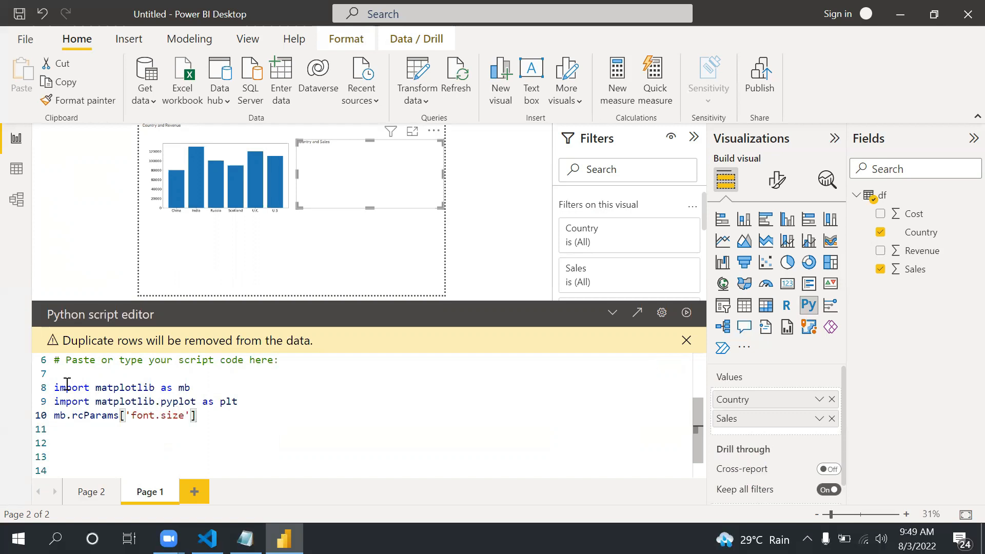
text(=20)
text(x =)
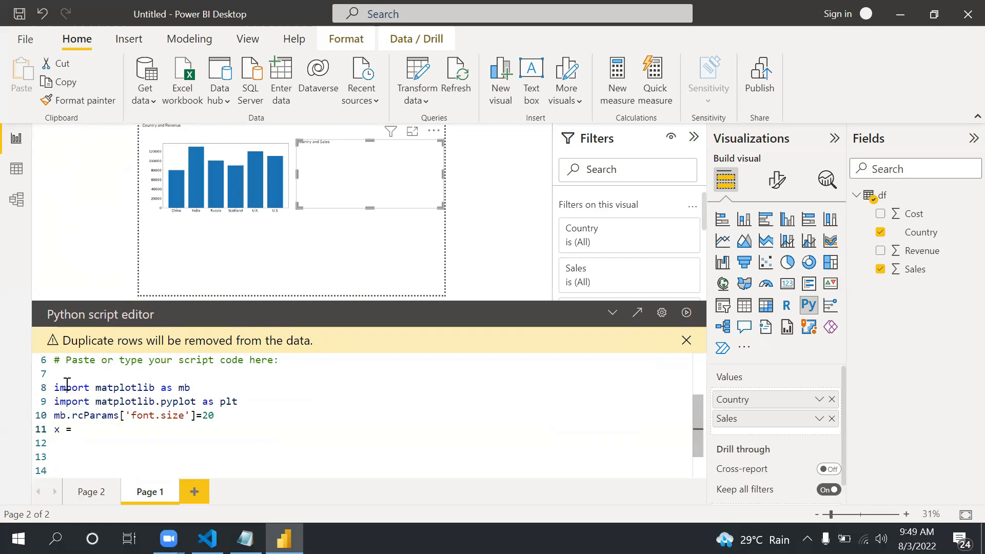
Step: Define x as dataset.loc[0:6,'Country'].tolist() and start the y line
text(datase)
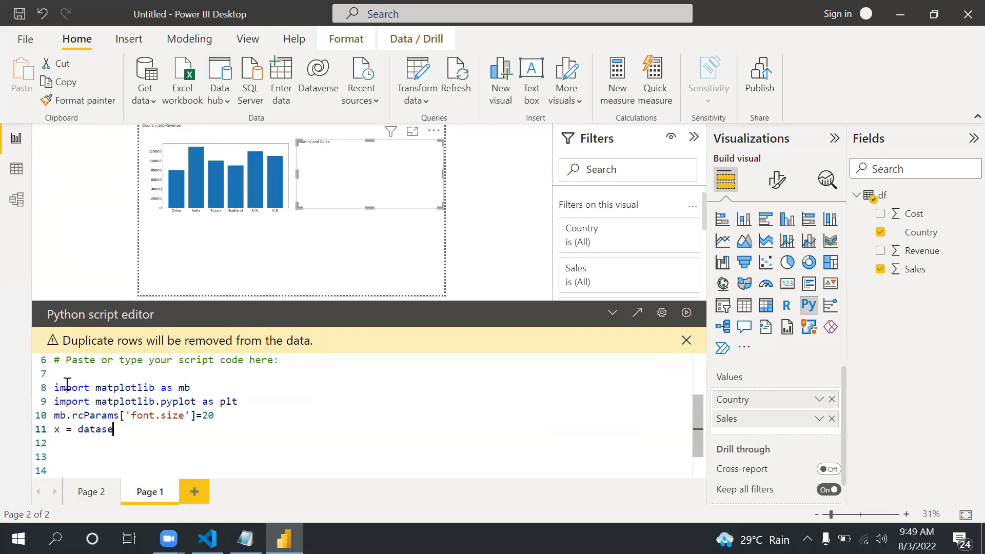
text(.loc)
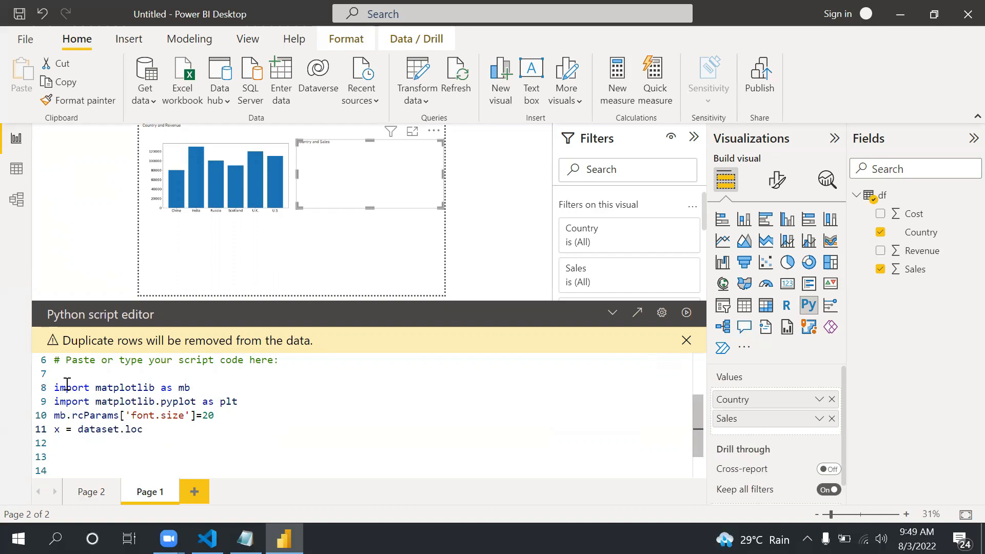
text([])
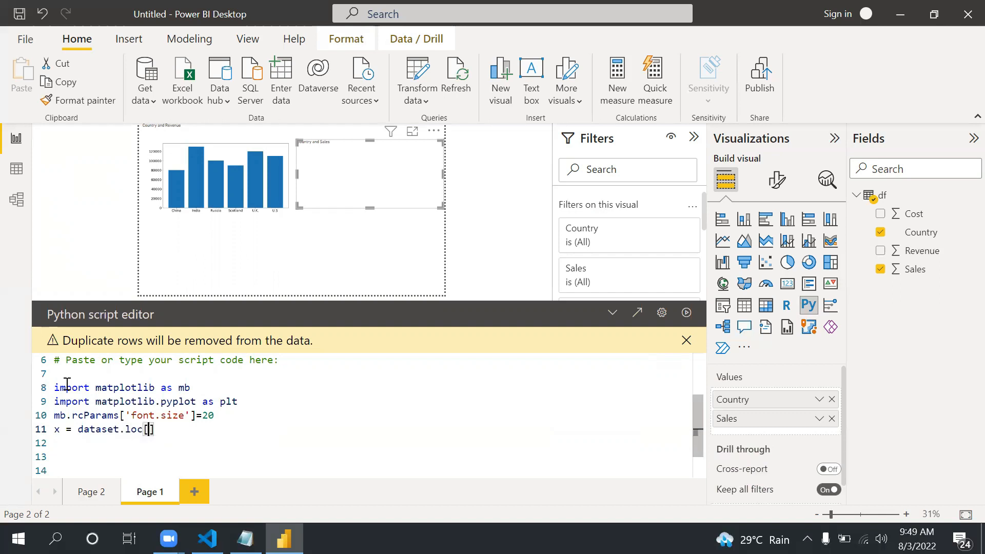
text(0:)
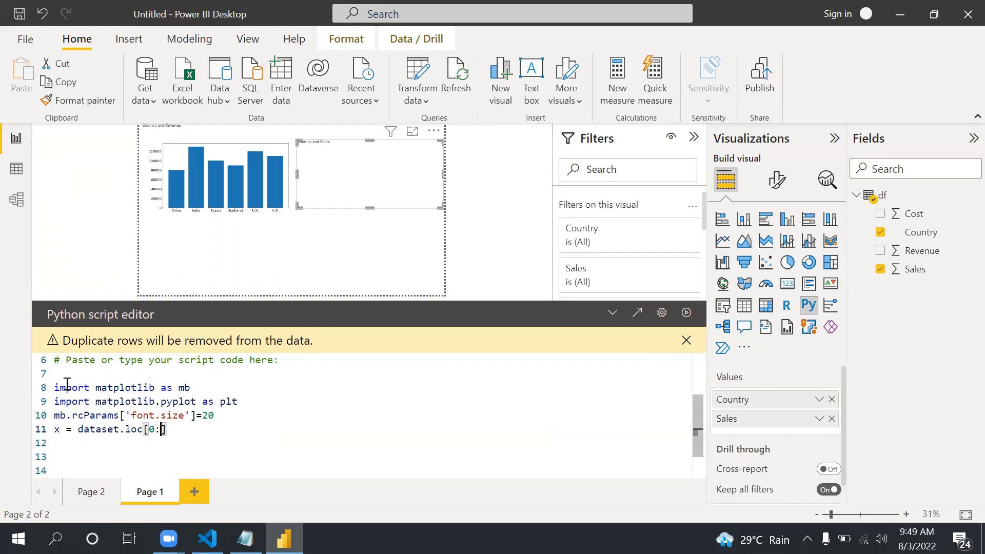
text(6,)
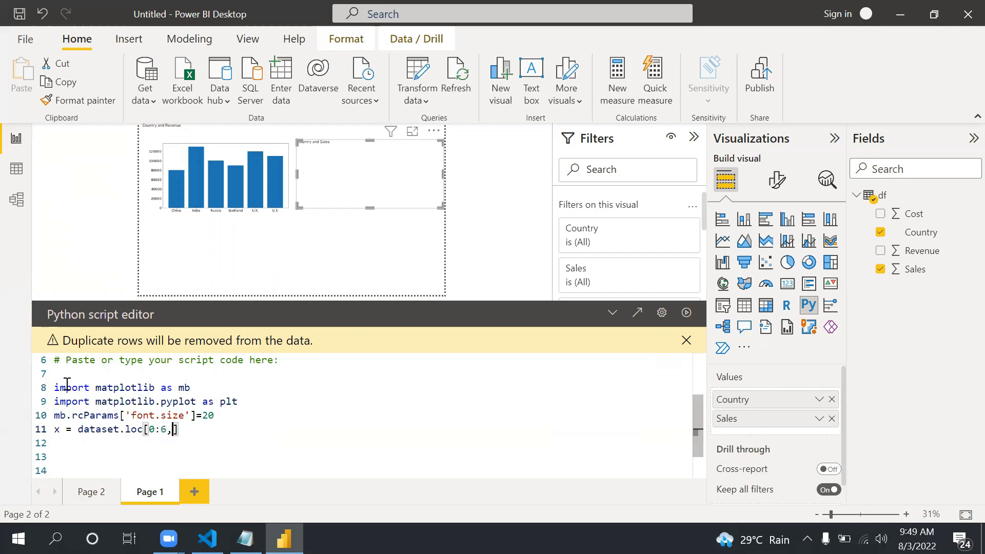
text('Coun')
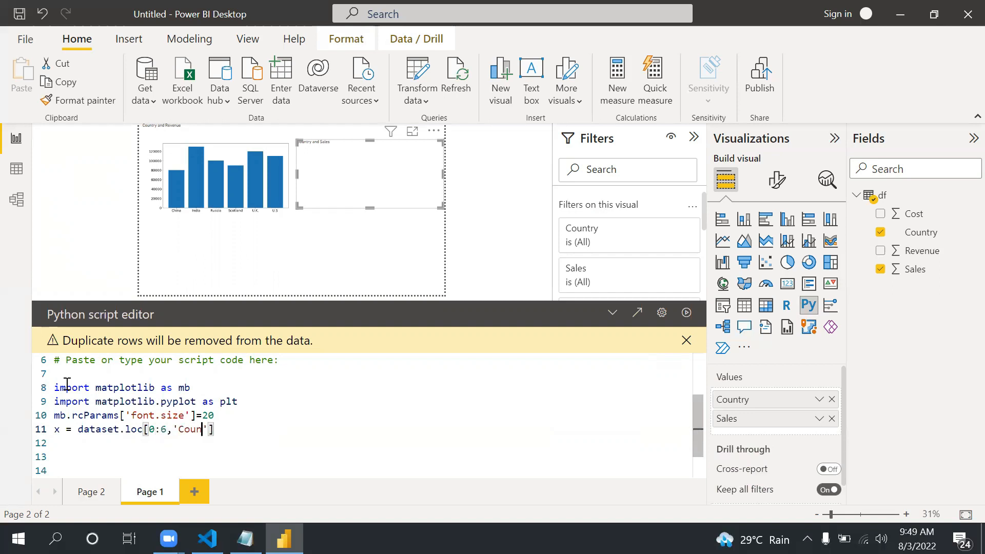
text(try)
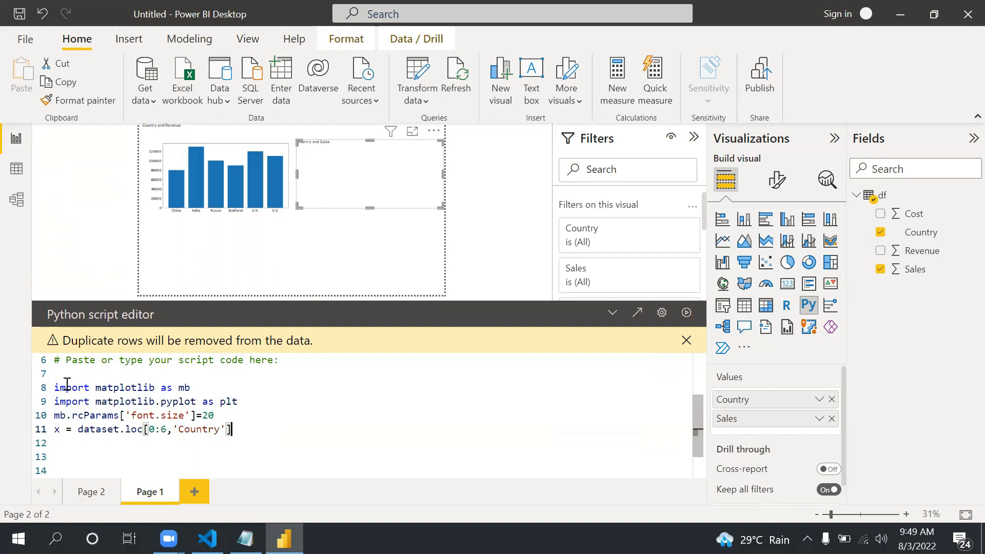
text(.toli)
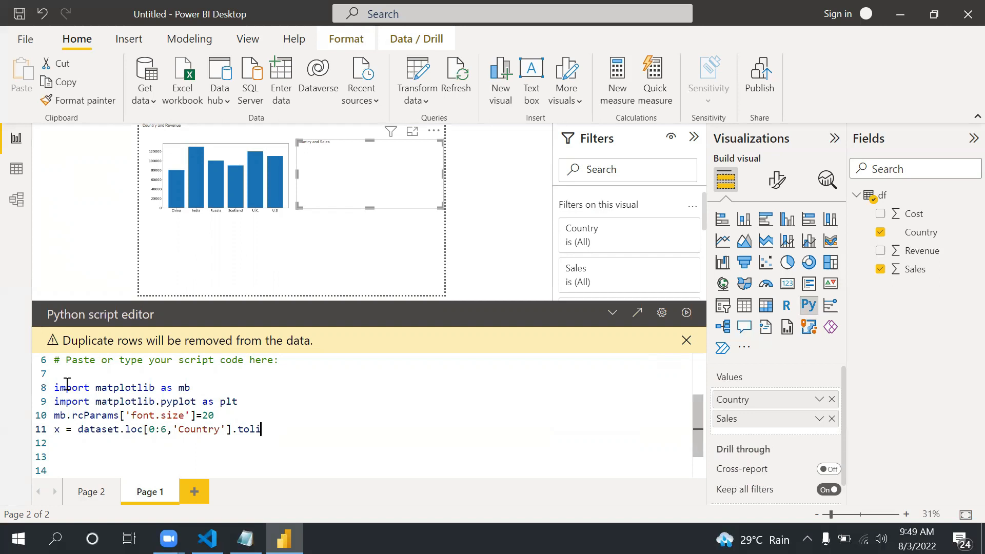
text(st())
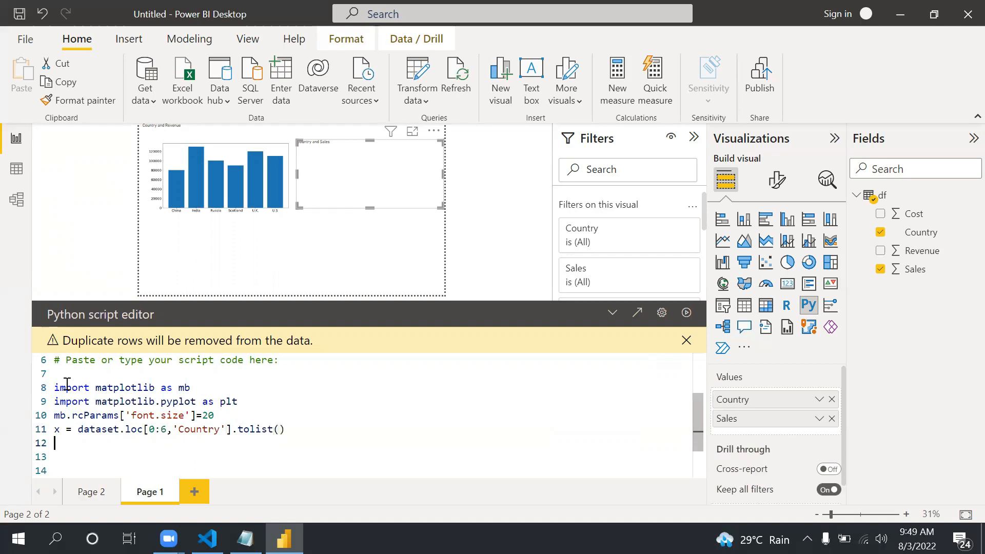
text(y =)
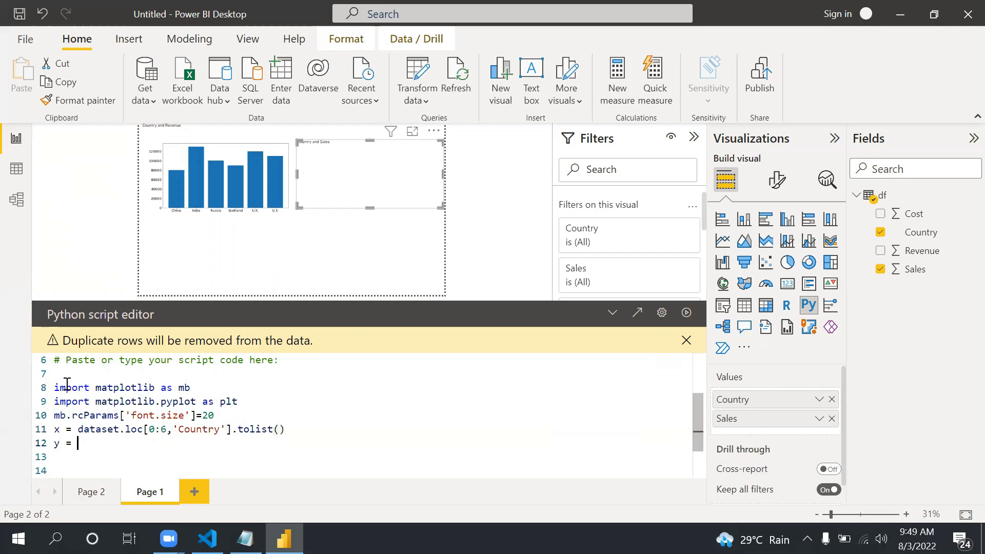
Step: Add y = dataset.loc[0:6,'Sales'].tolist() to the Python script as the Sales list
text(datset)
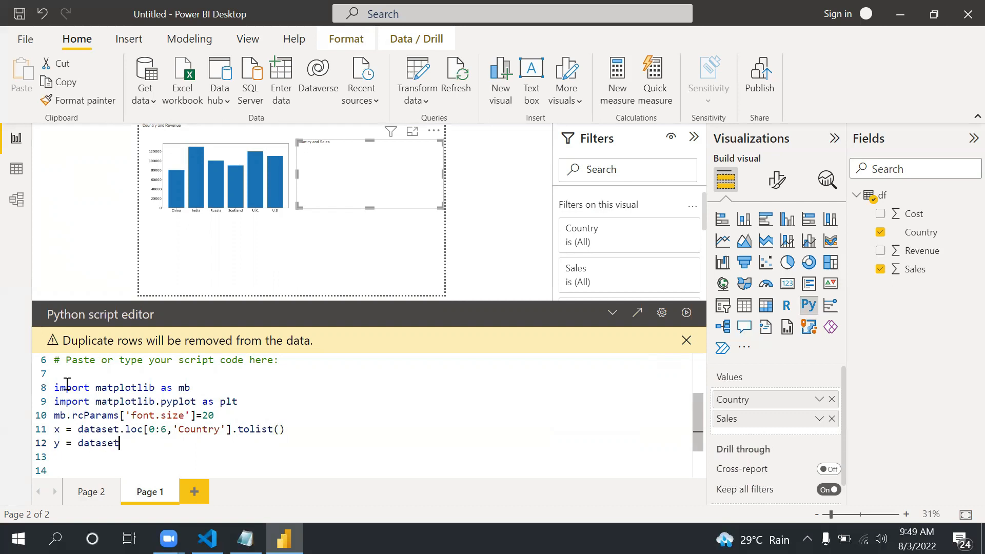
text(.loc)
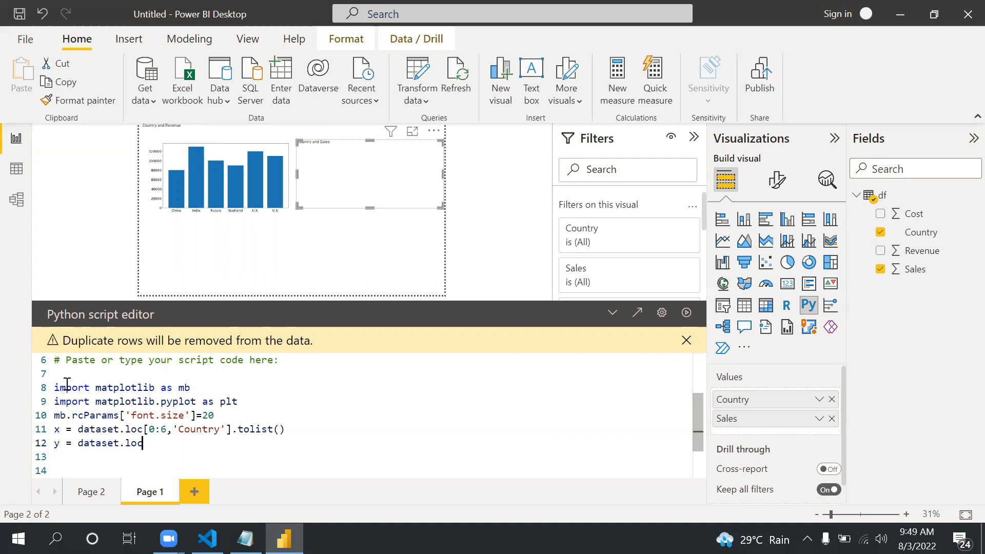
text([0:)
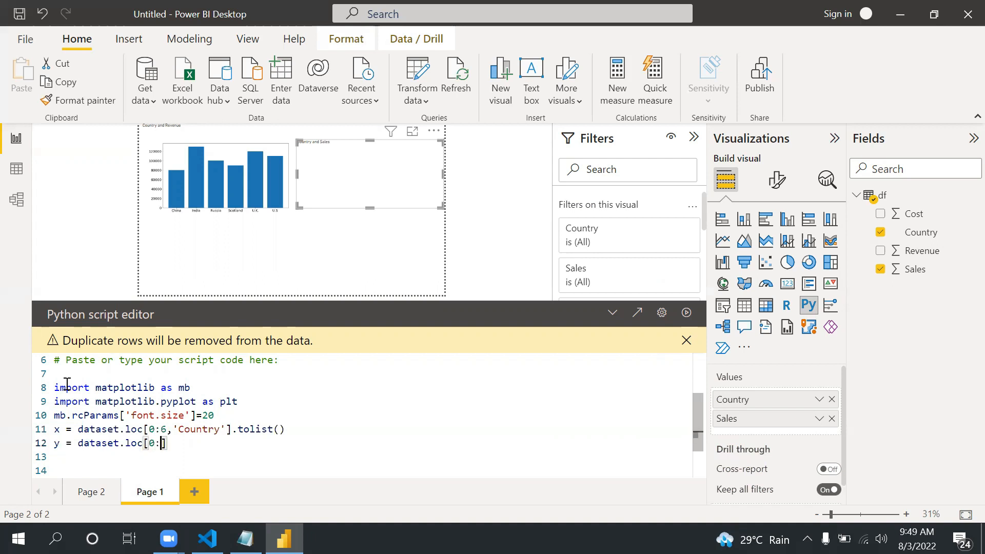
text(,'Sale)
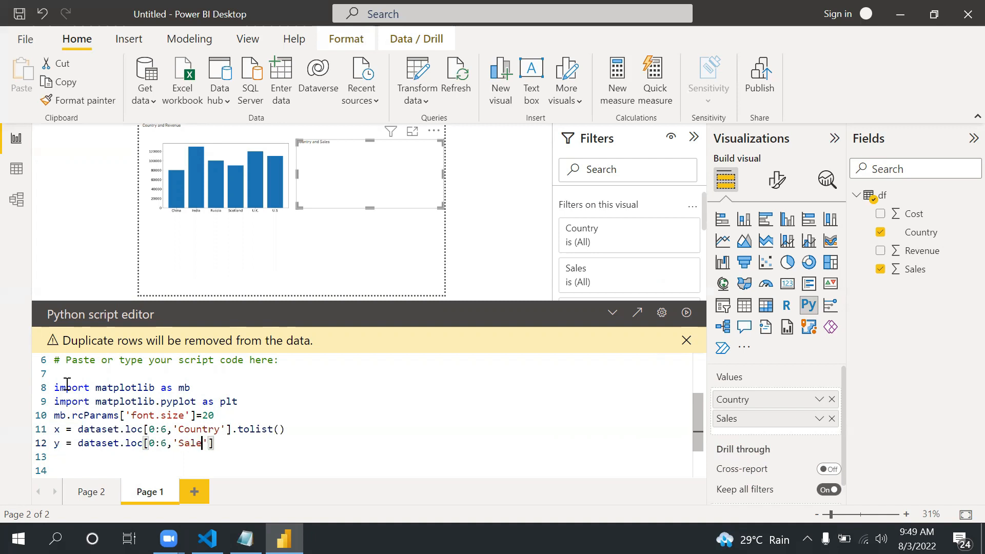
text(s)
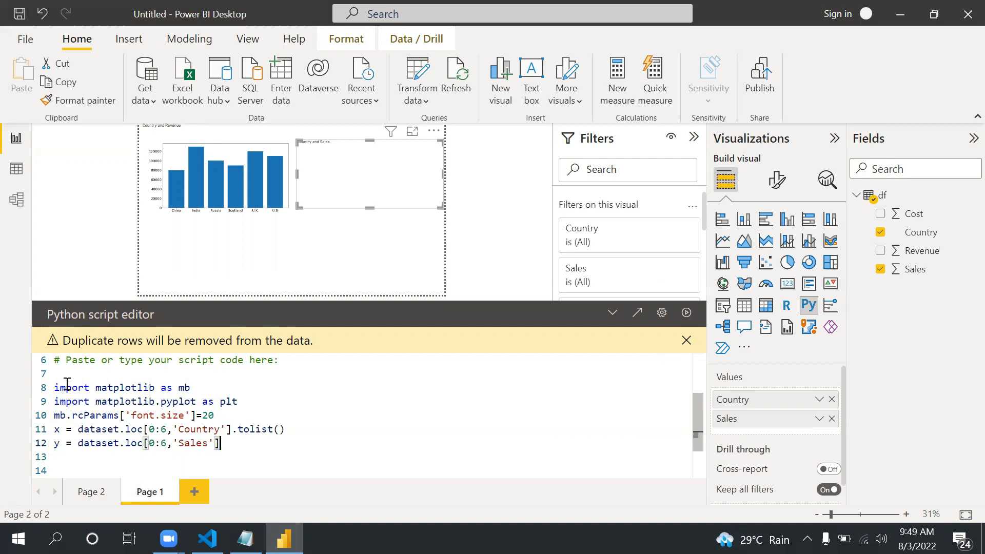
text(.to)
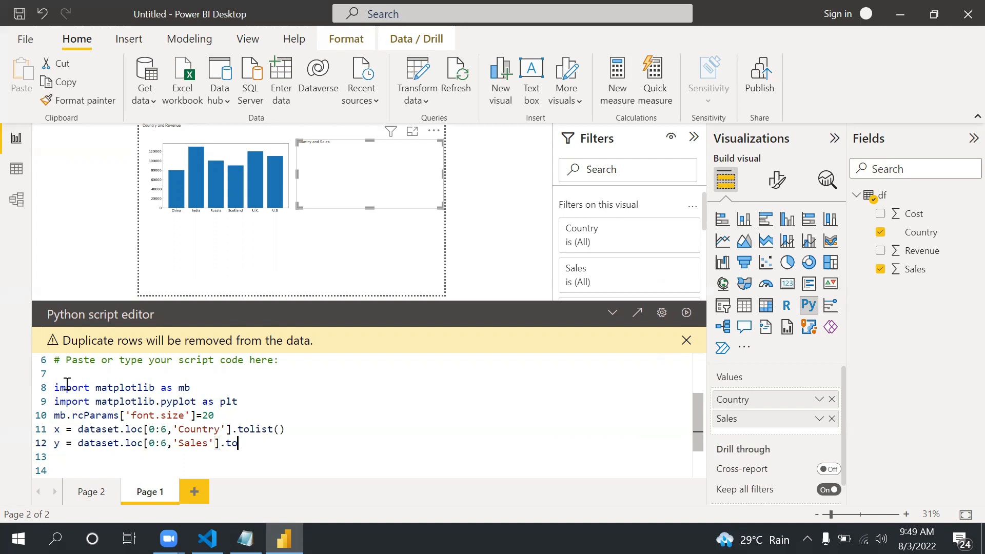
text(list())
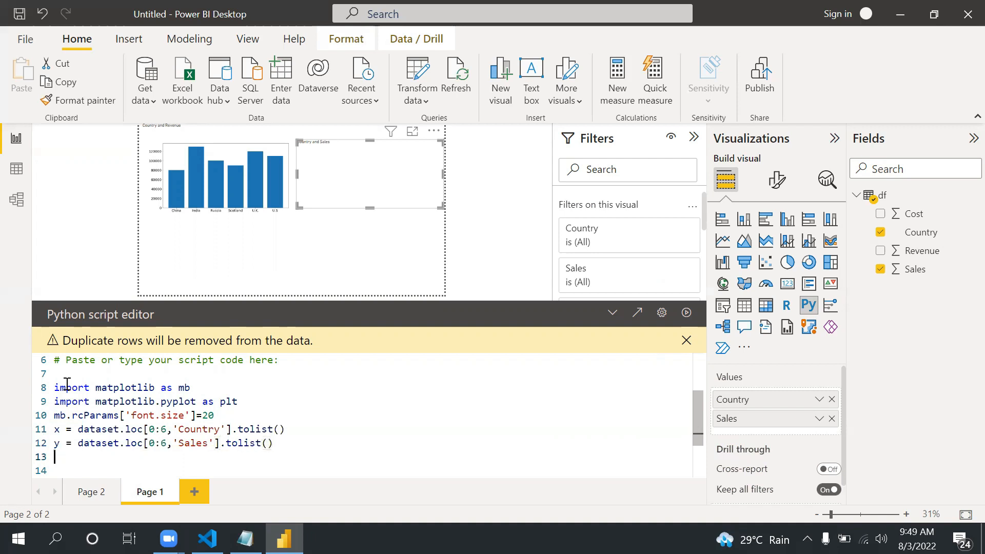
Step: Add plt.pie(y,labels = x) to draw the Sales pie labelled by country
text(p)
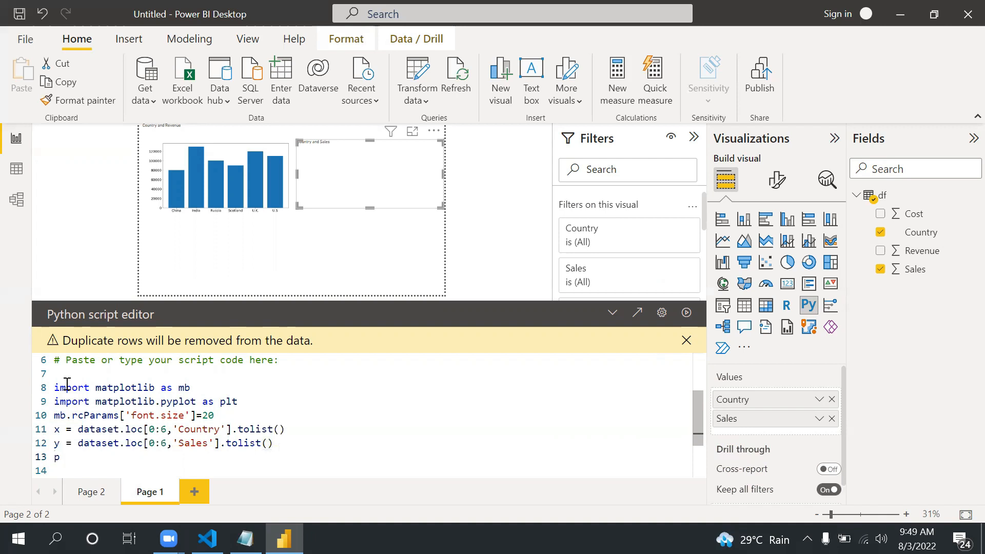
text(lt.pie)
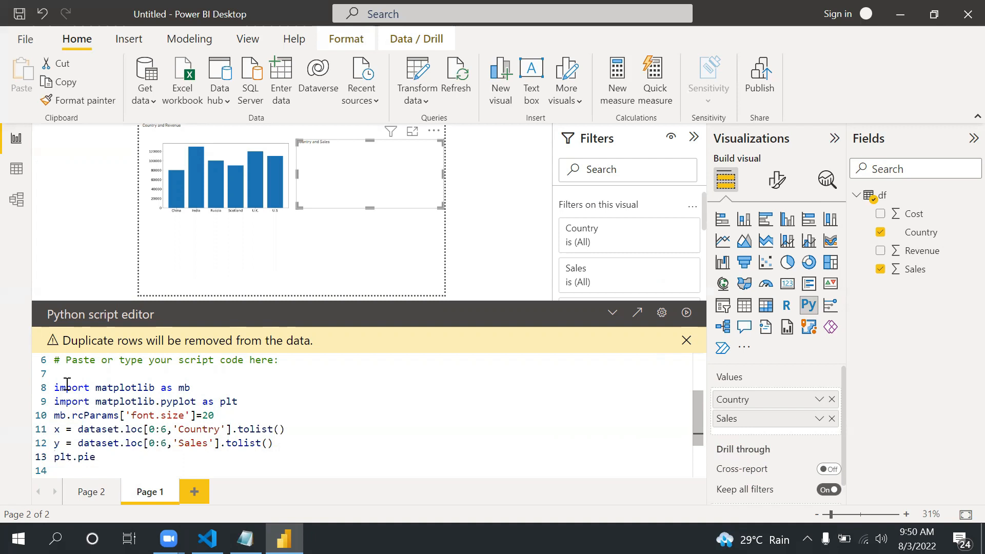
text(())
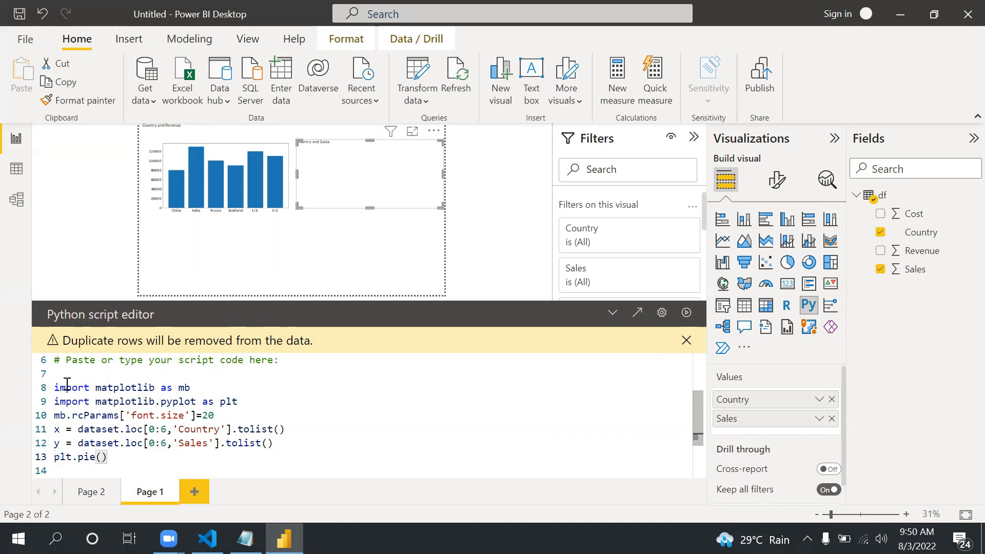
text(y)
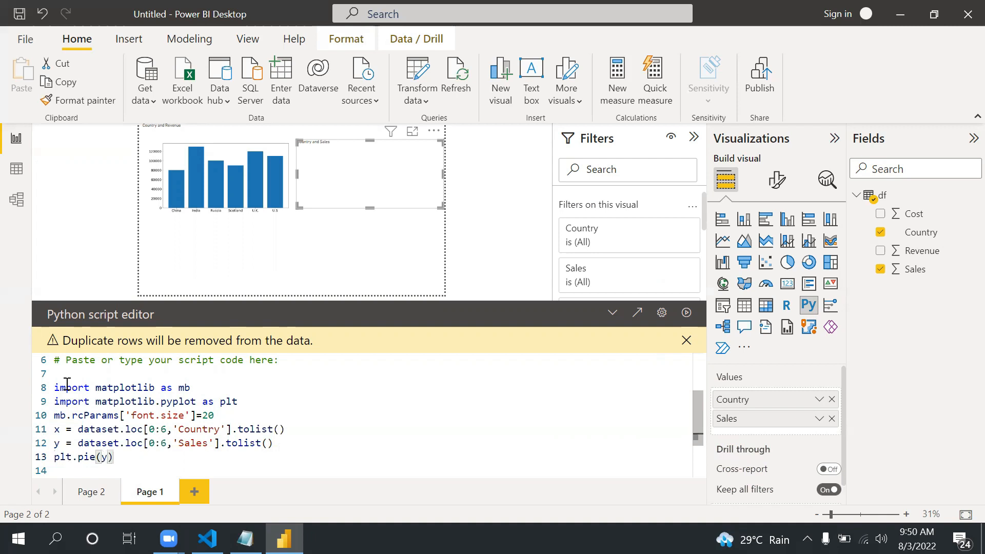
text(,)
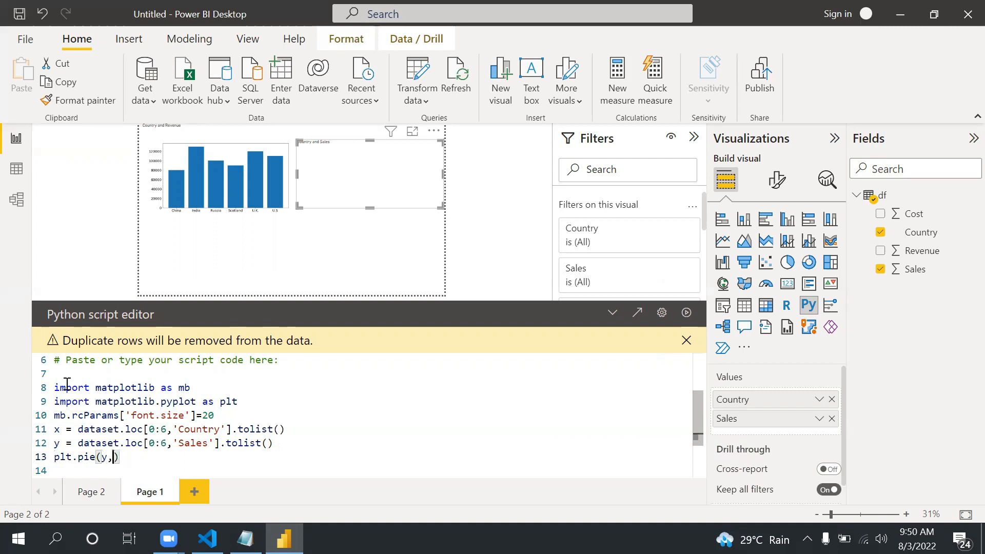
text(la)
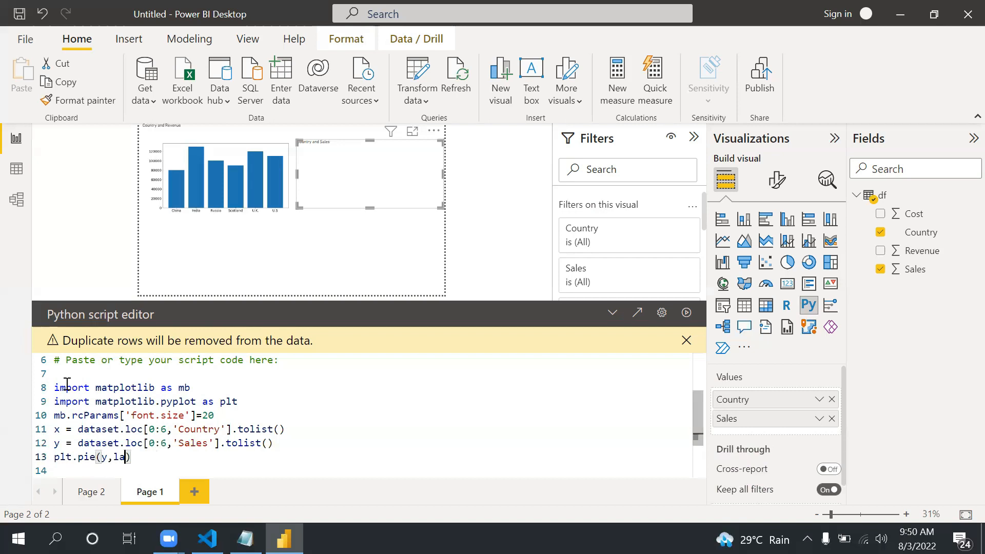
text(bels =)
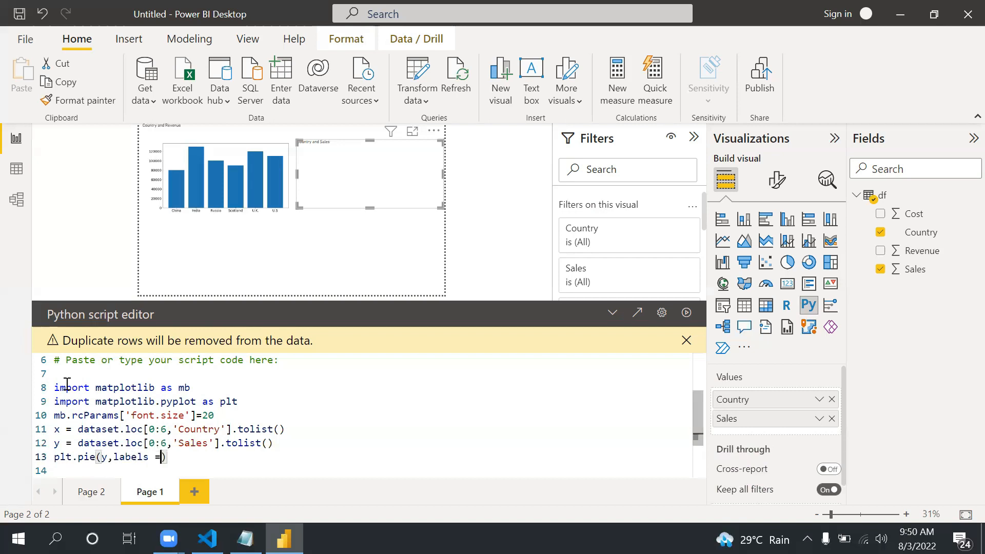
text(x)
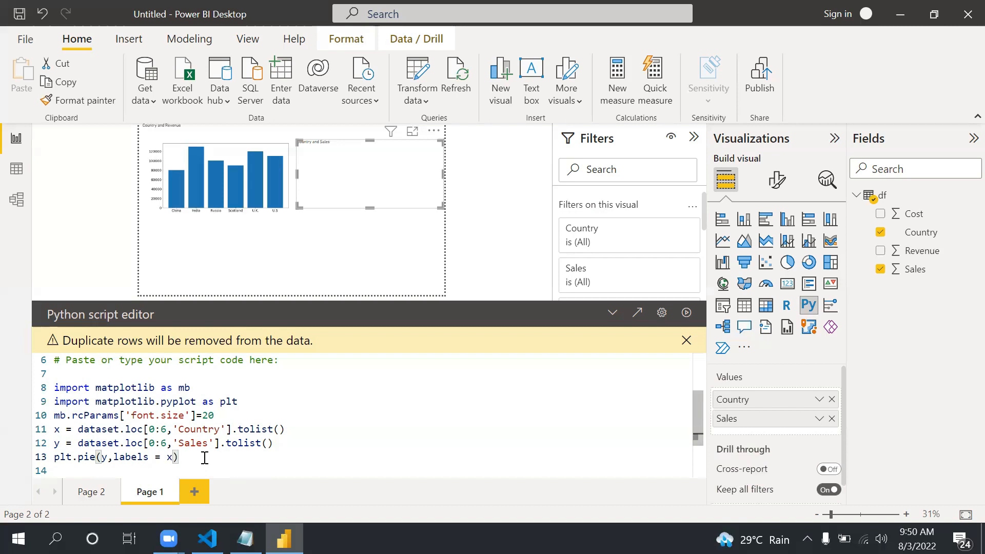
Step: Add plt.show() so the pie chart is displayed
text(p)
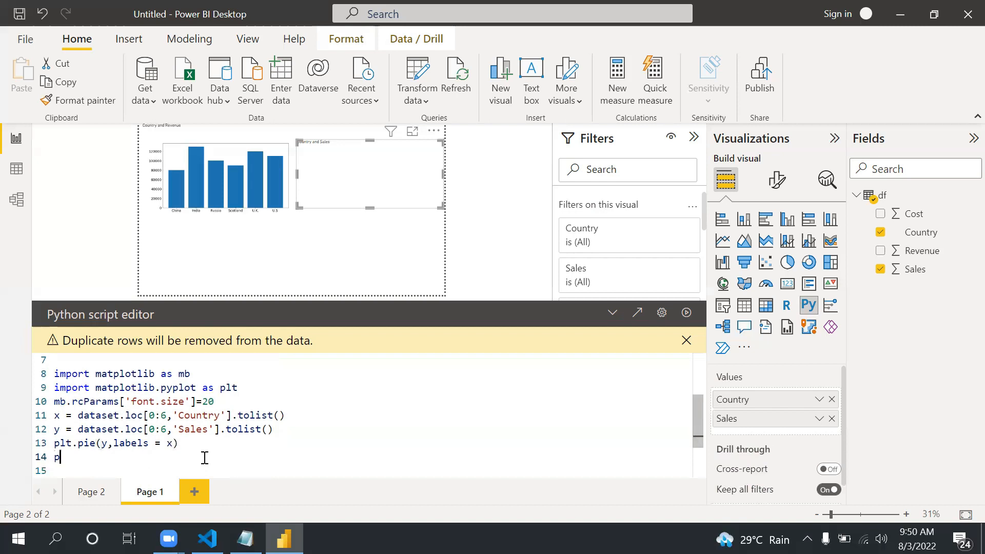
text(lt)
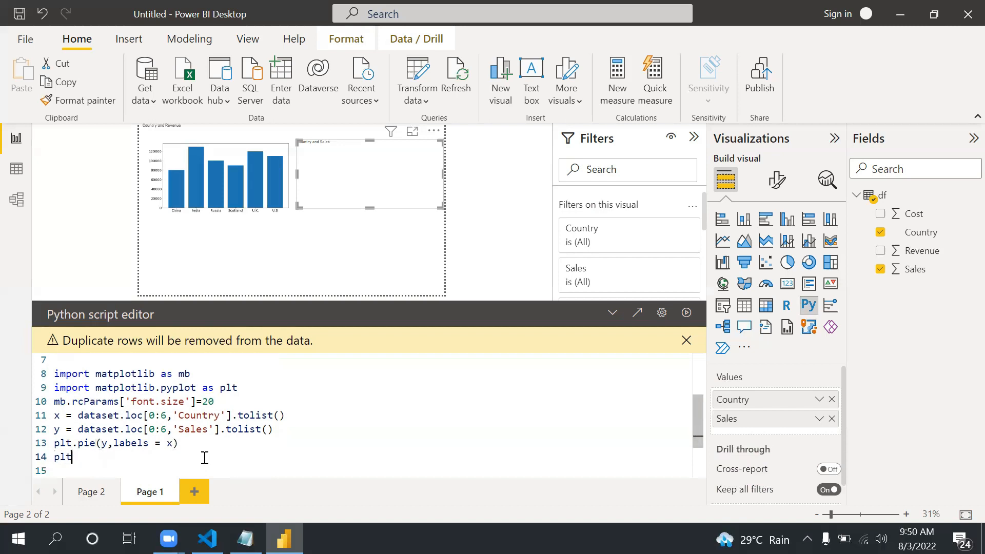
text(.show()
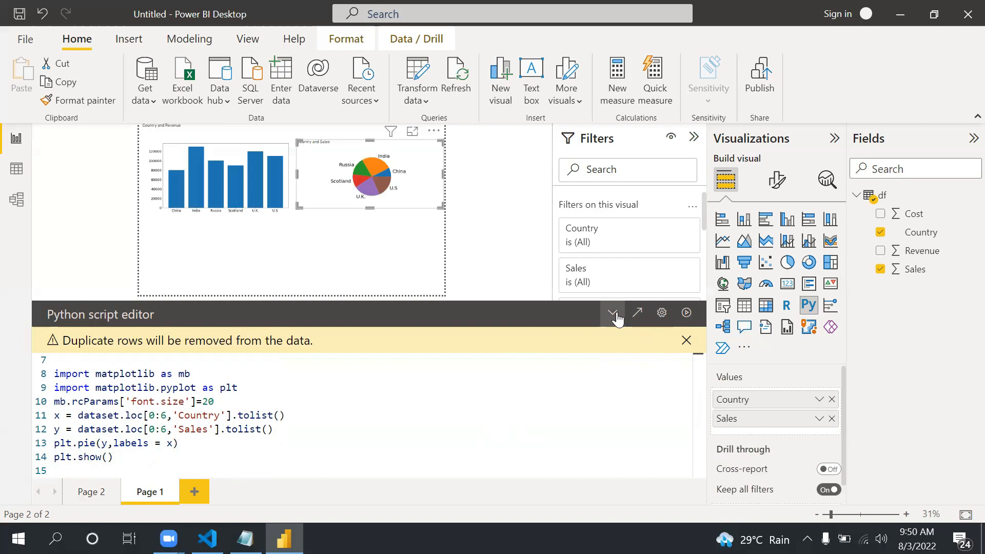
Step: Run the script and collapse the editor to show the pie beside the Revenue bar chart
click(611, 312)
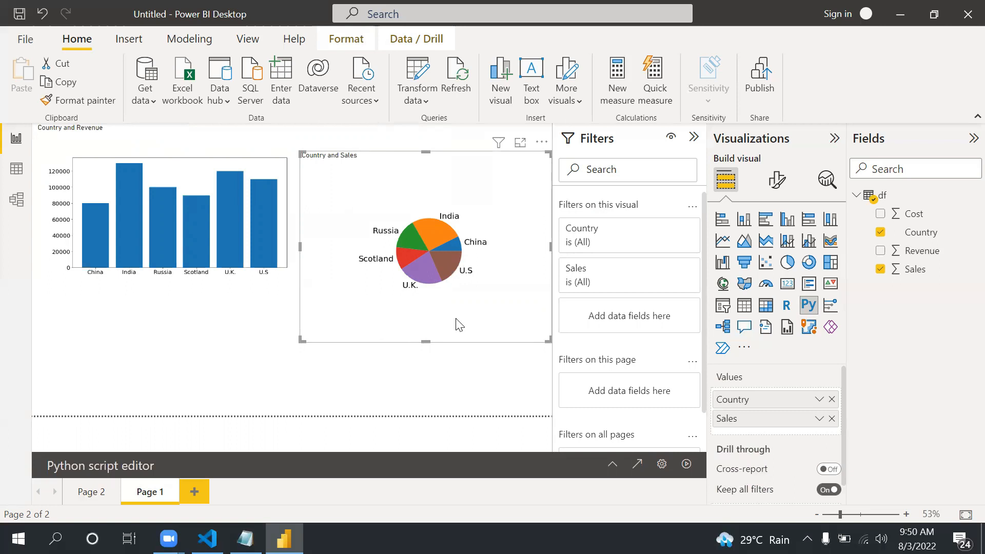
mouse_move(572, 35)
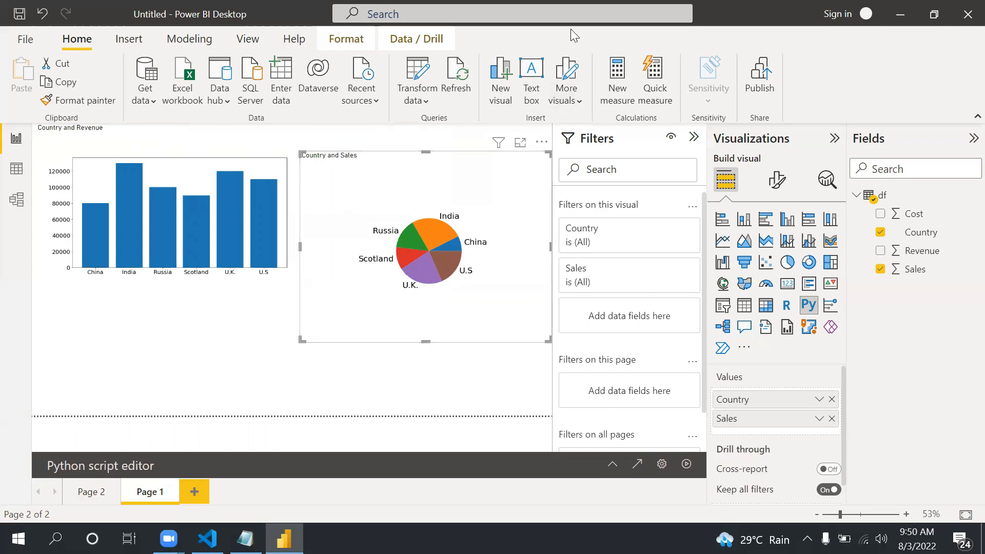